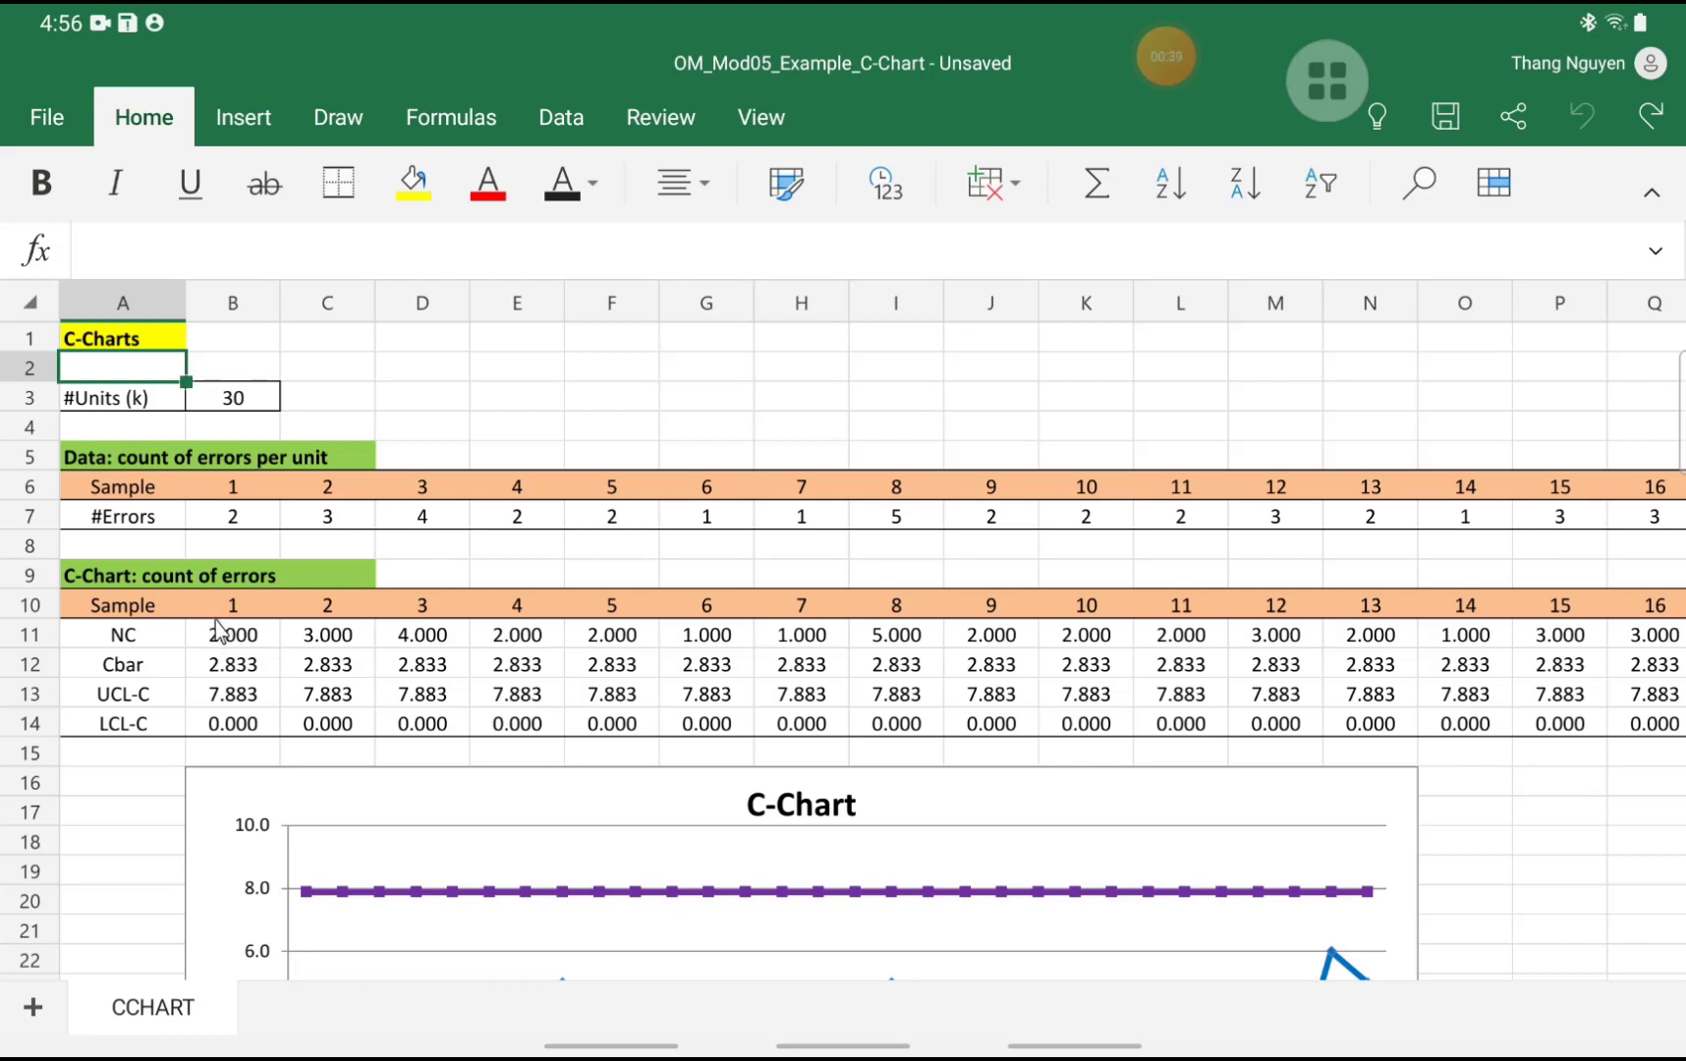
mouse_move(256, 672)
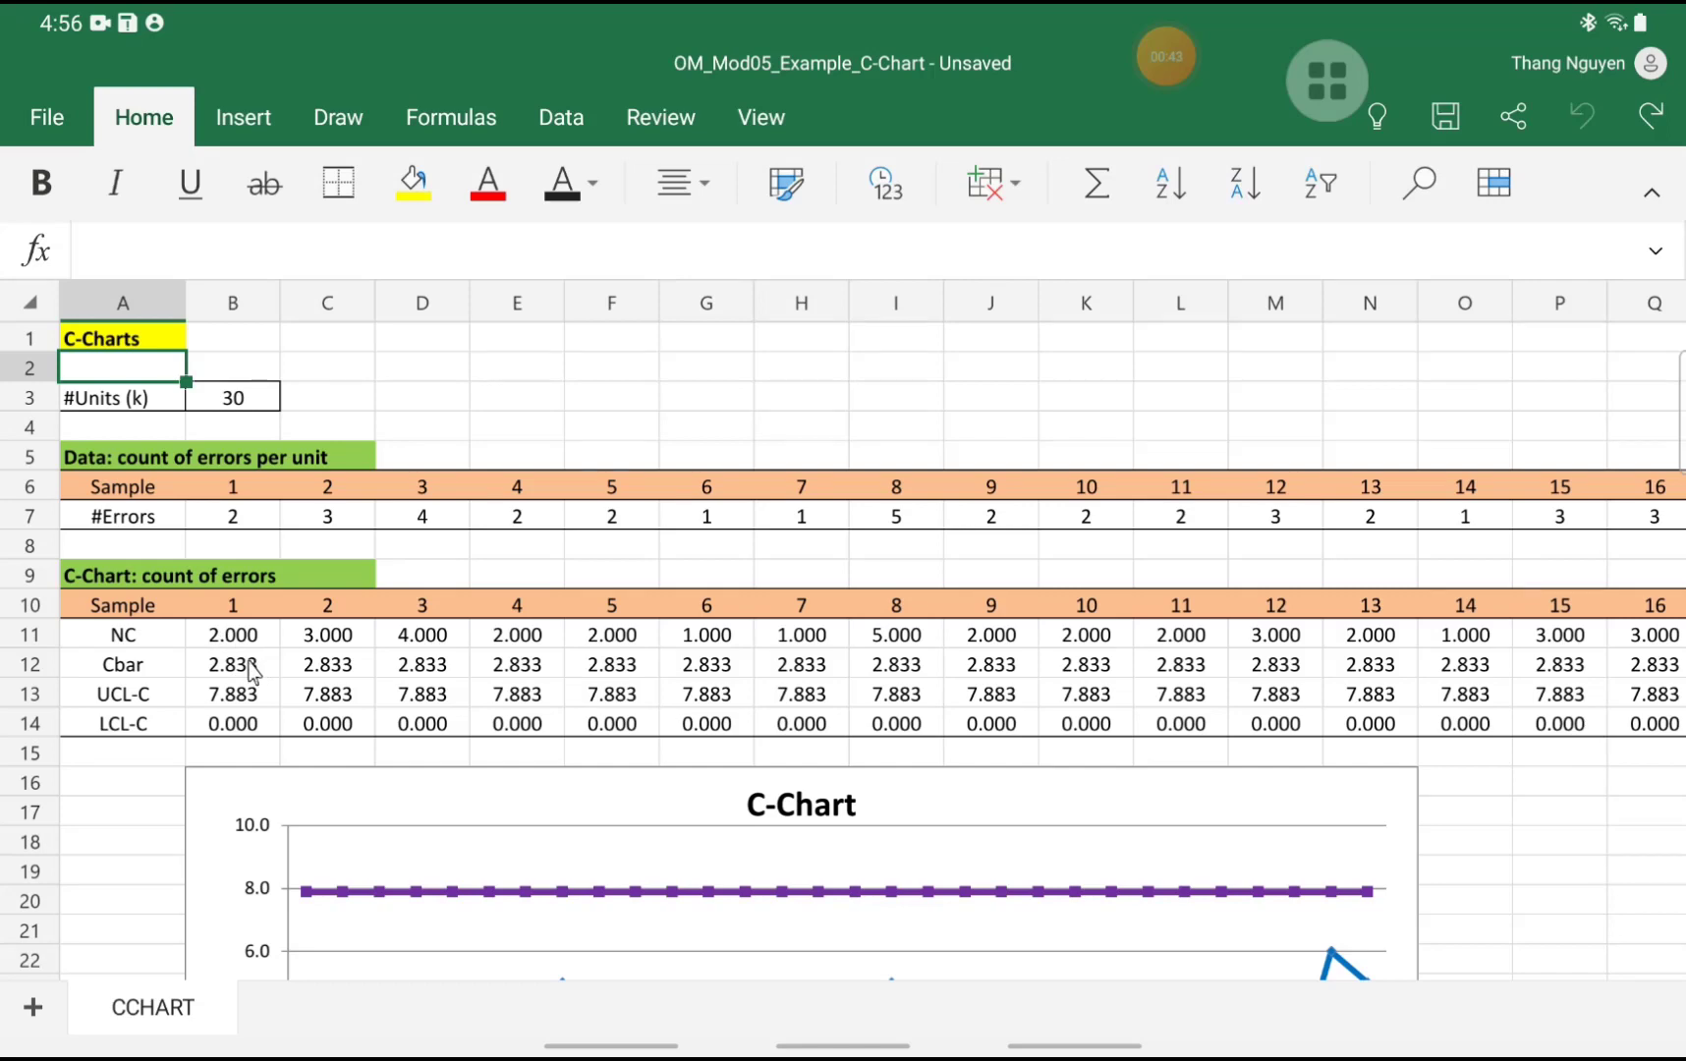
Scroll around the C-Chart table to view its NC, Cbar, UCL-C and LCL-C rows
scroll("down", 3)
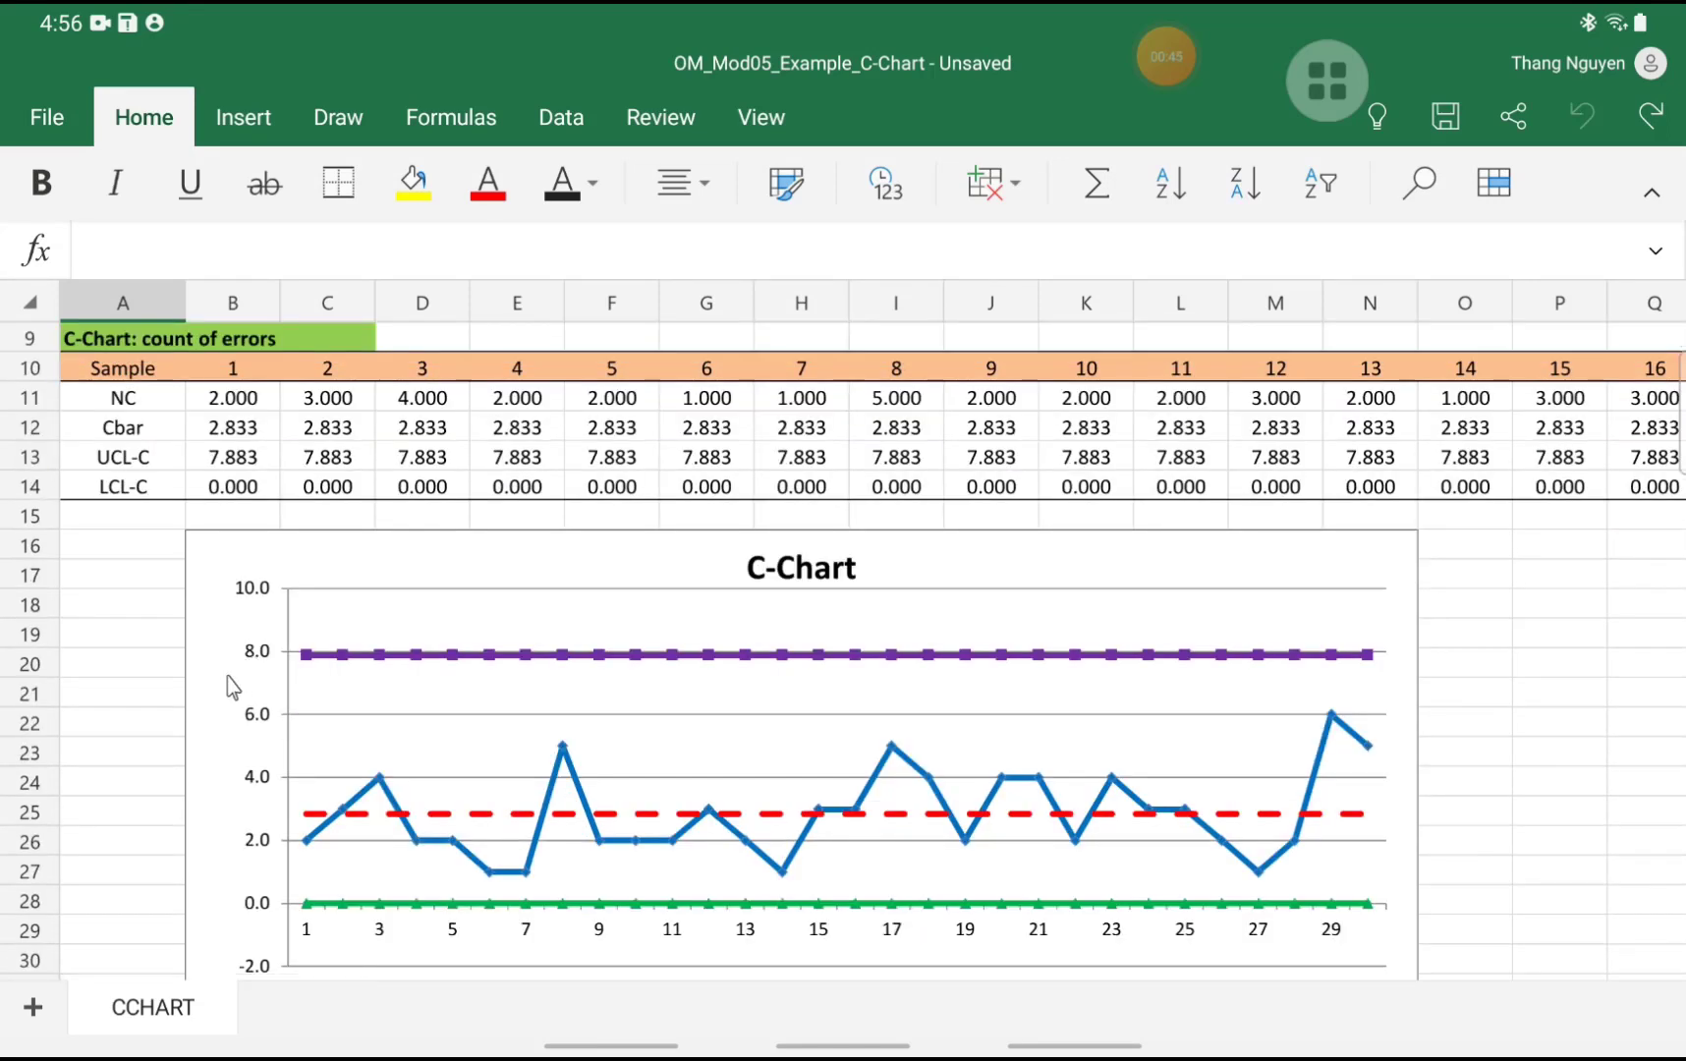
scroll("up", 3)
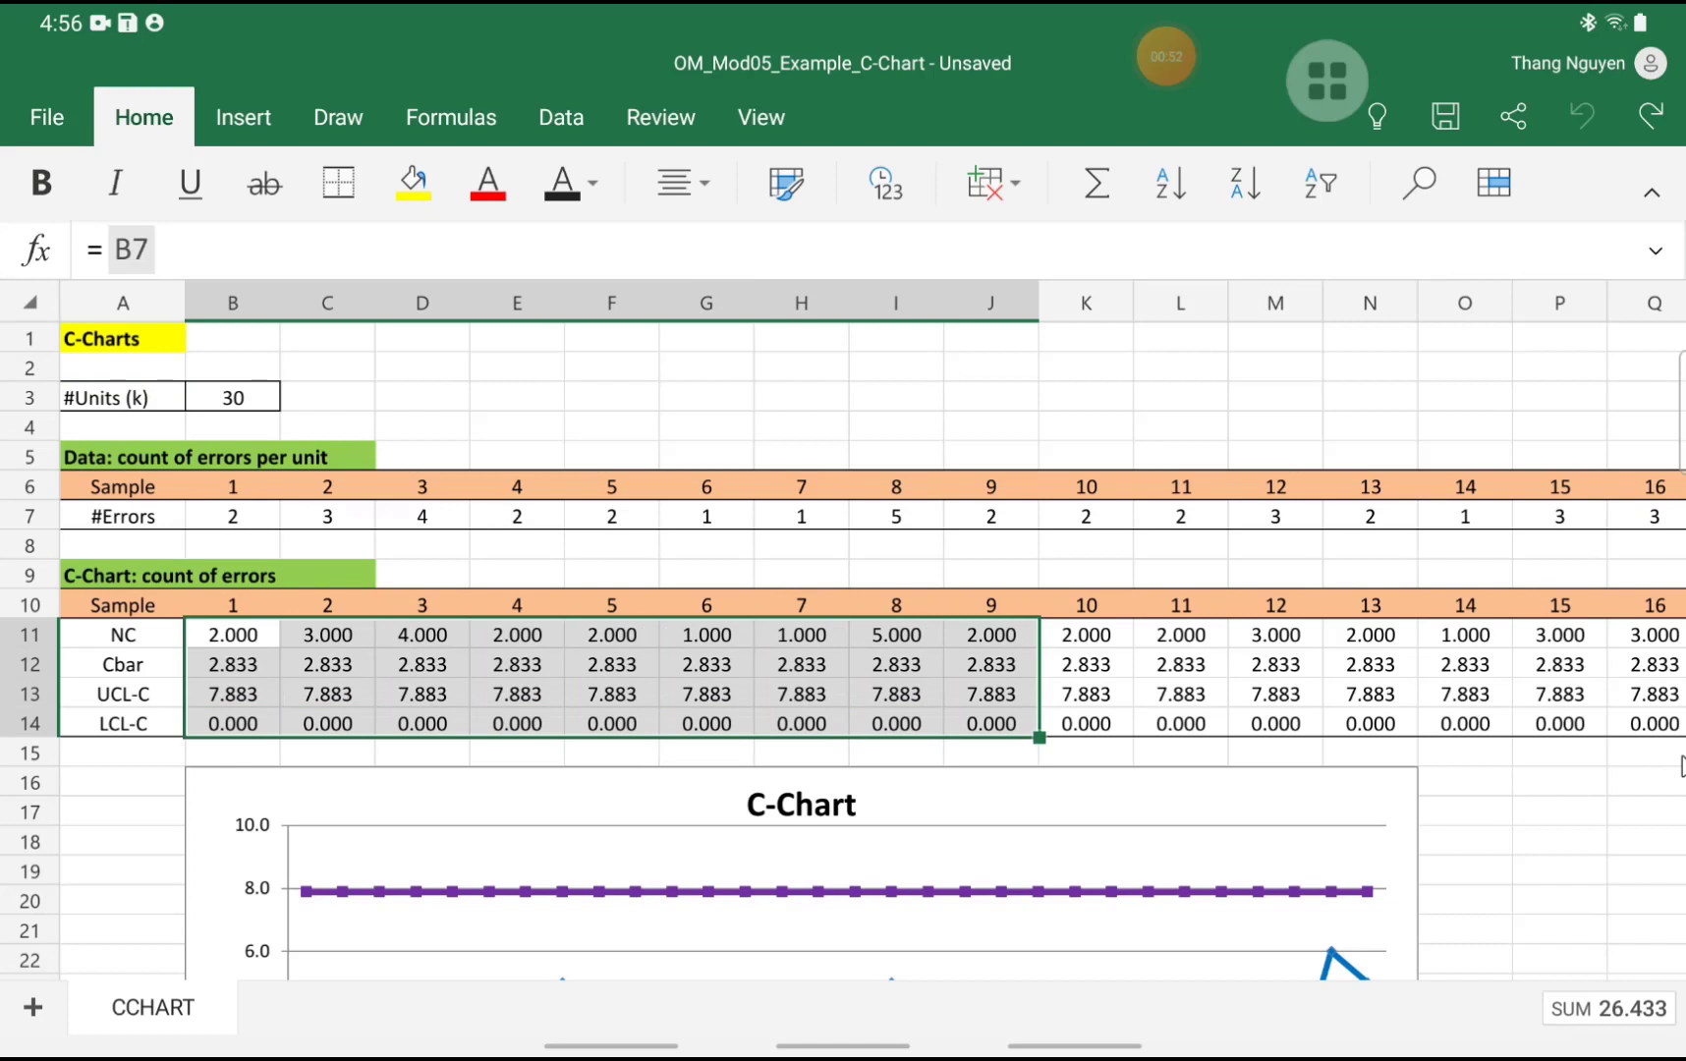
scroll("right", 3)
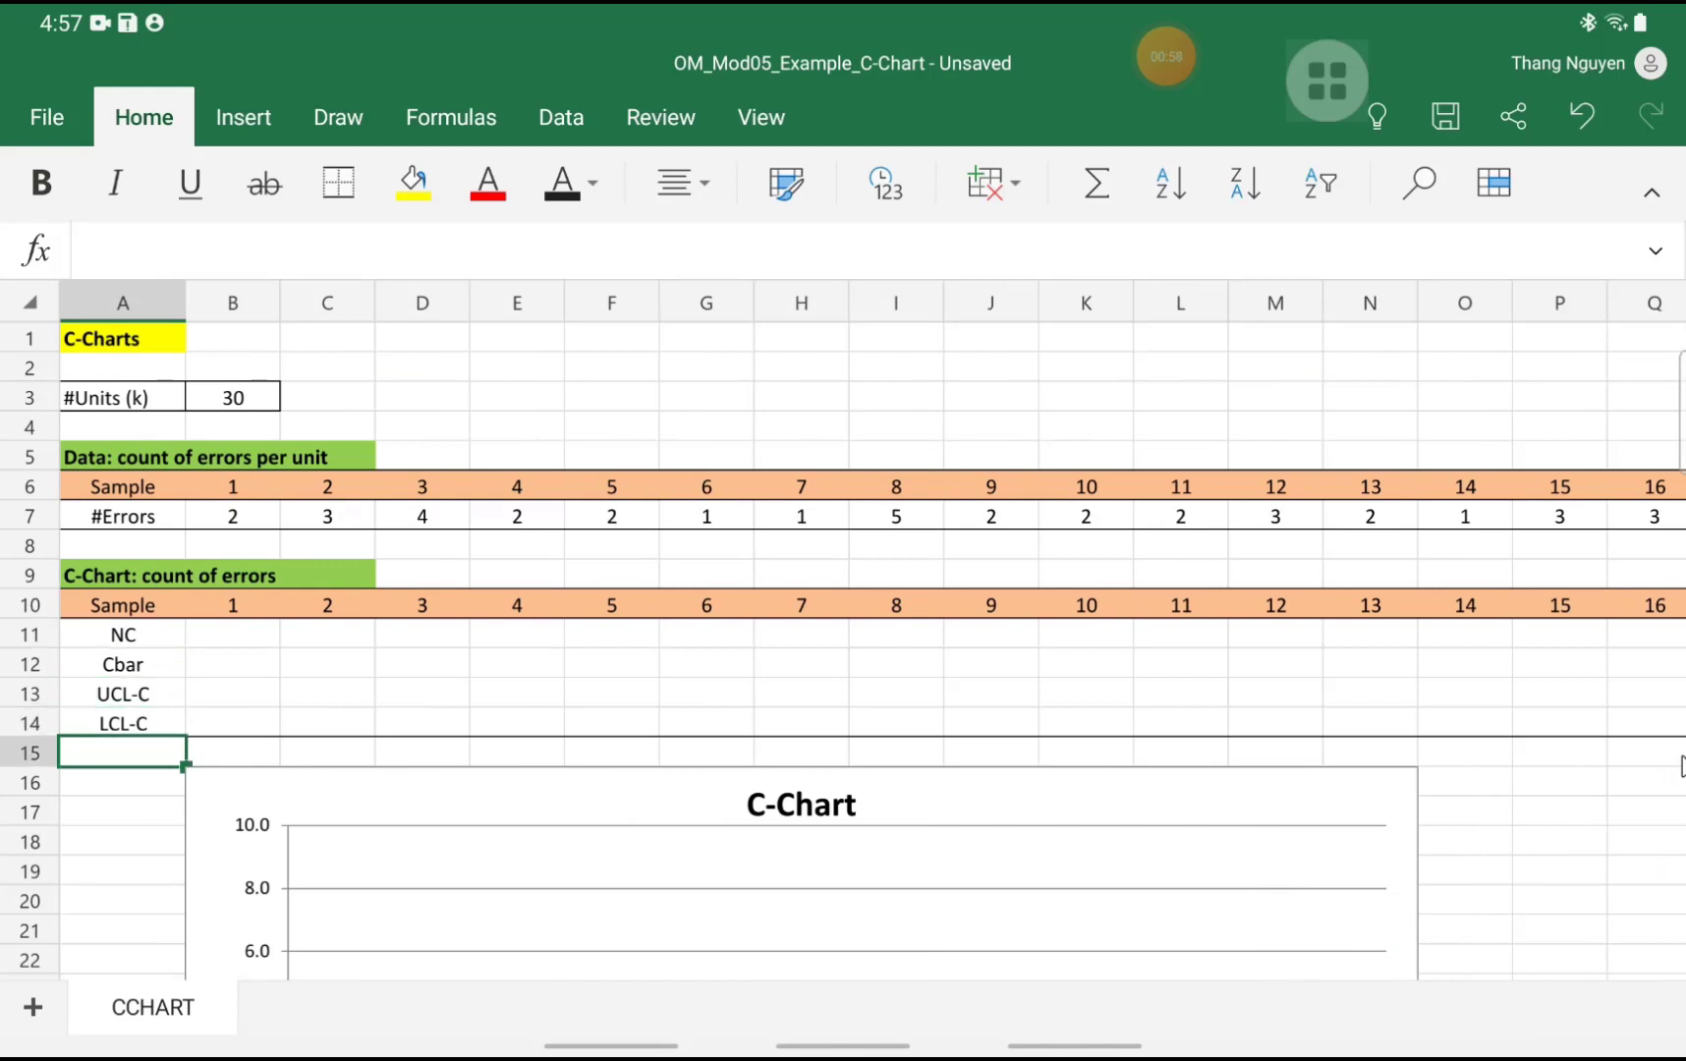
mouse_move(196, 796)
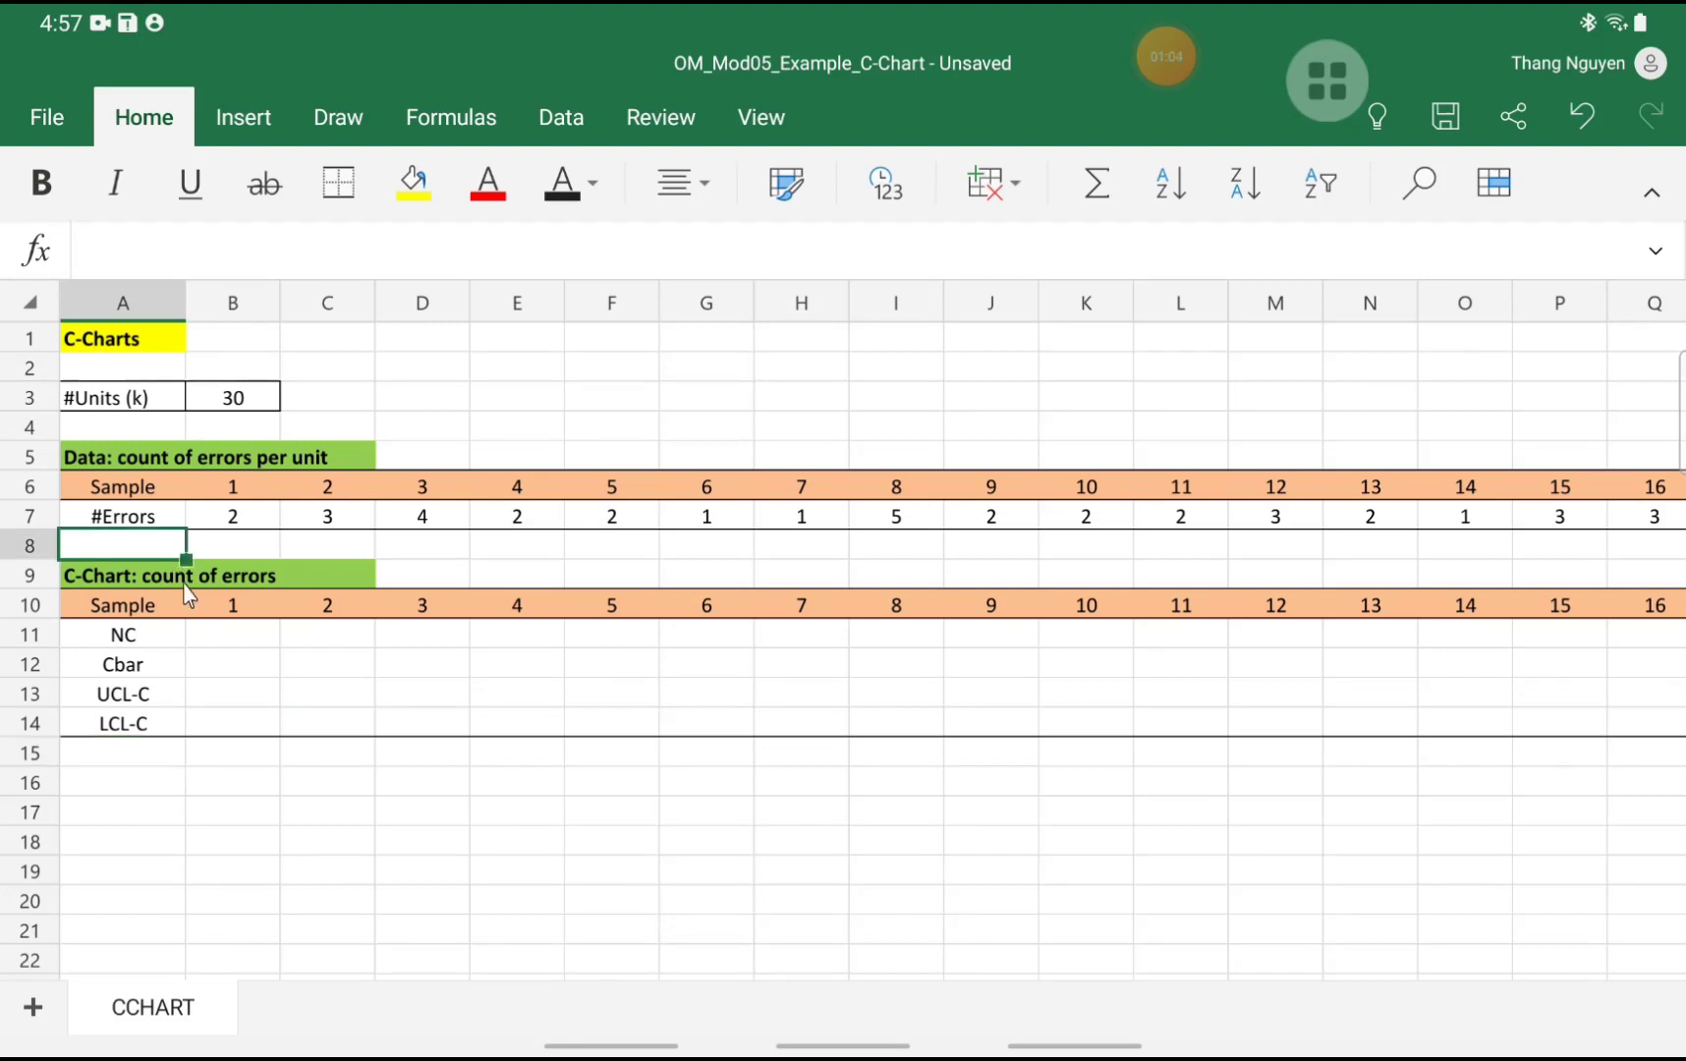
mouse_move(220, 621)
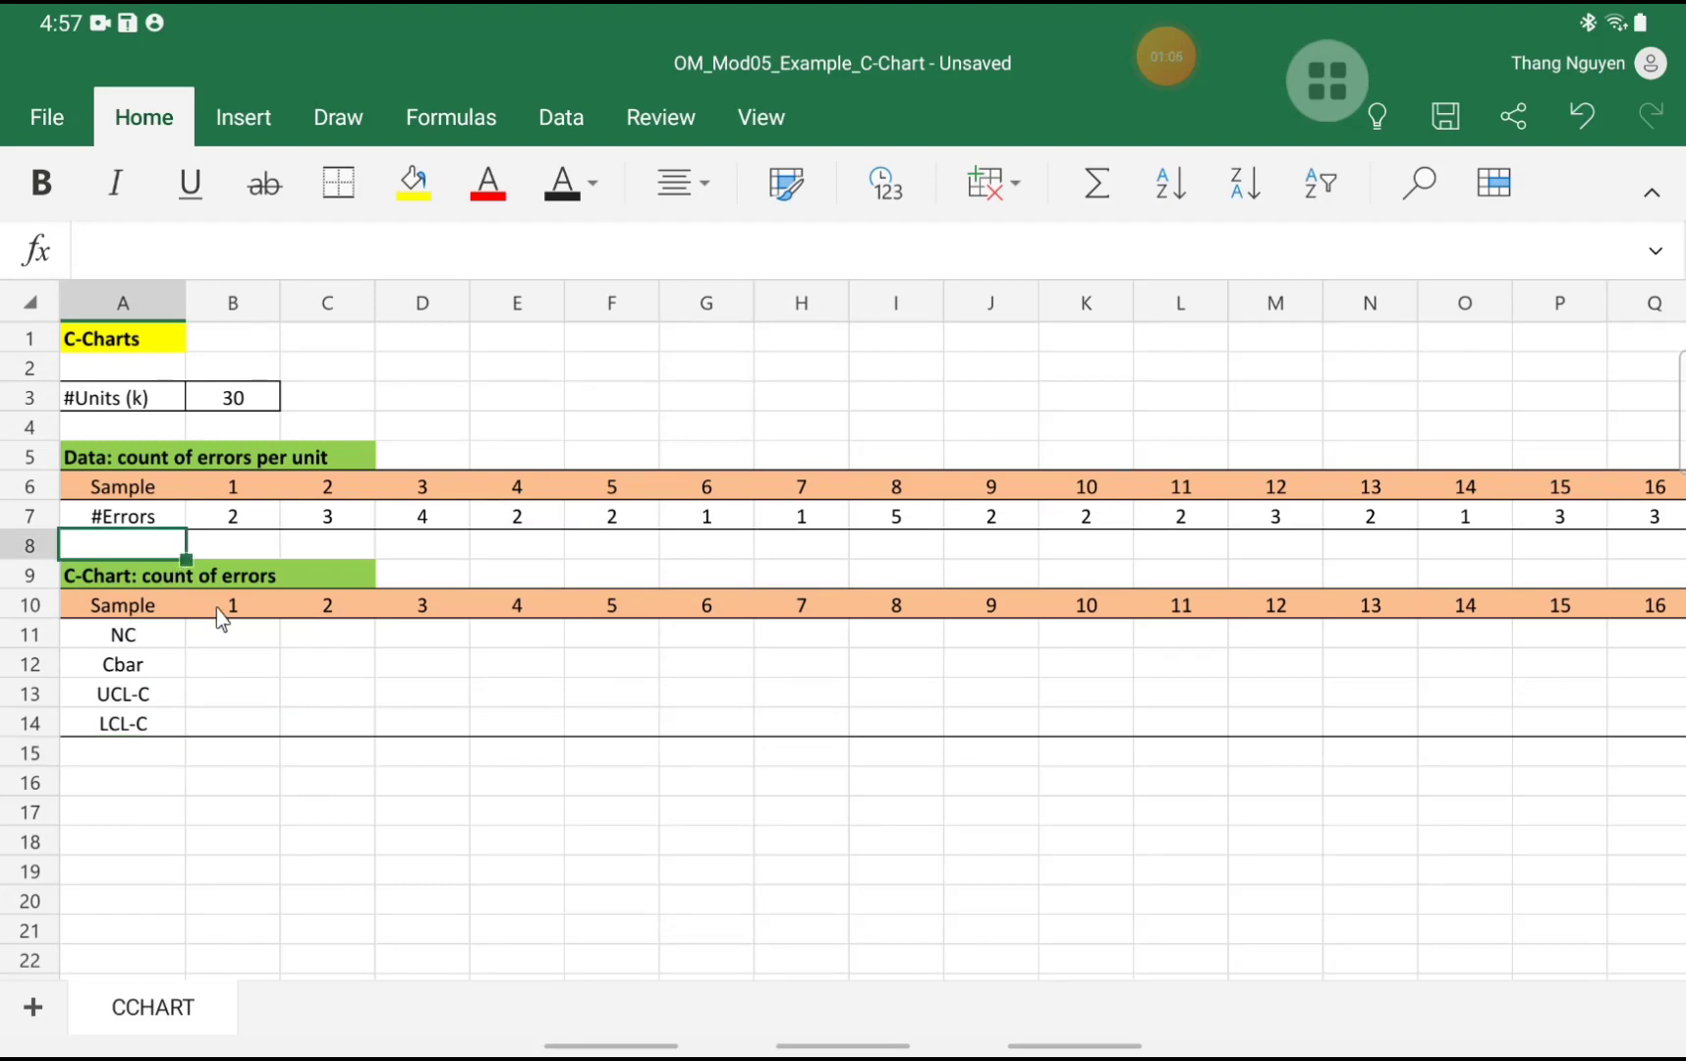
mouse_move(213, 649)
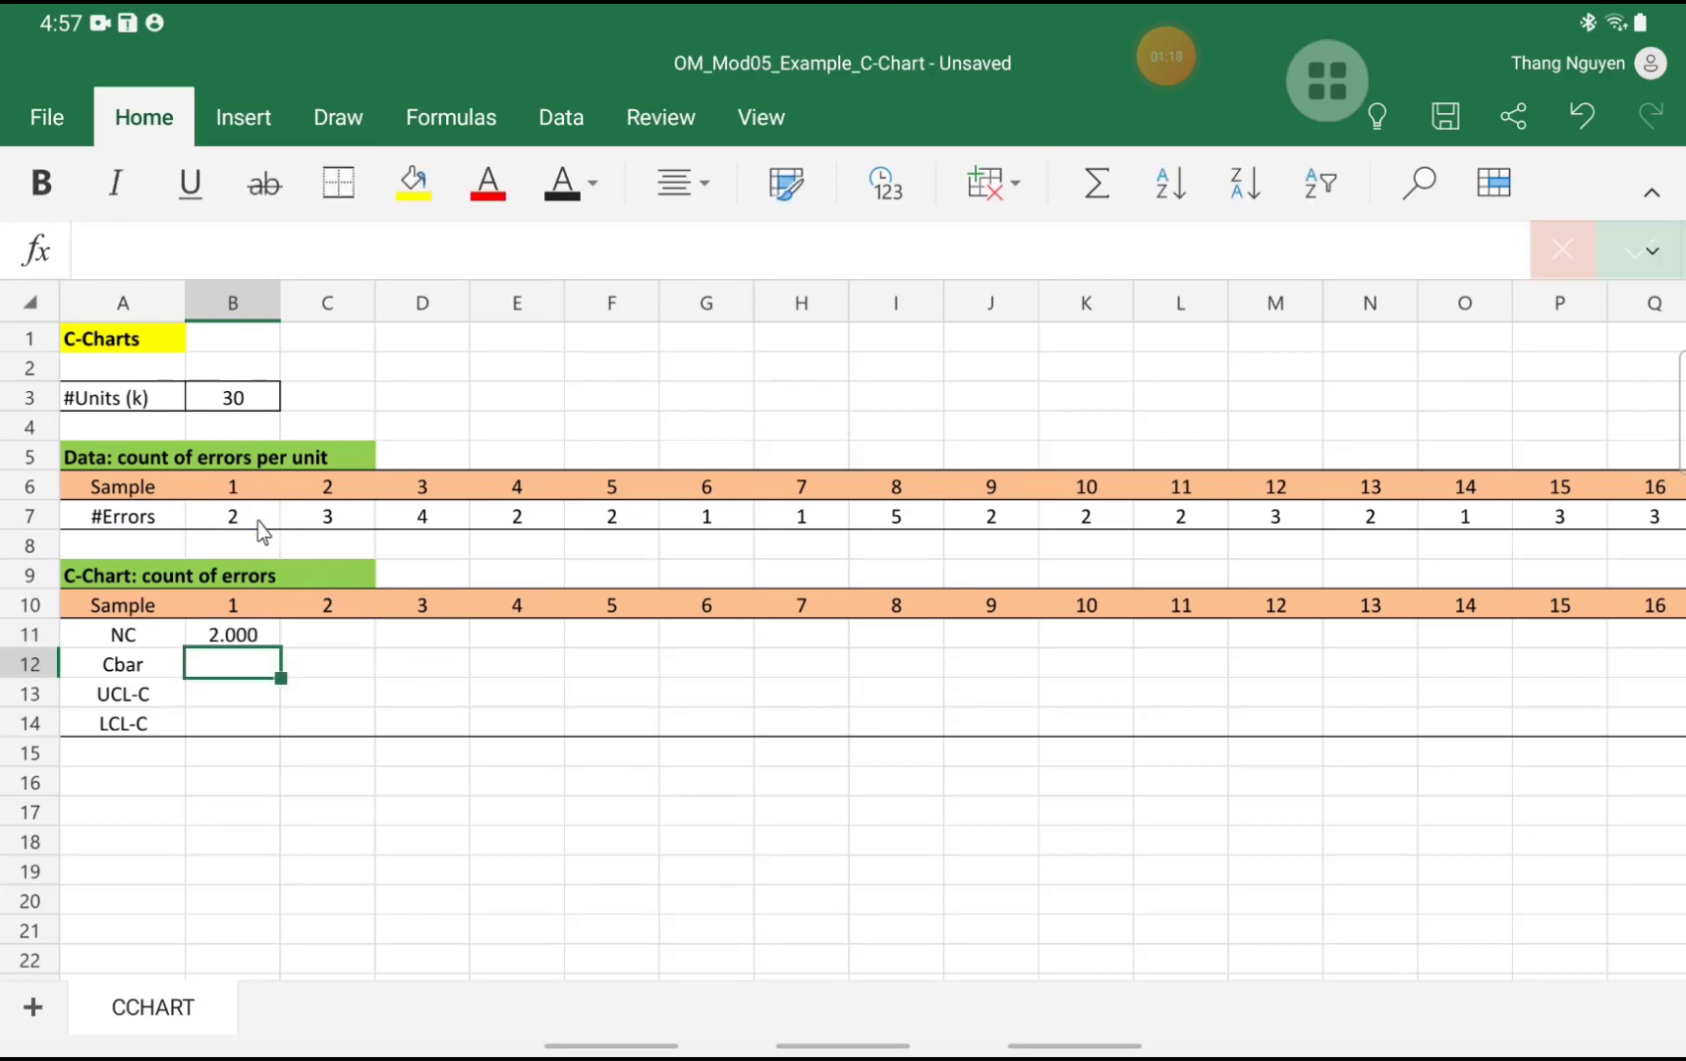
Link B11 to the first error count (=B7) and copy it across the NC row
left_click(232, 633)
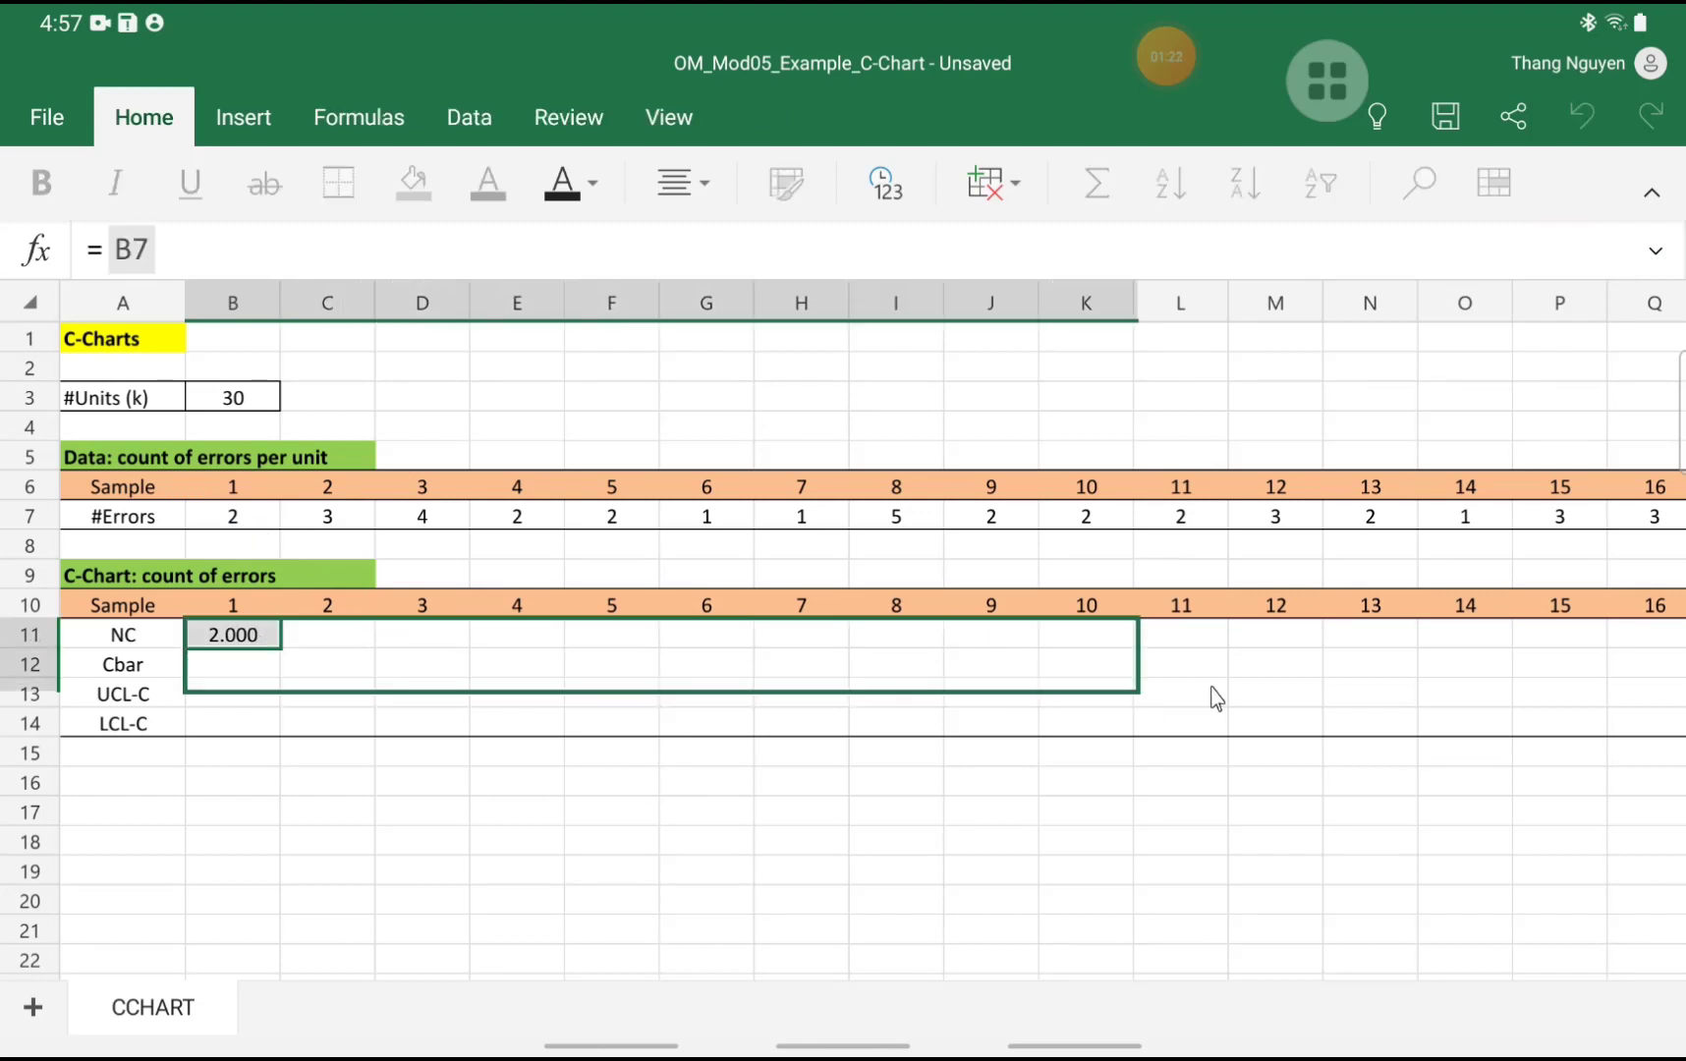
scroll("right", 3)
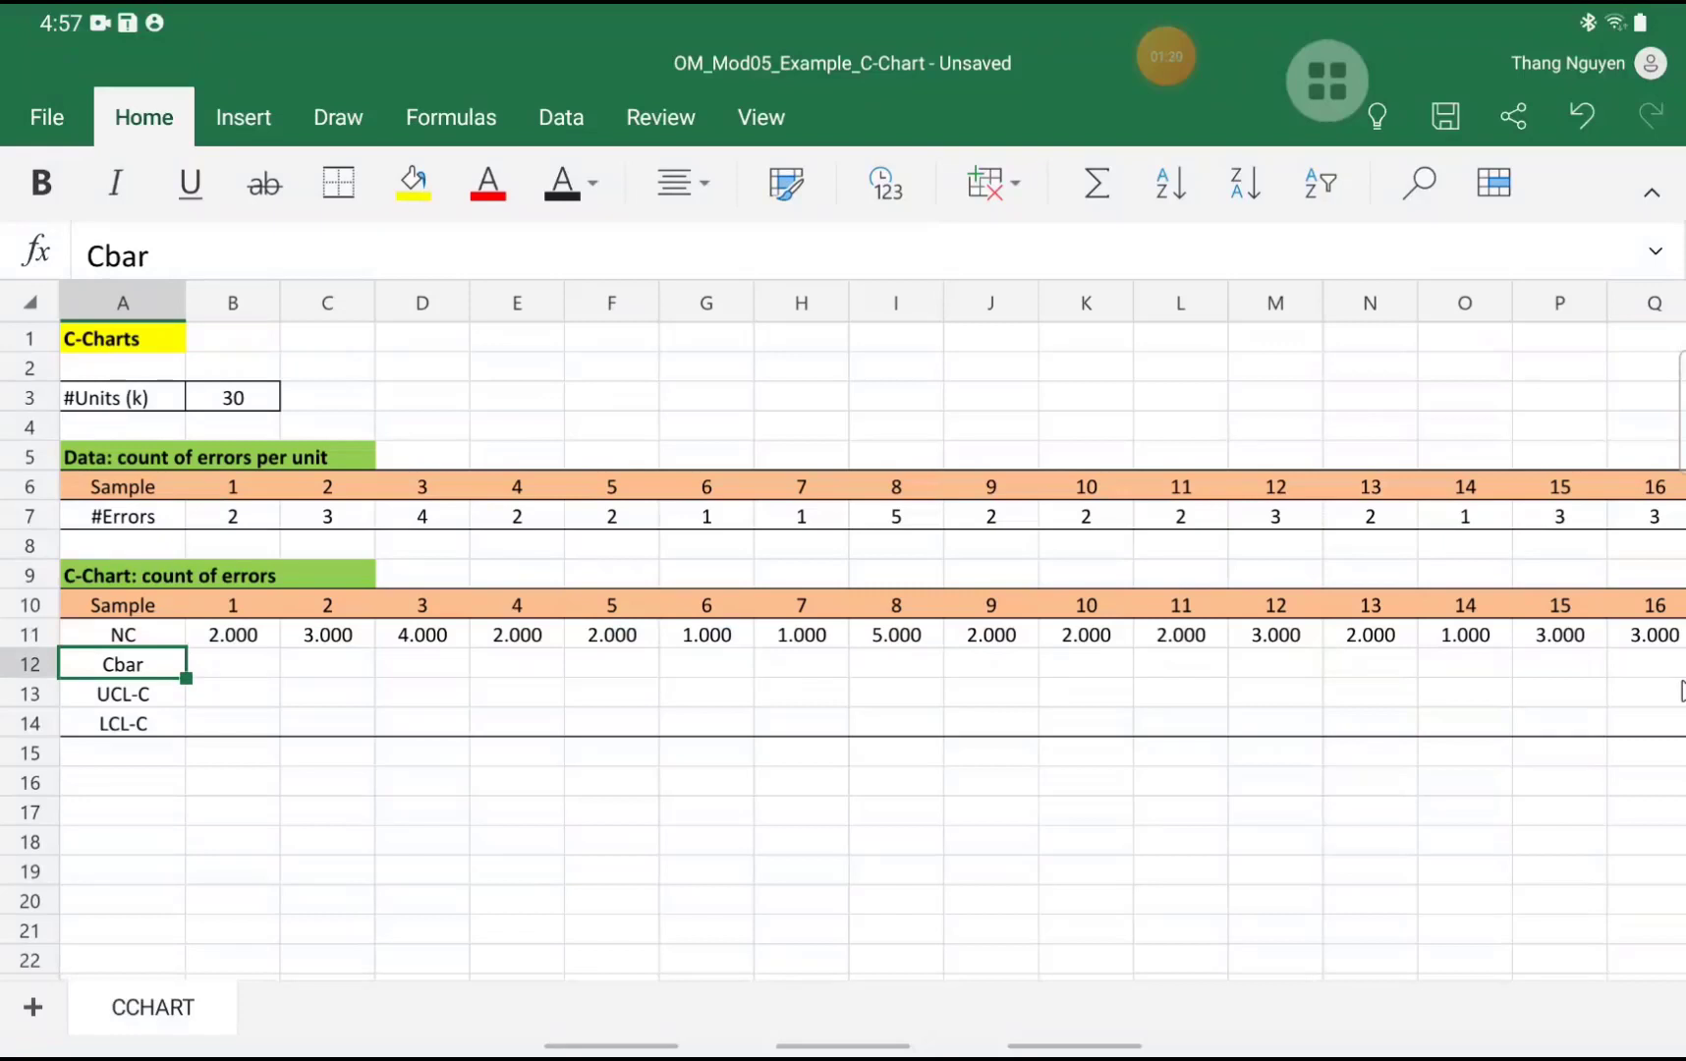
mouse_move(191, 709)
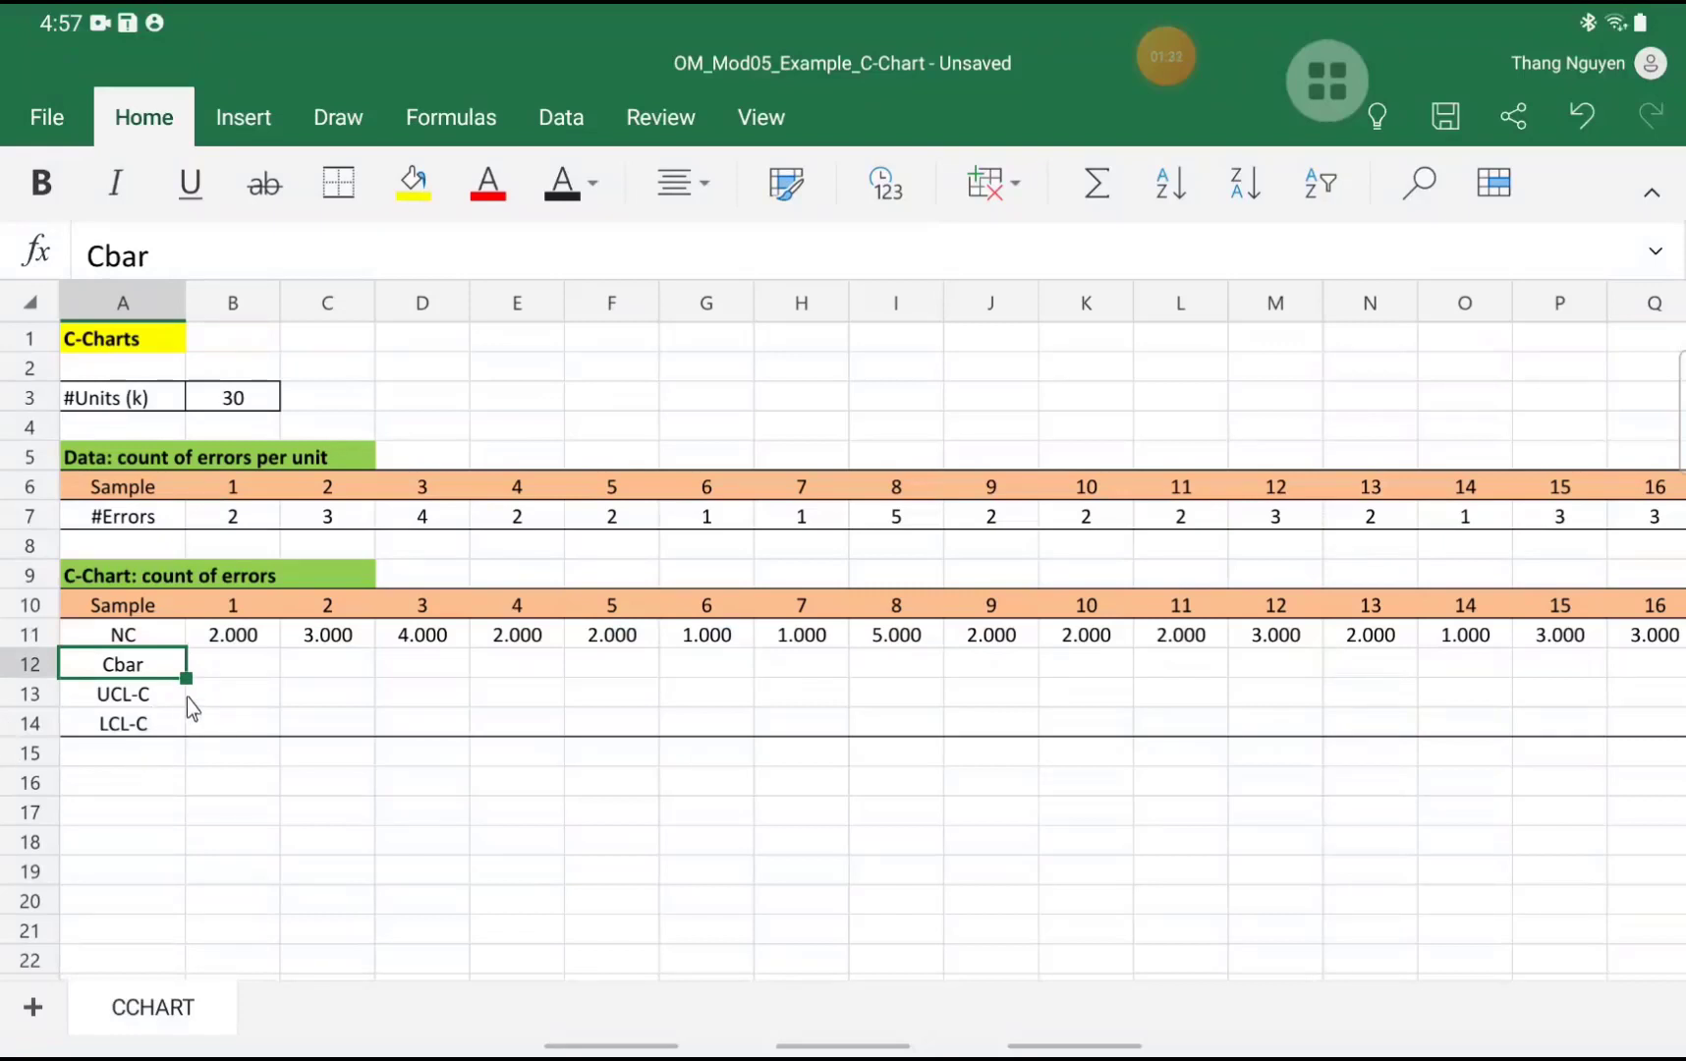
Enter =AVERAGE over the NC row in B12, giving Cbar 2.833
left_click(232, 663)
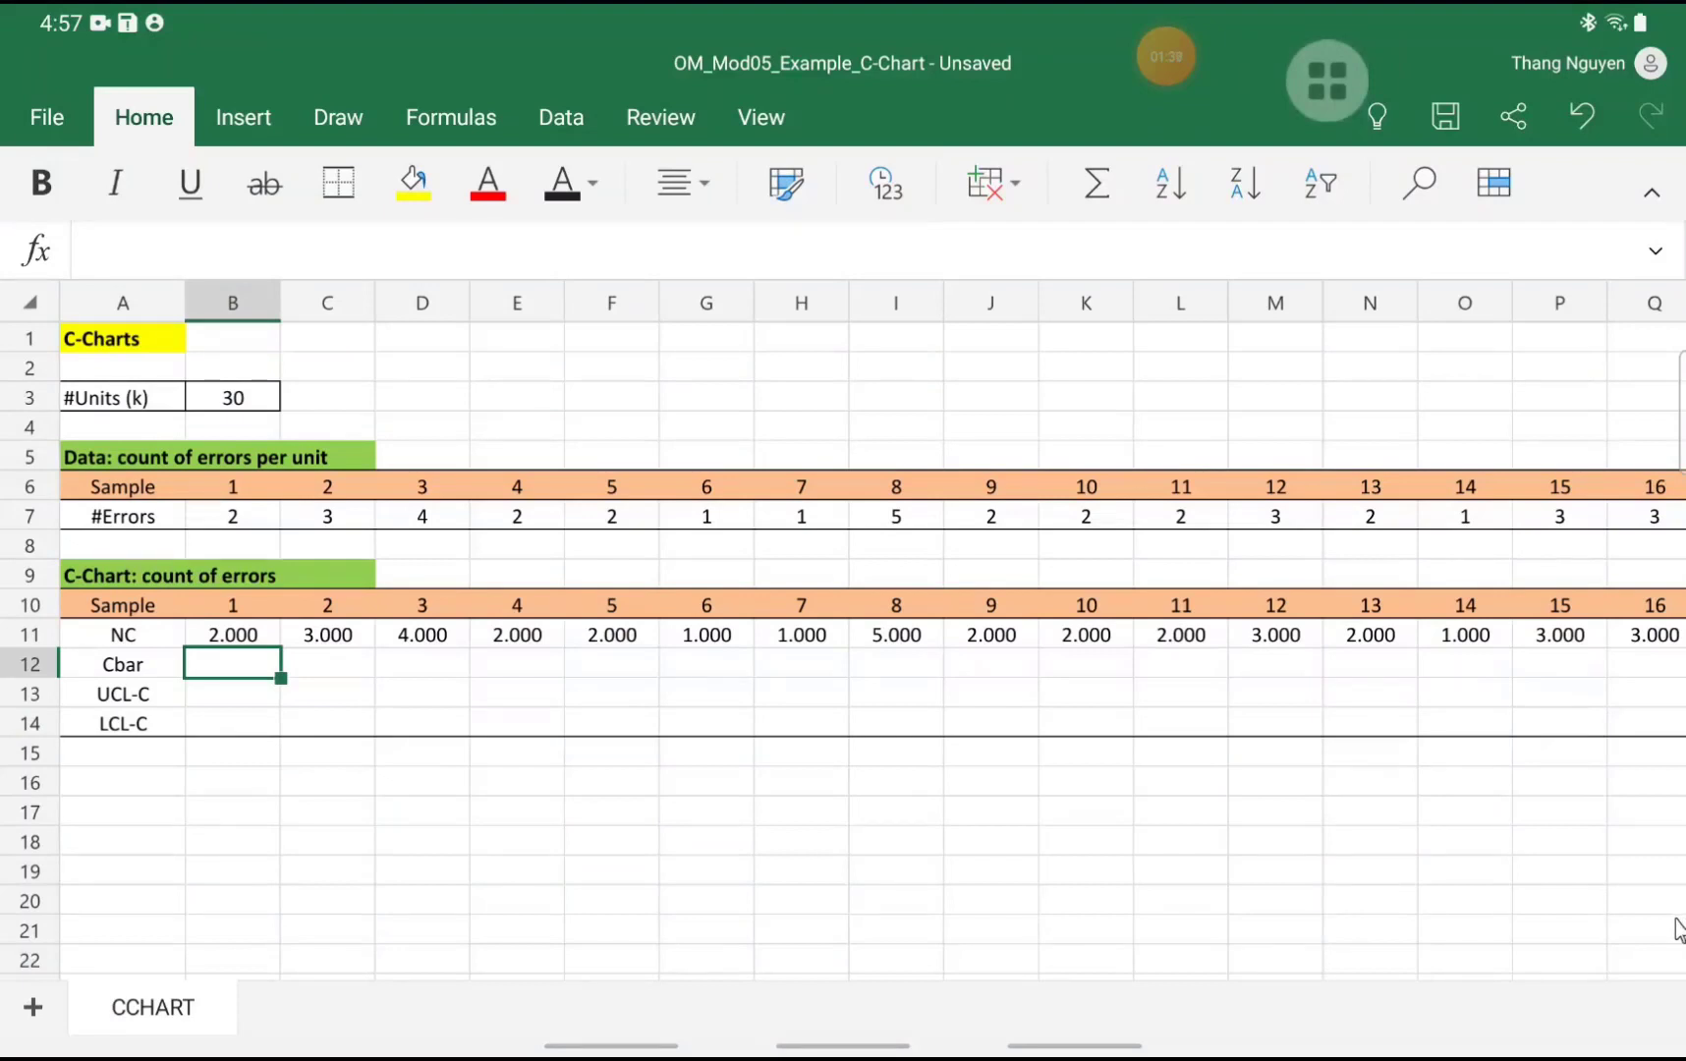
type("=")
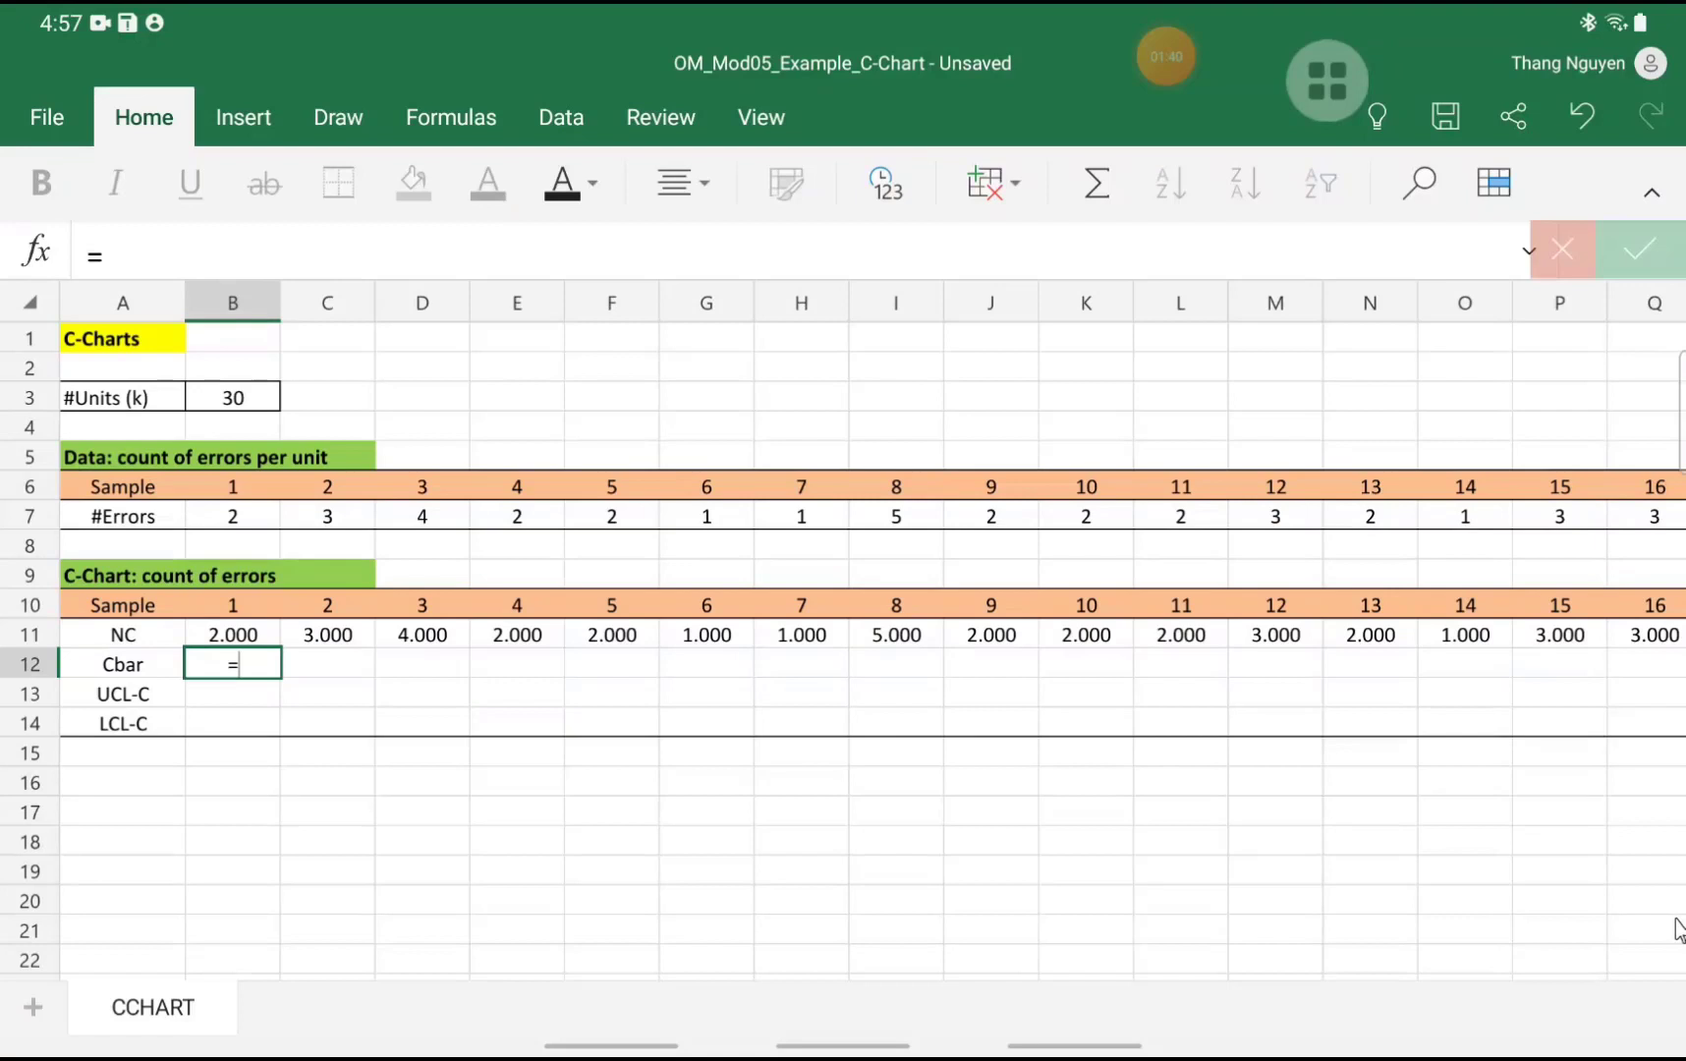
type("averag")
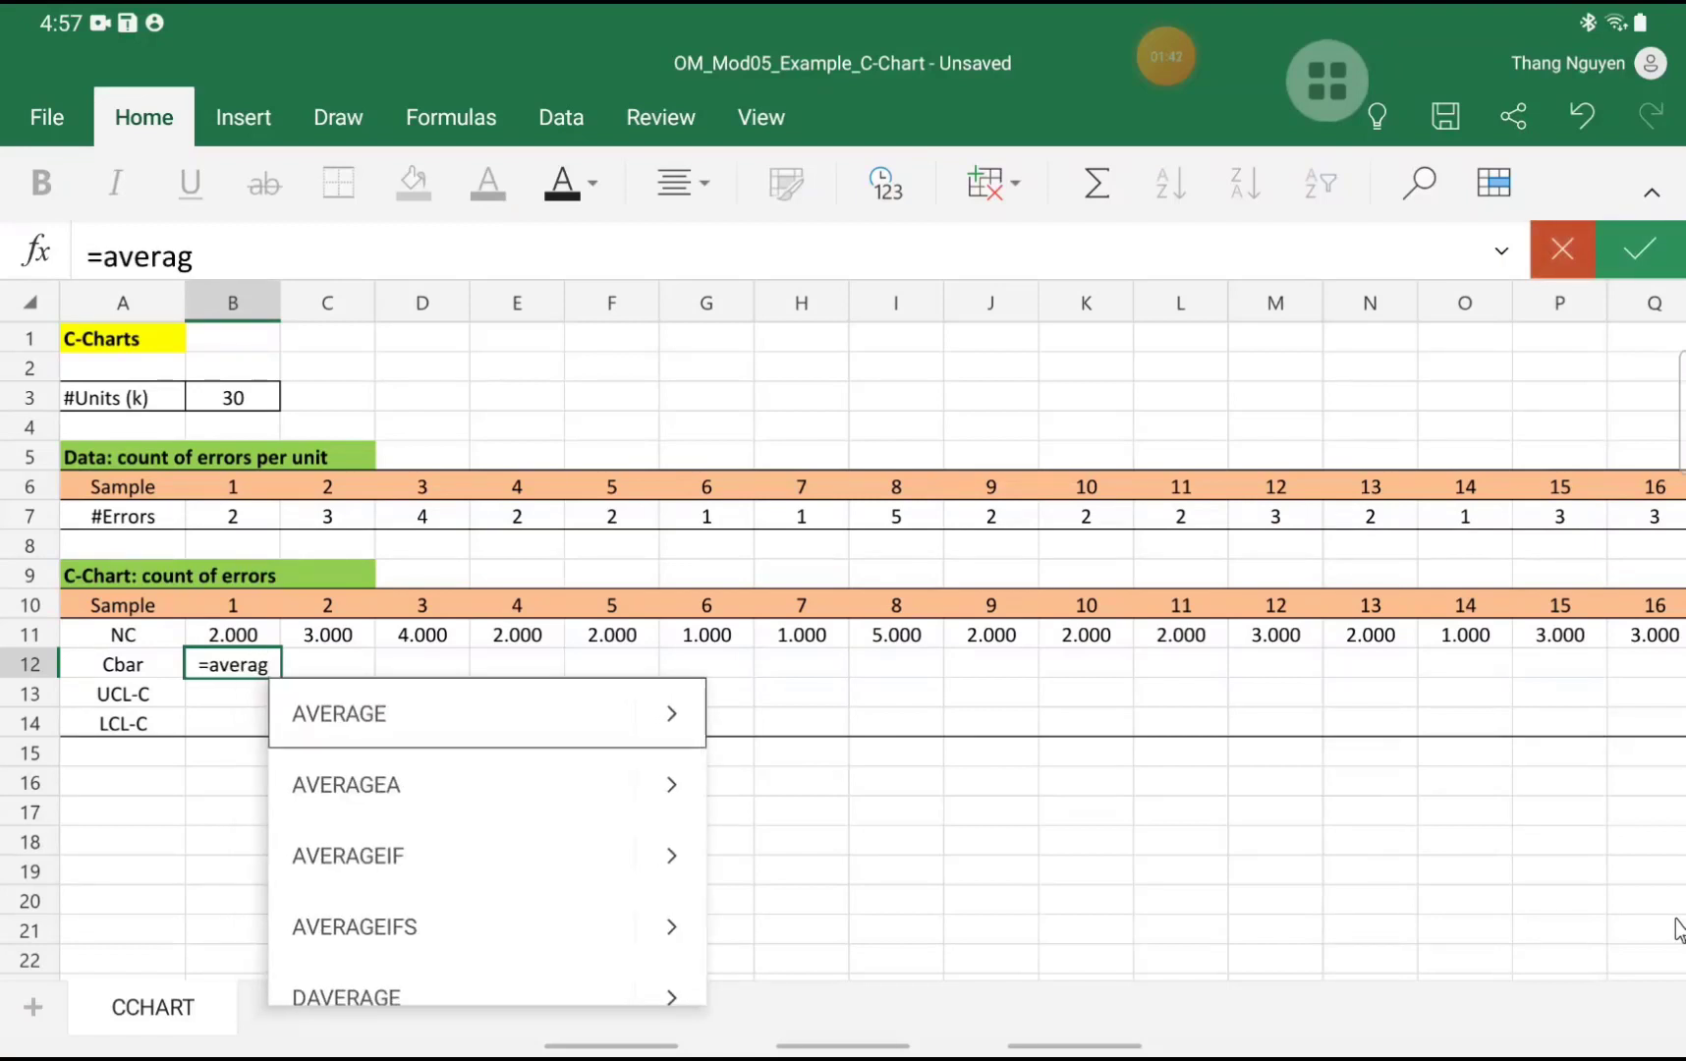
left_click(337, 712)
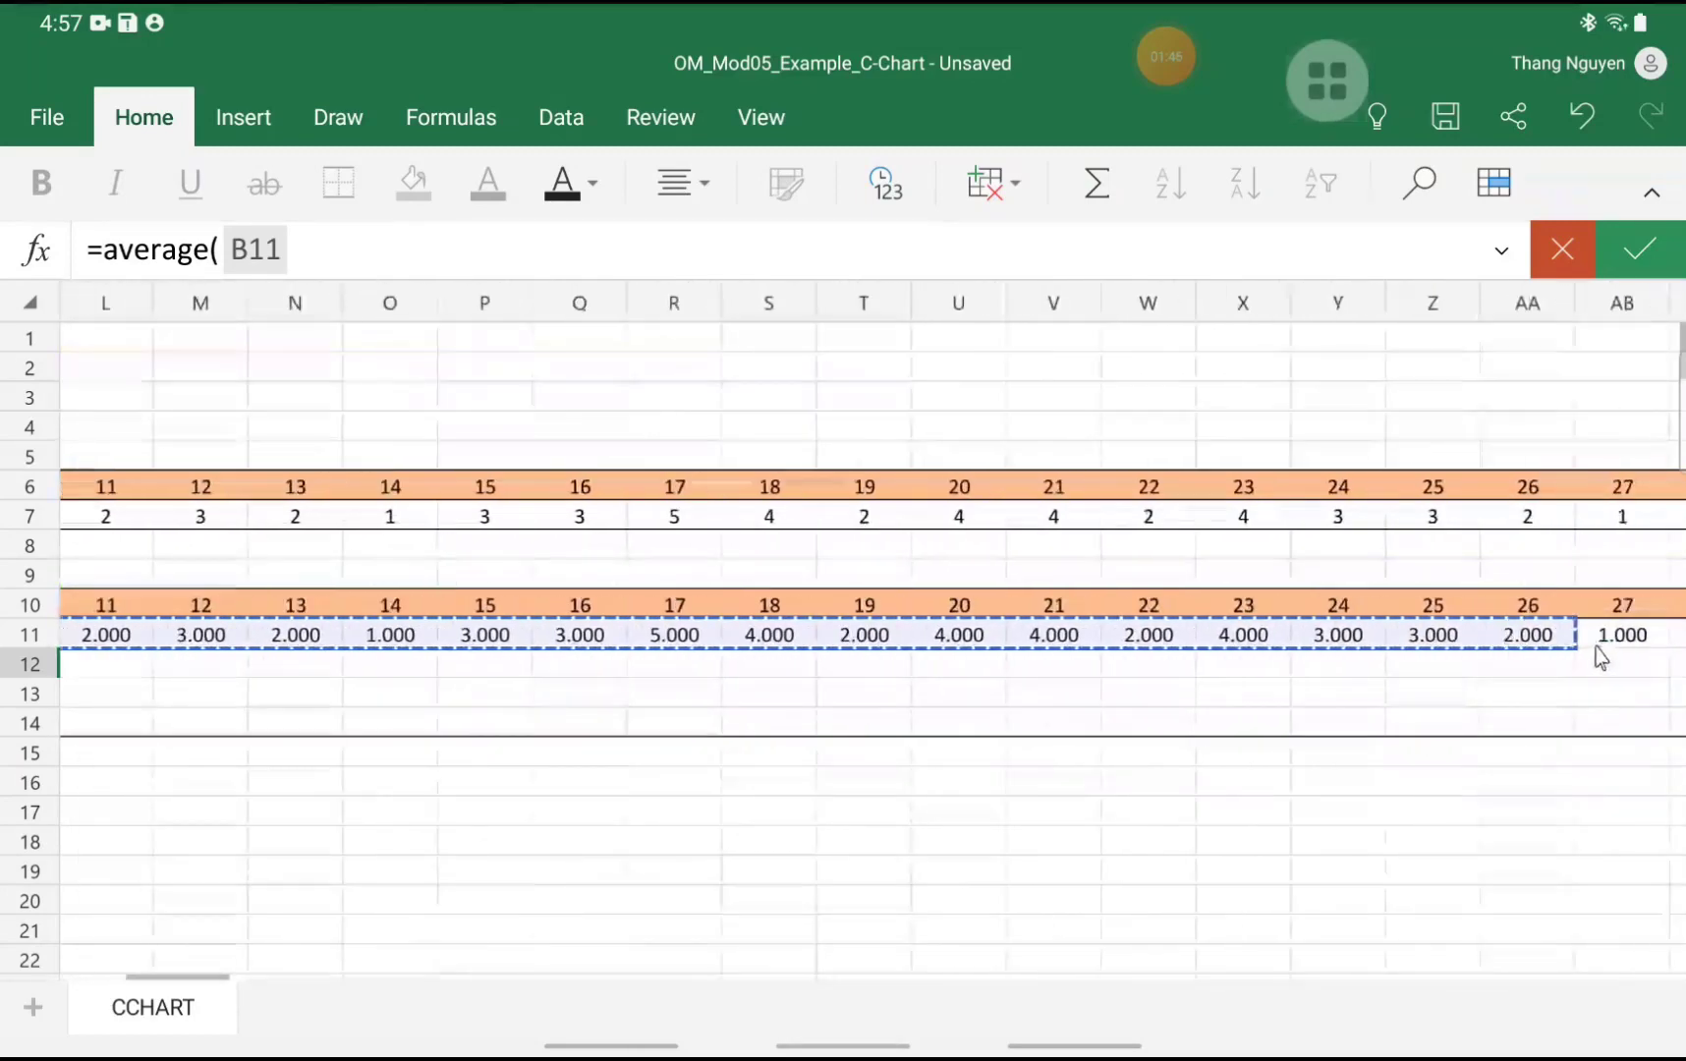
scroll("right", 3)
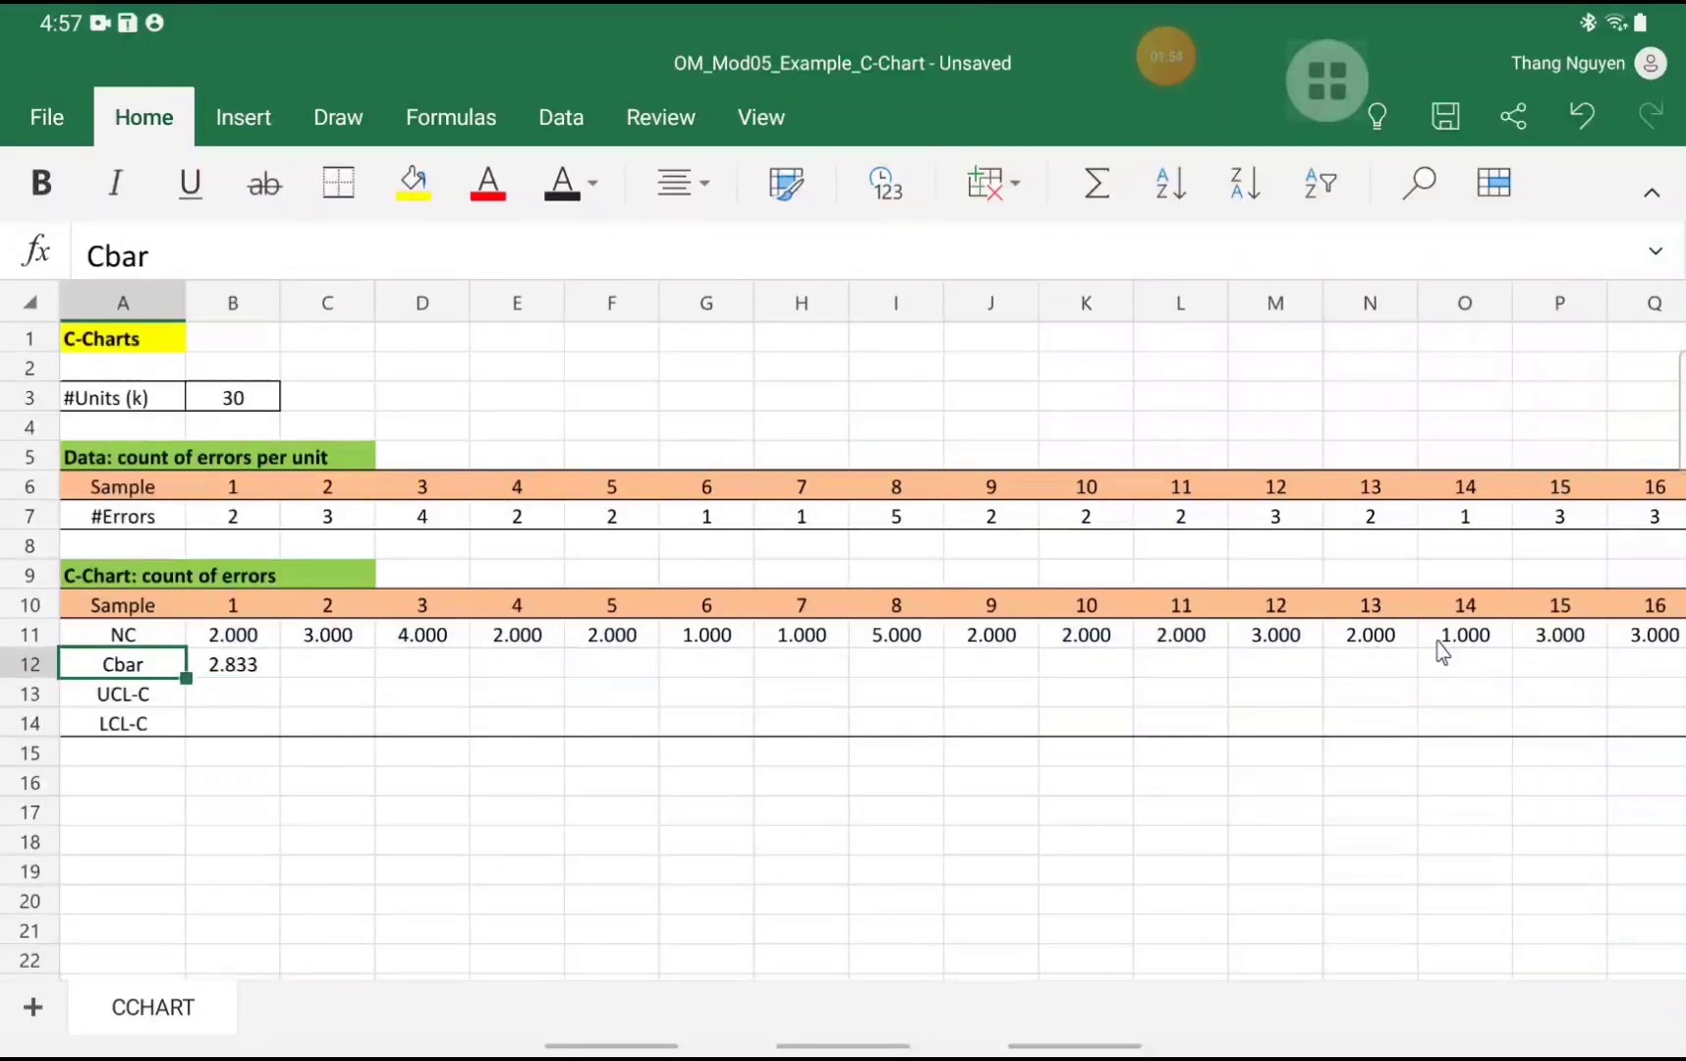
Set C12 to =B12 and copy the 2.833 Cbar across row 12
left_click(327, 663)
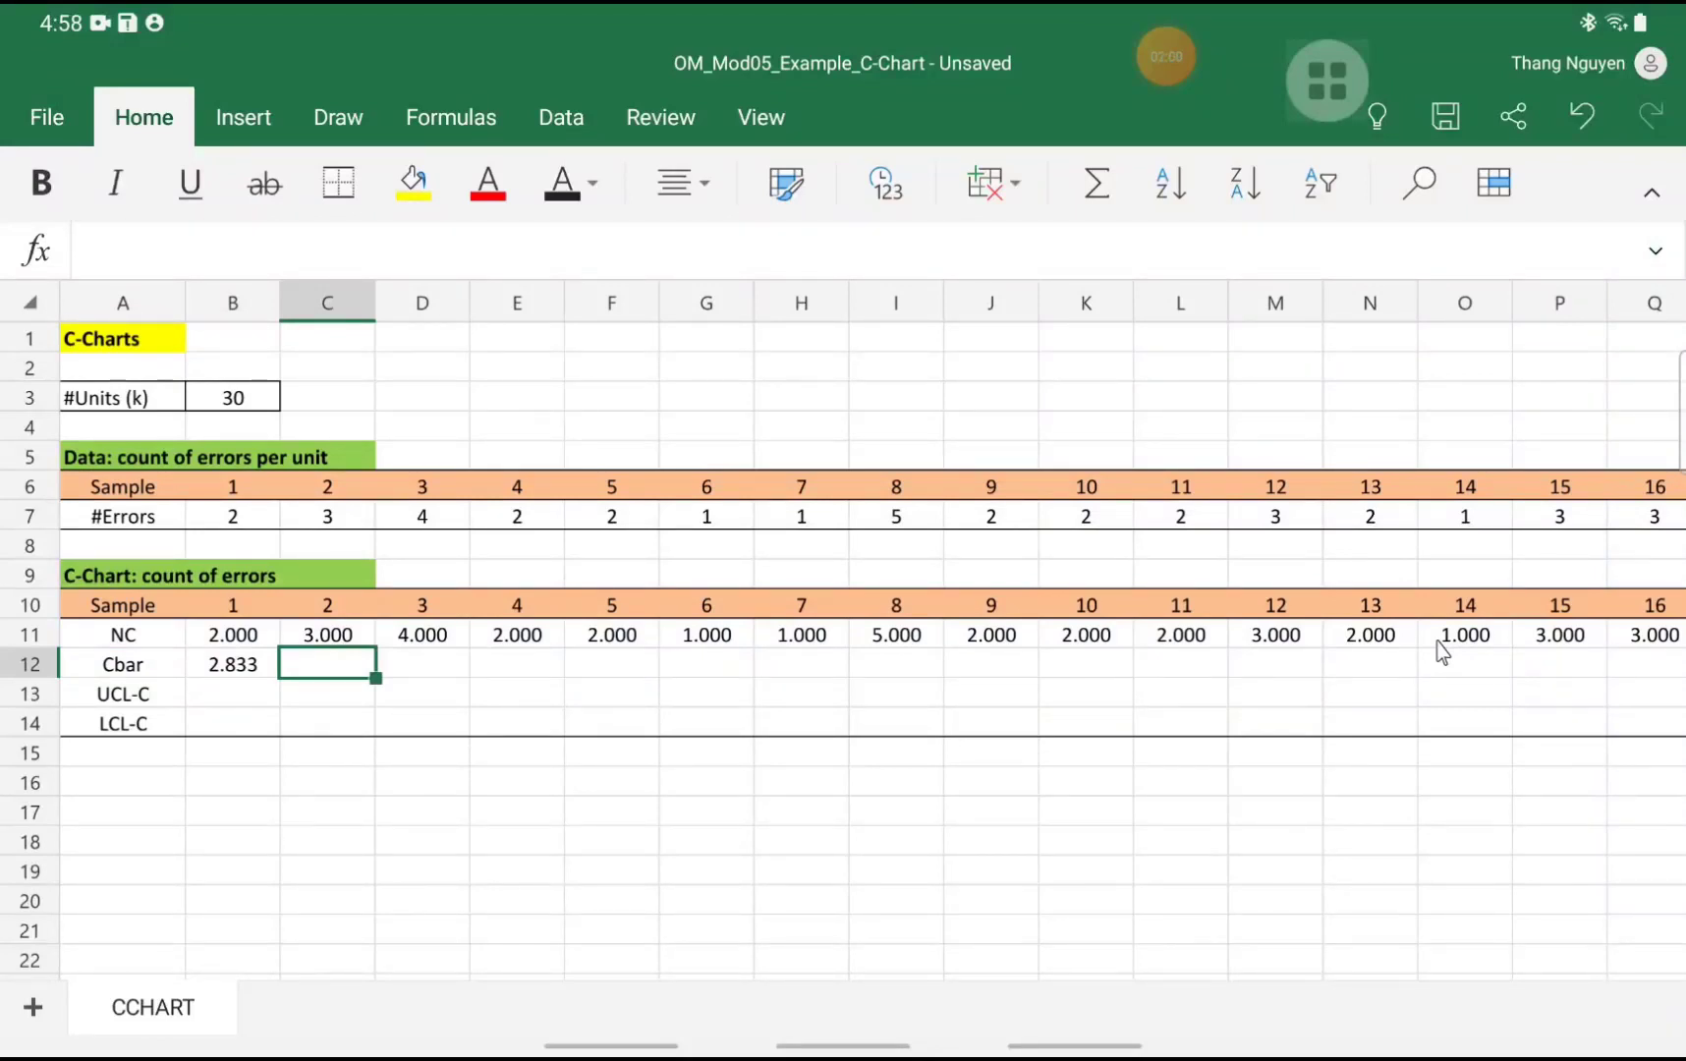
type("=B12")
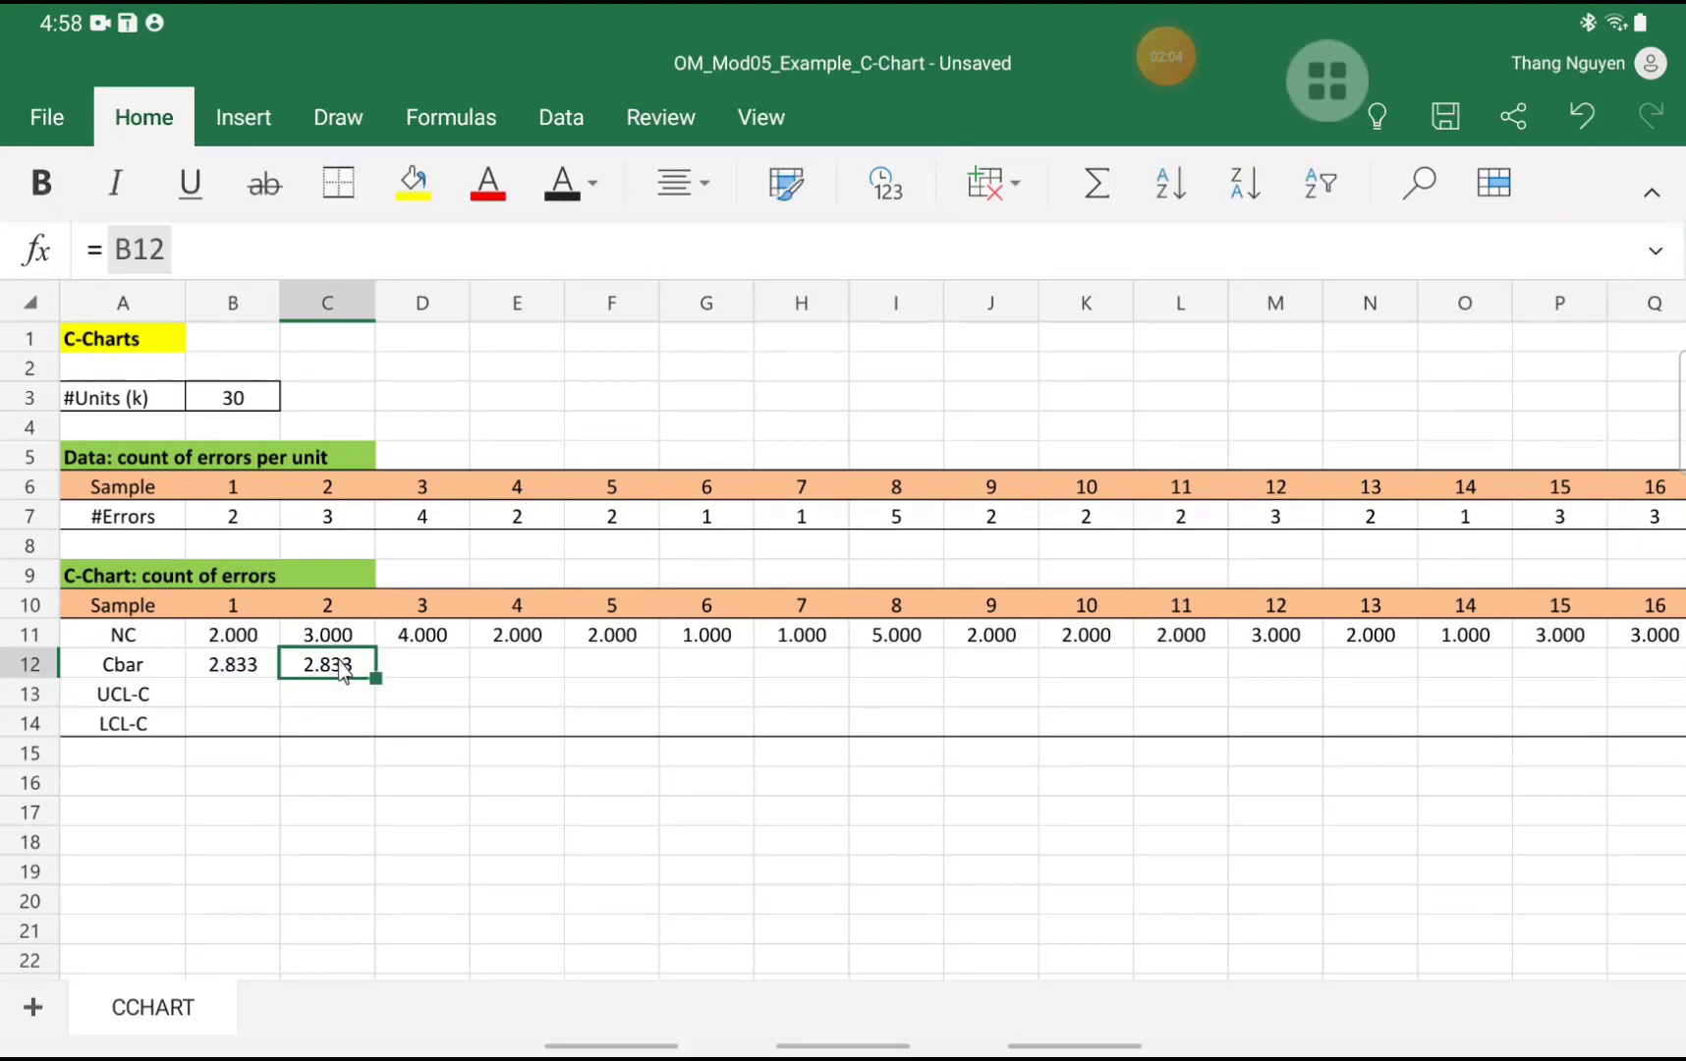
mouse_move(382, 687)
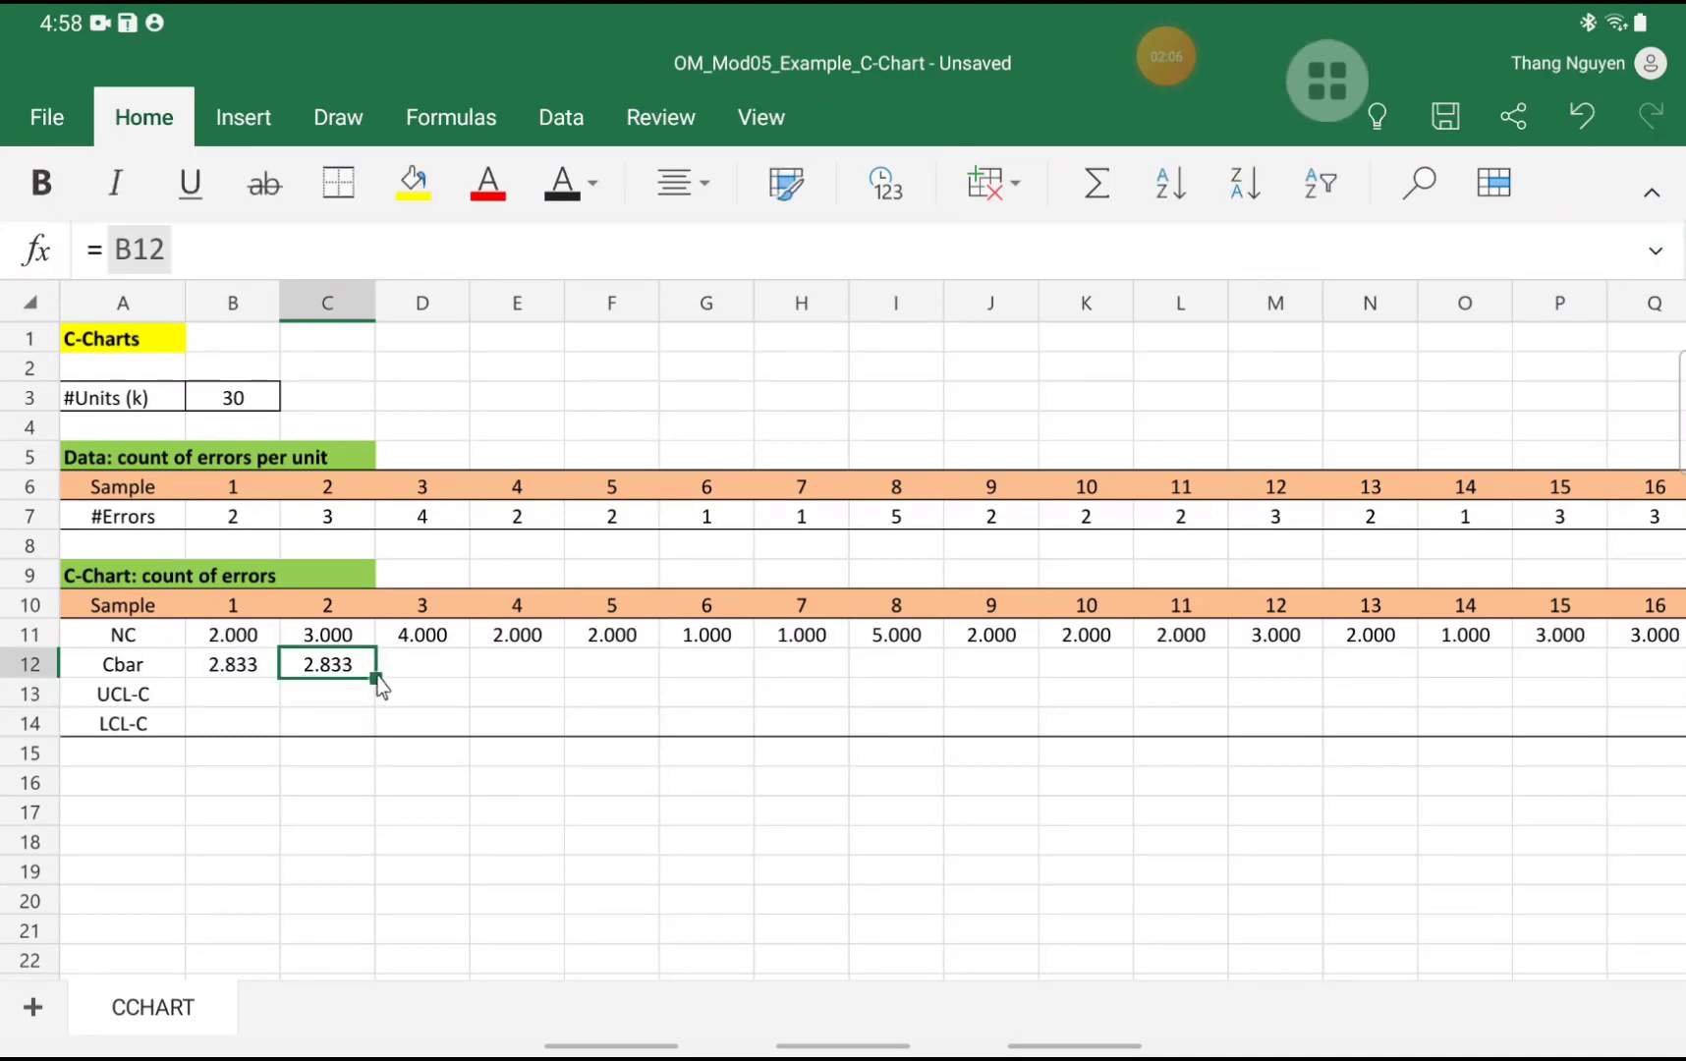
scroll("right", 3)
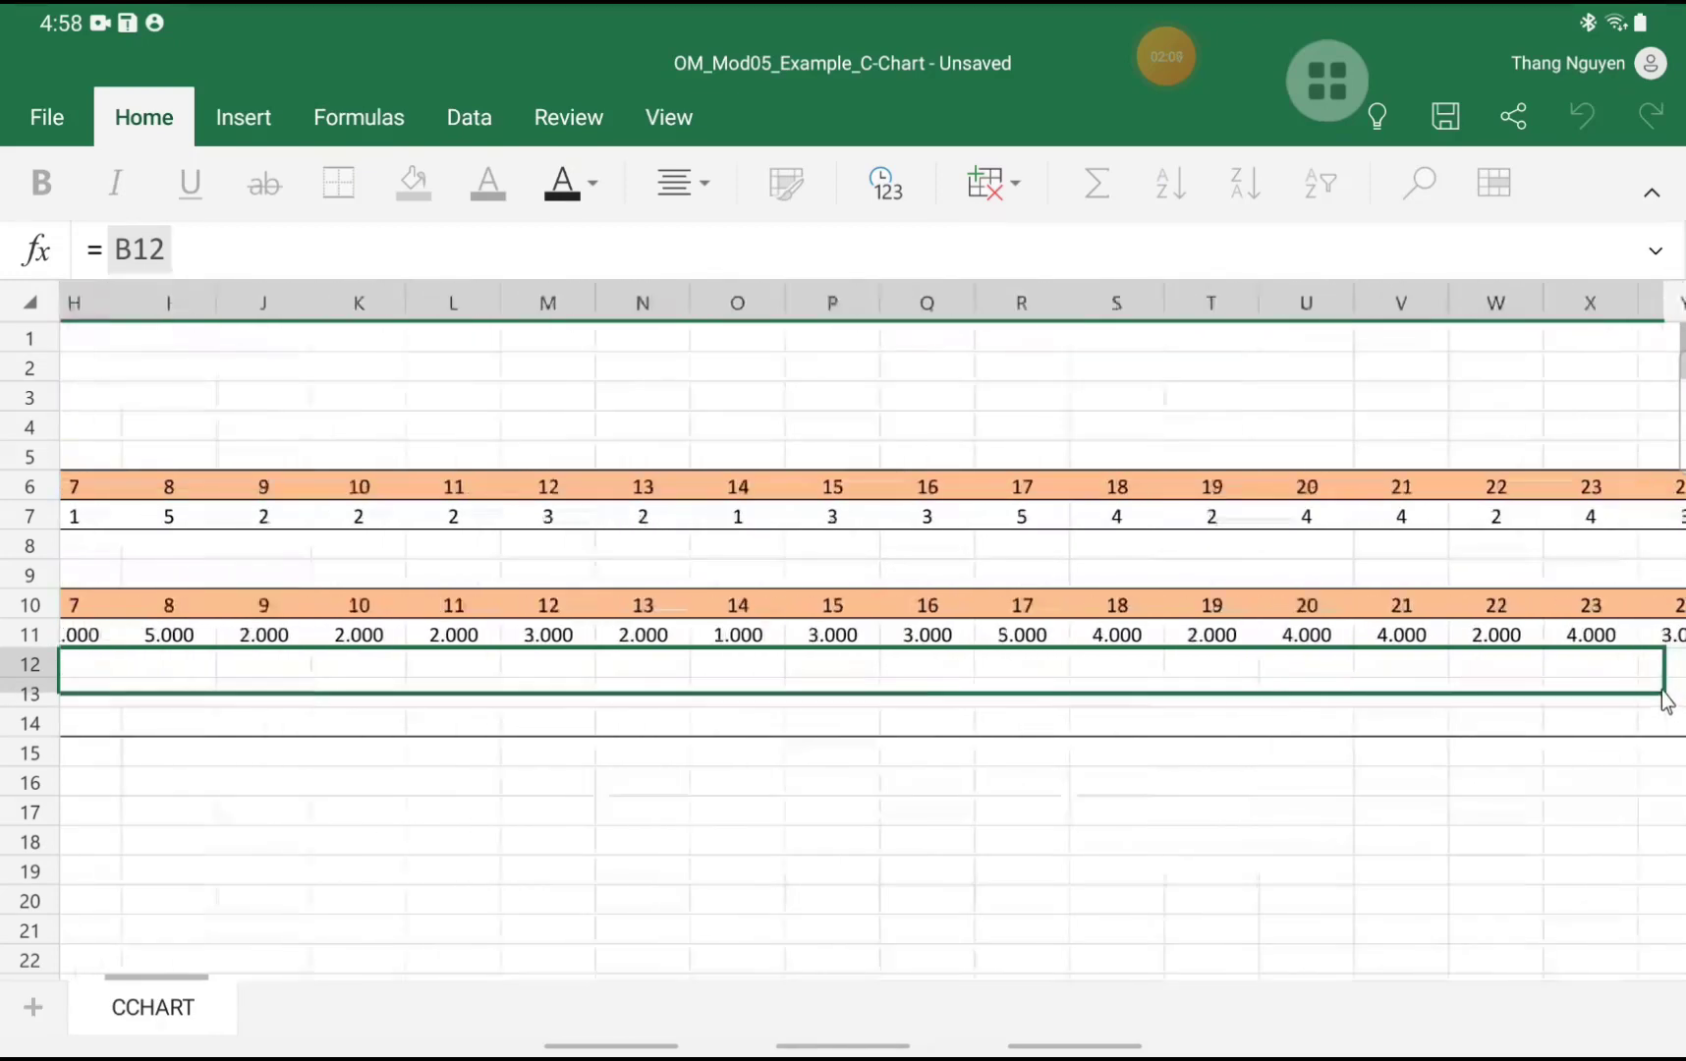
scroll("right", 3)
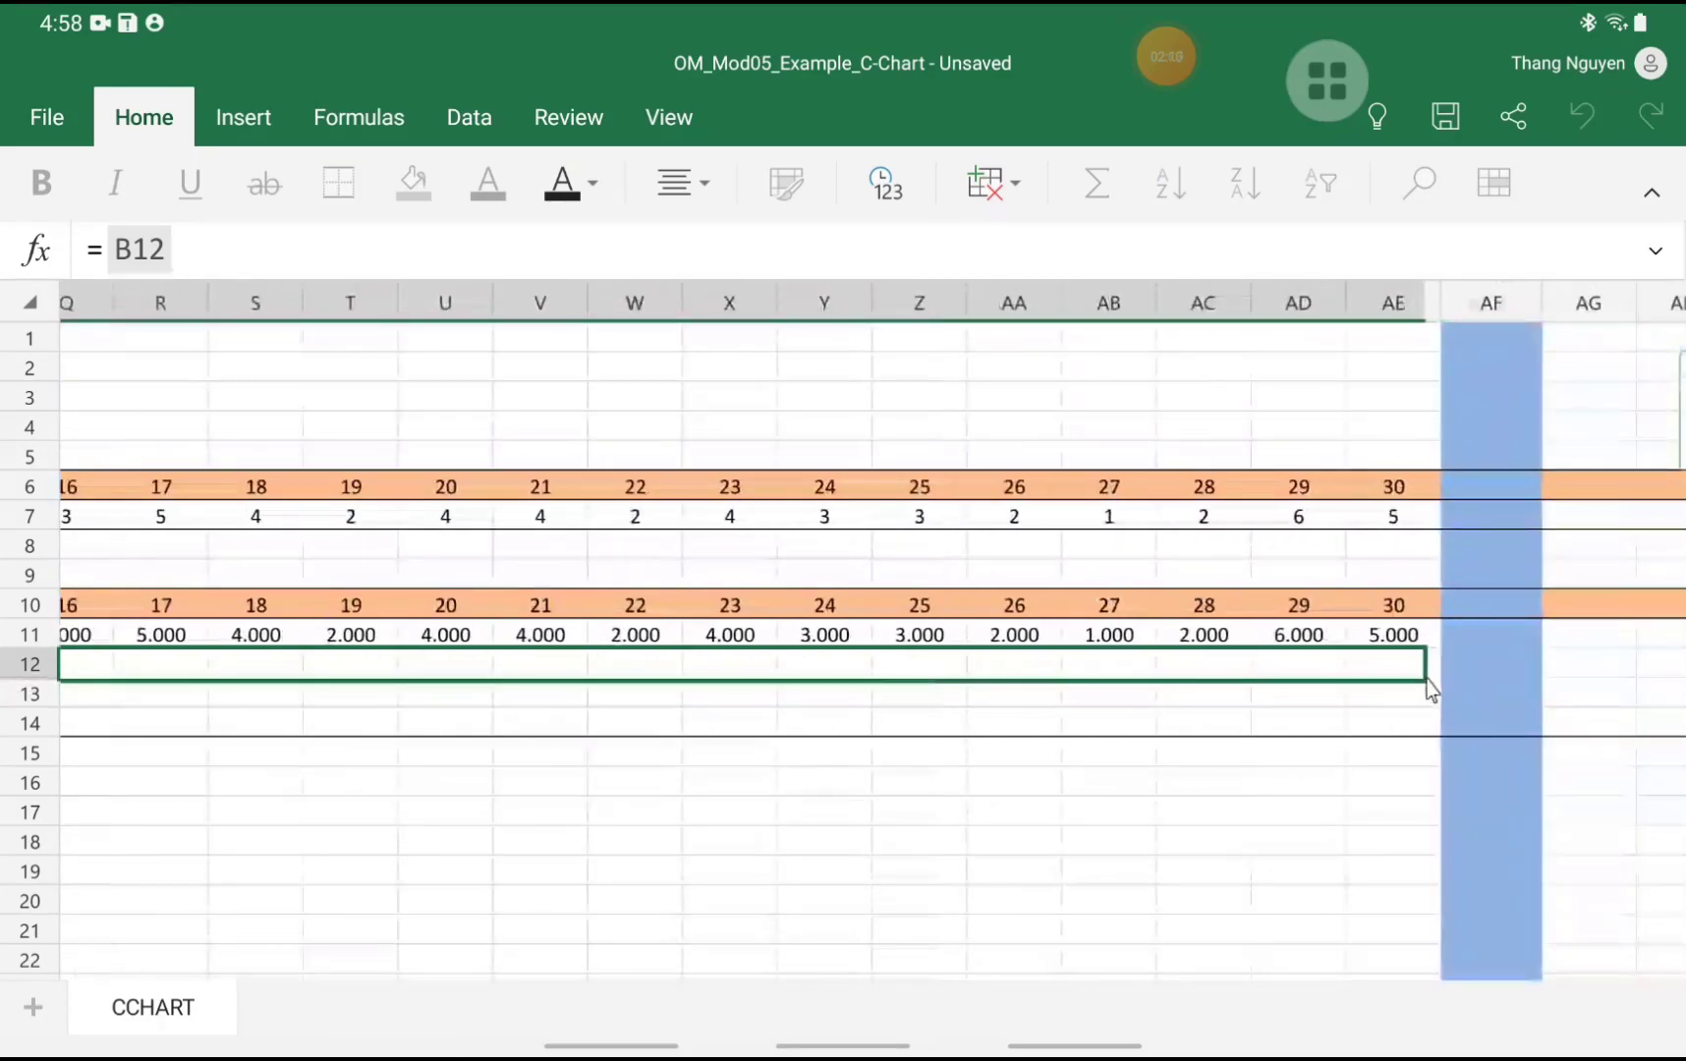
scroll("left", 3)
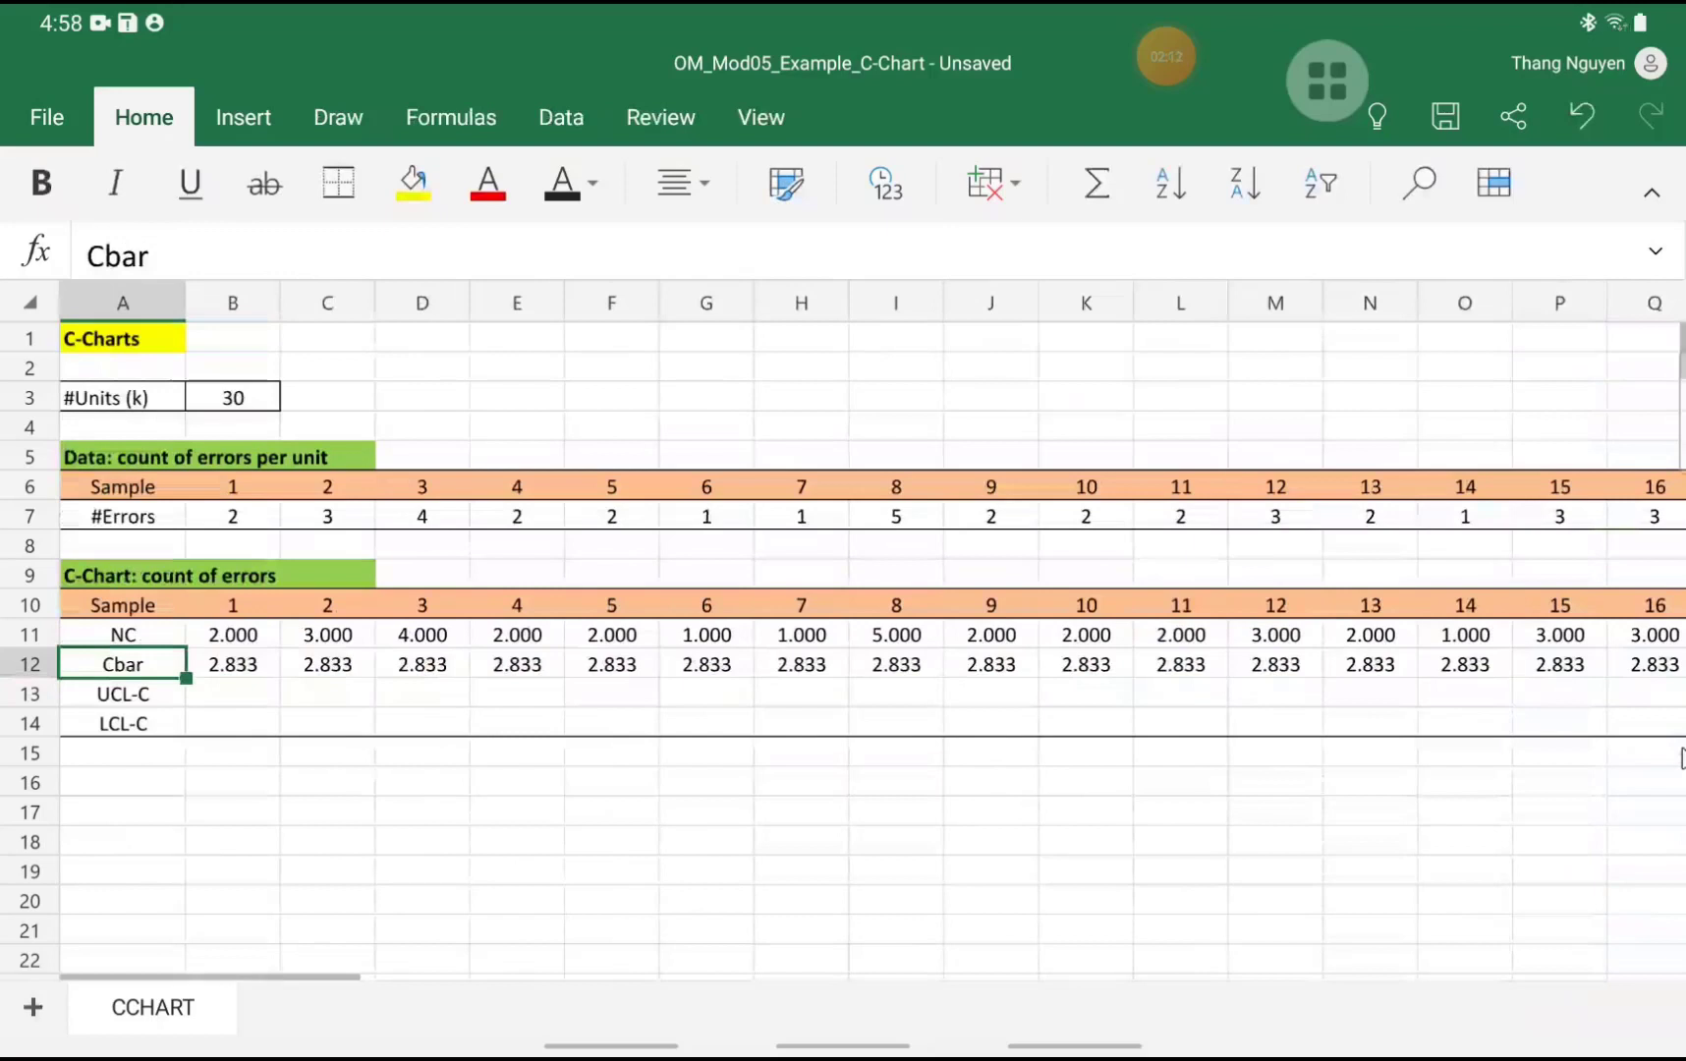
Enter sample 1's UCL-C as Cbar plus three times its square root, 7.883
left_click(232, 693)
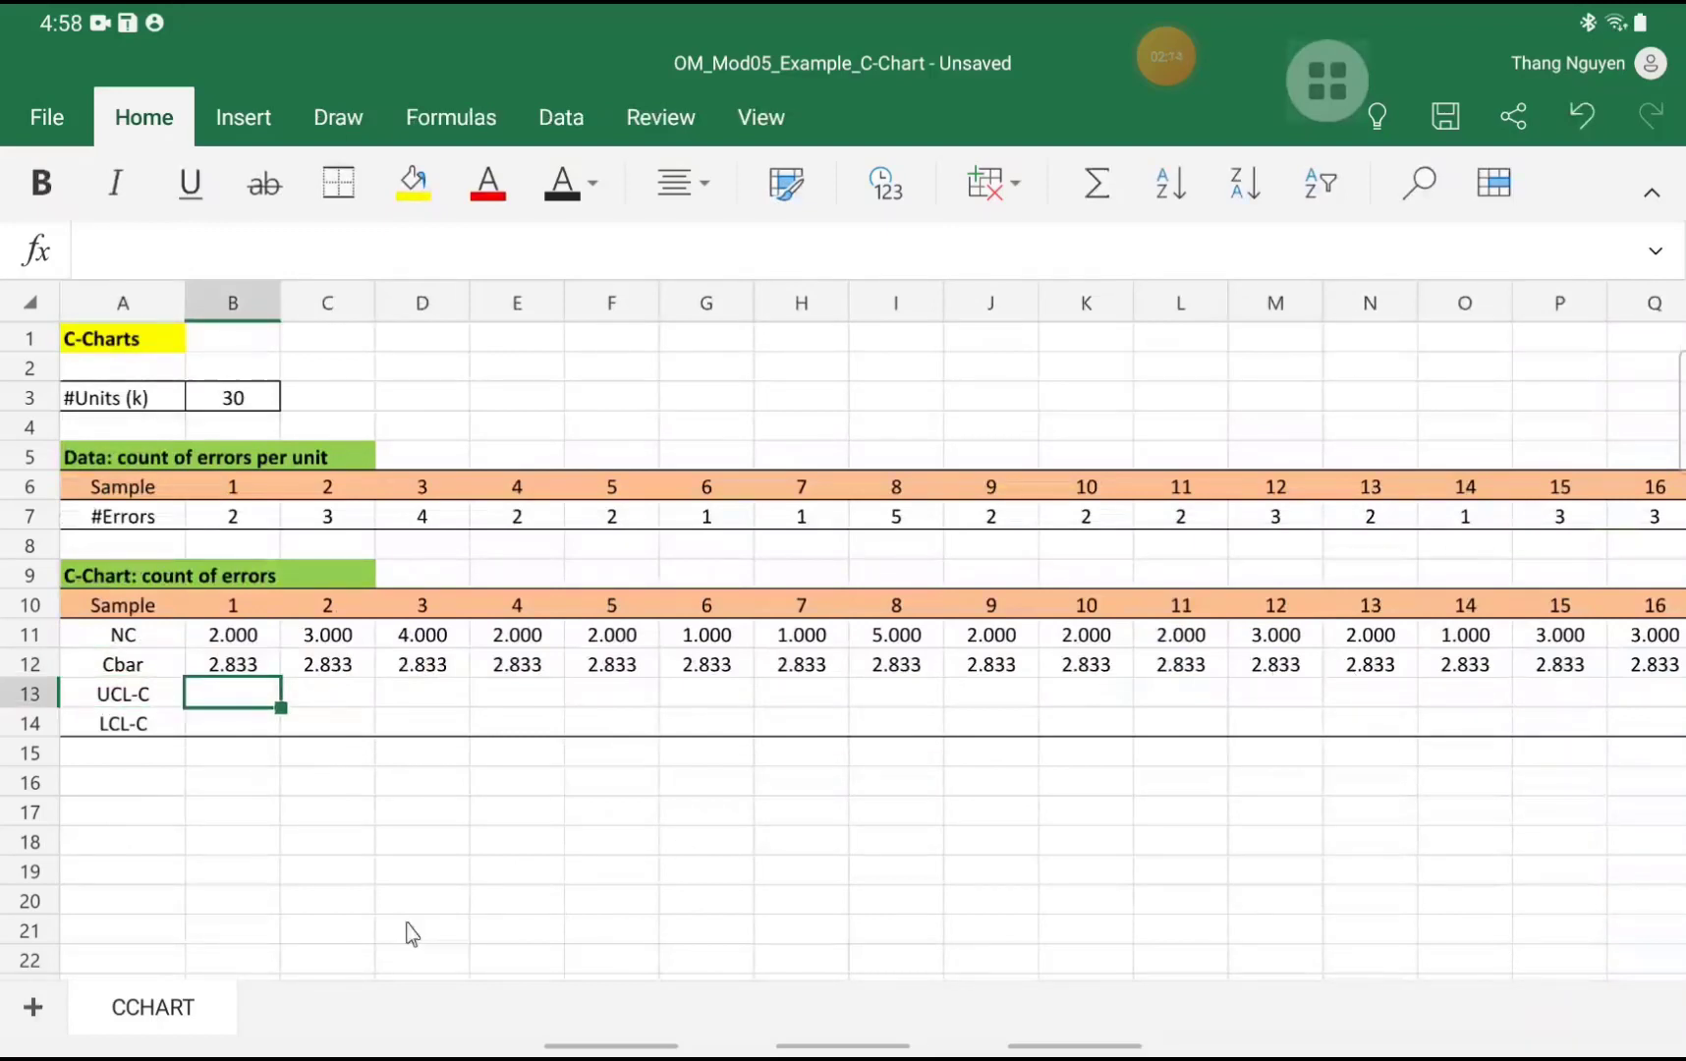
mouse_move(1398, 887)
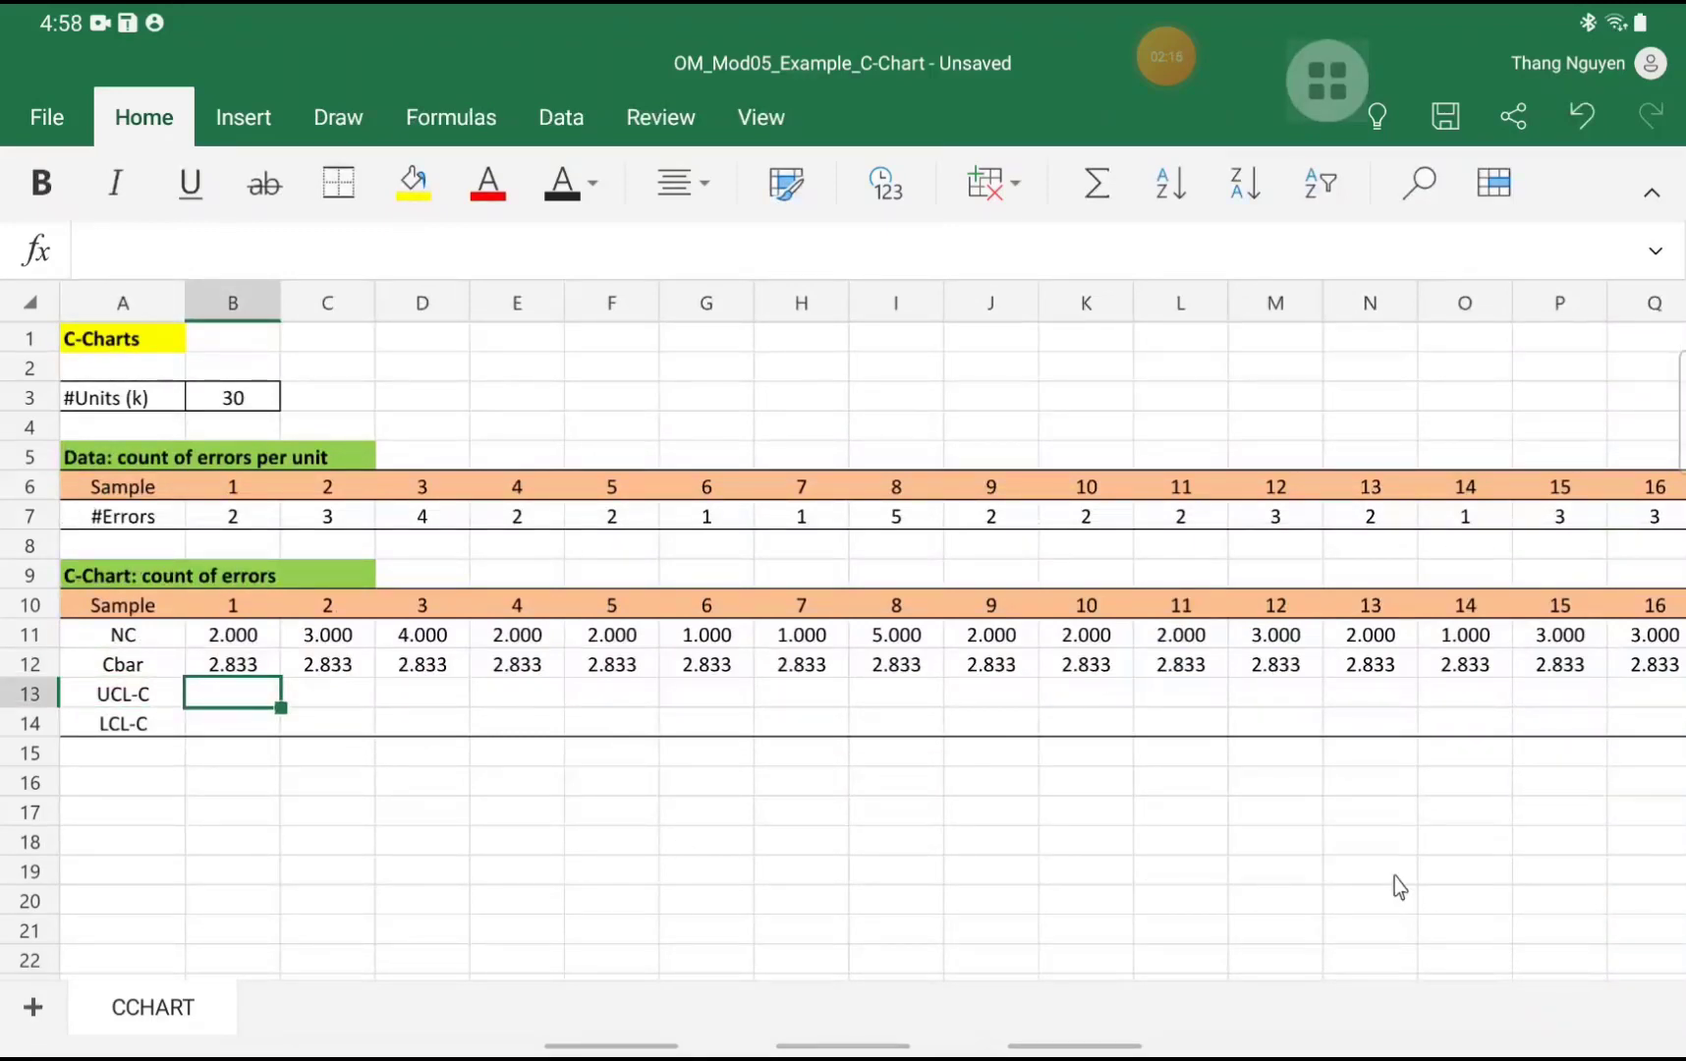
type("=")
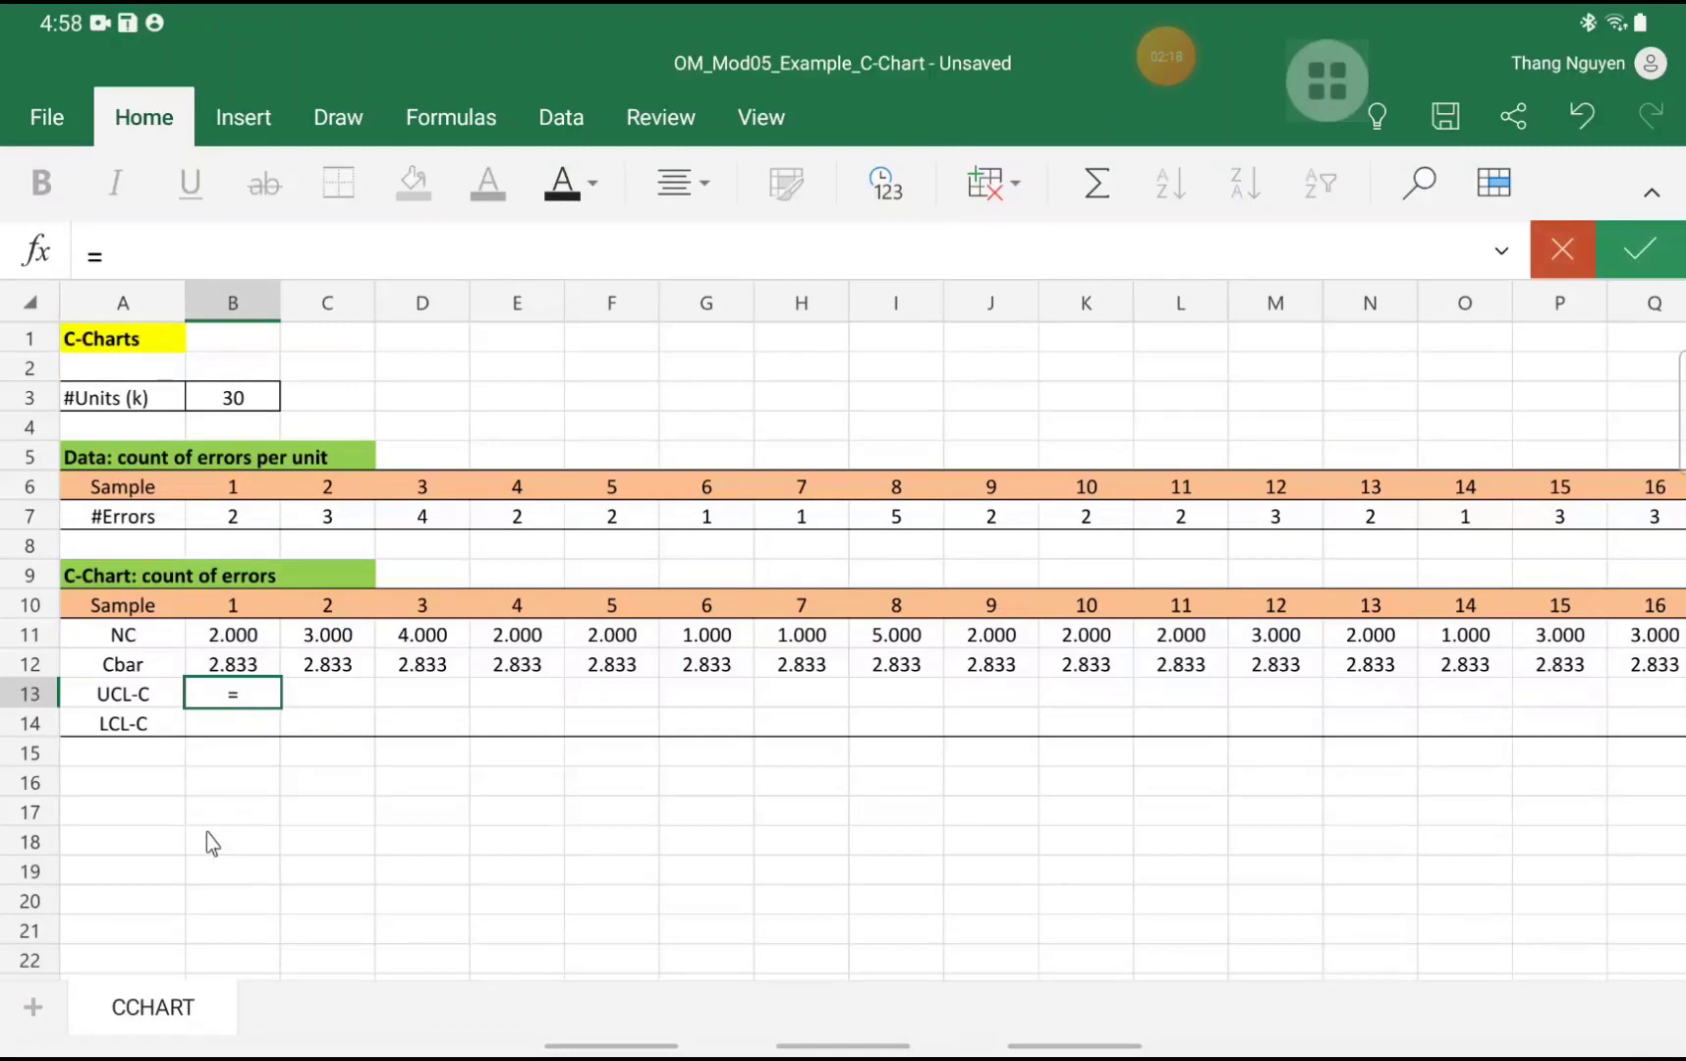
left_click(232, 663)
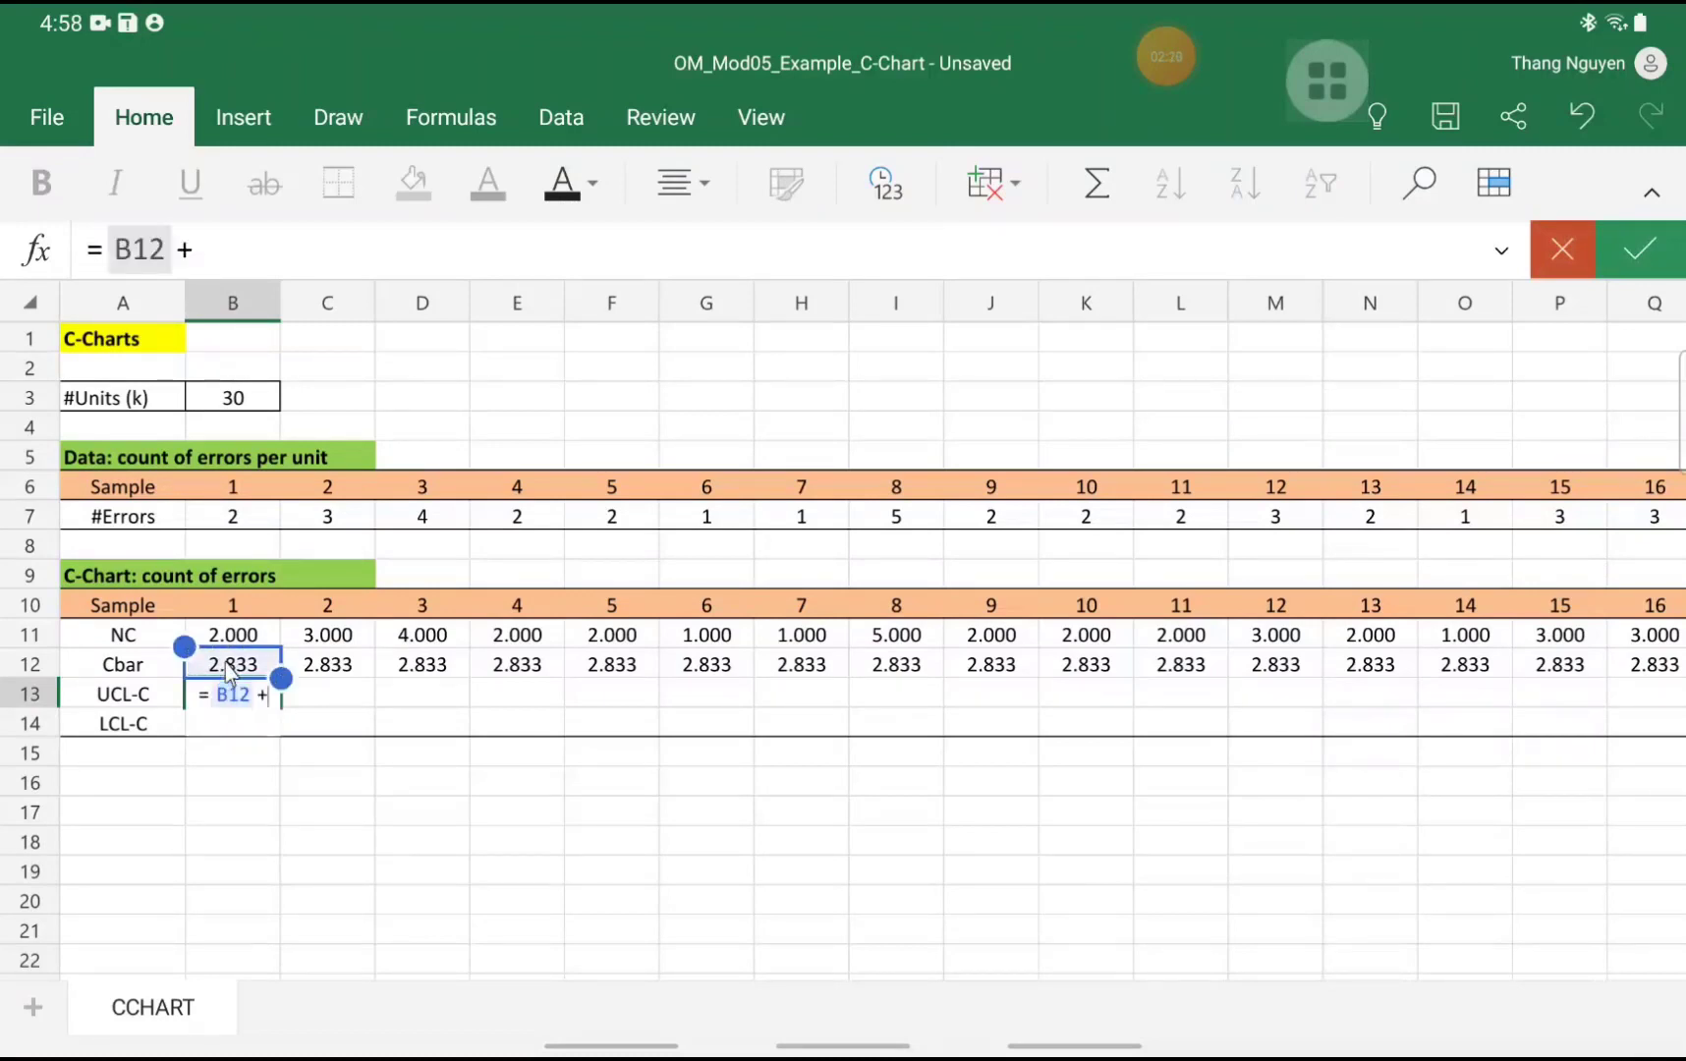
type("+3*sqrt( B12")
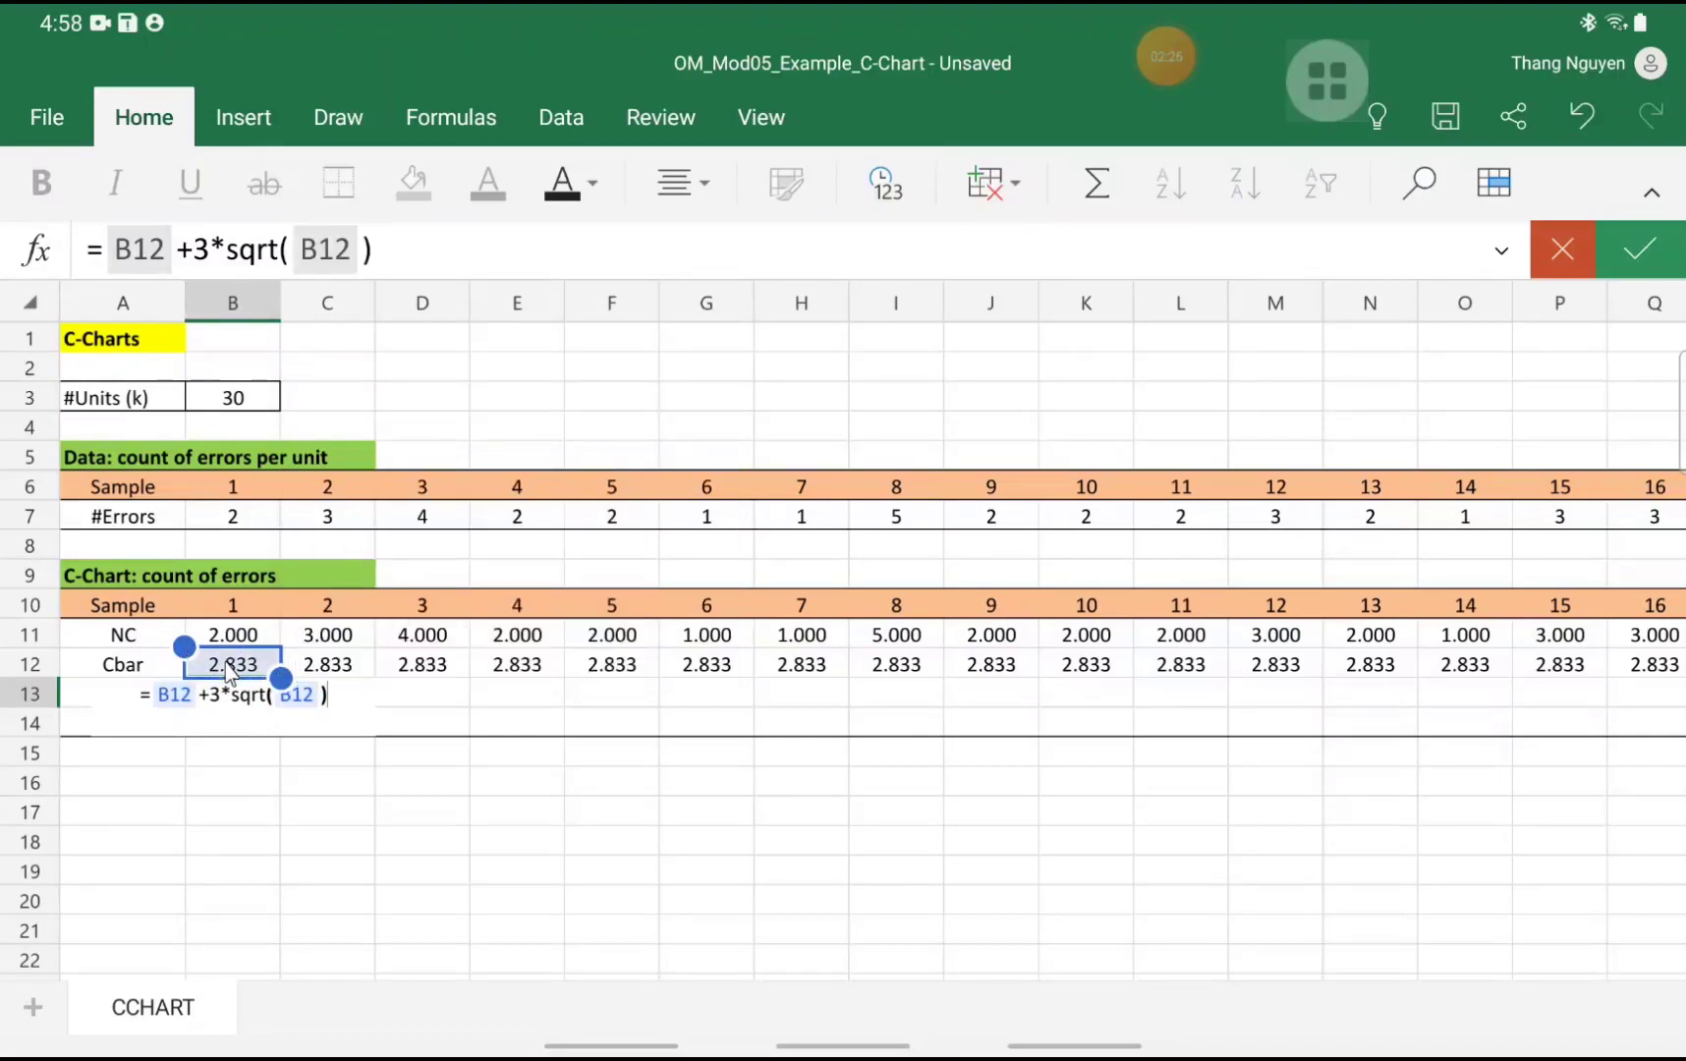
key("Return")
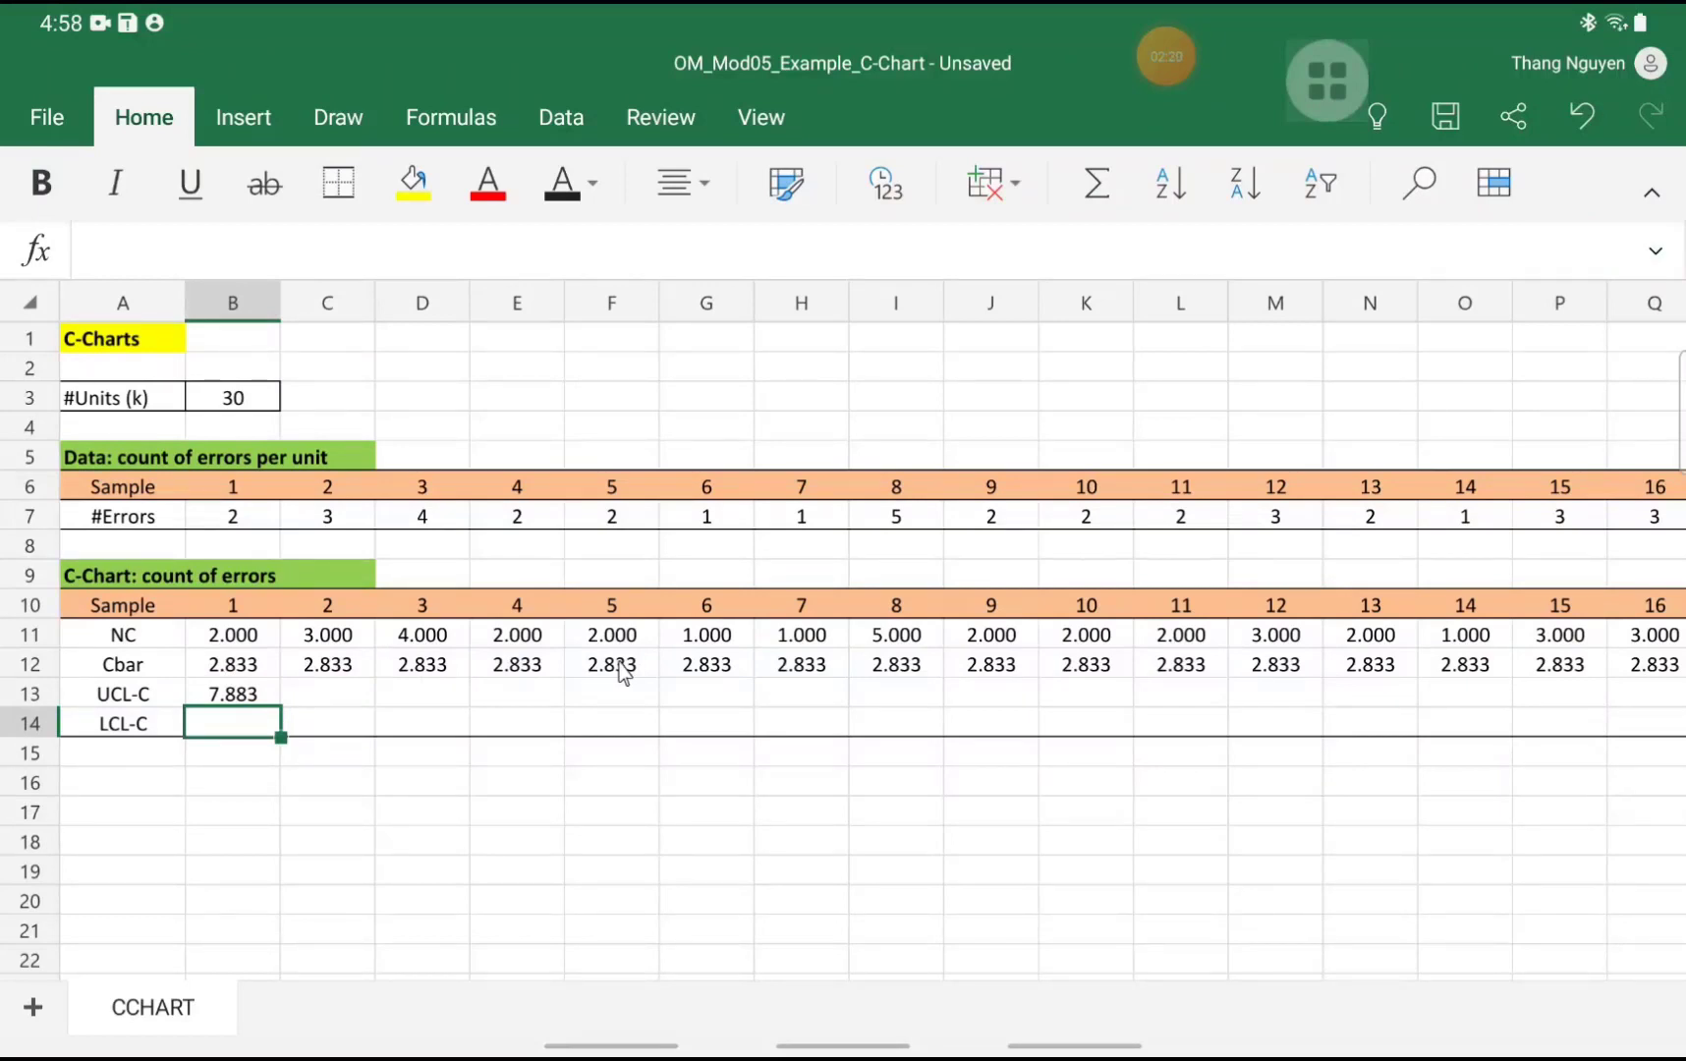
Enter sample 1's LCL-C as =B12-3*SQRT(B12), giving -2.216
type("= B12 -")
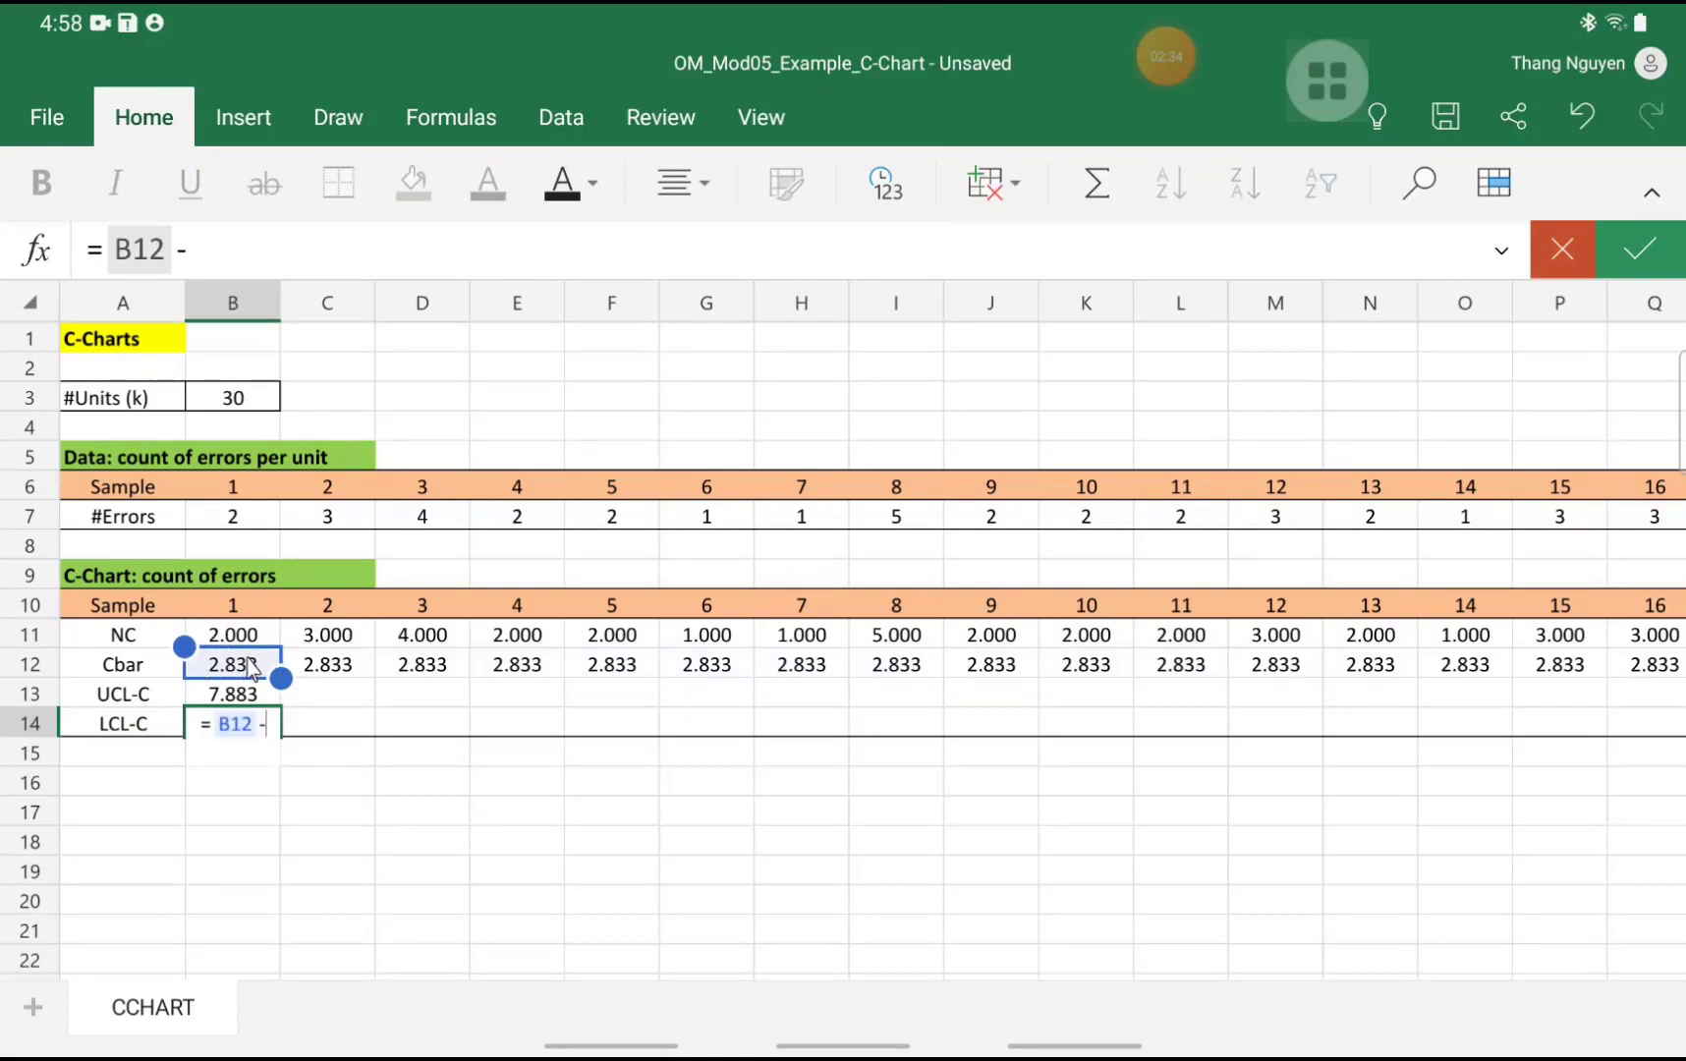
type("3*sqrt(")
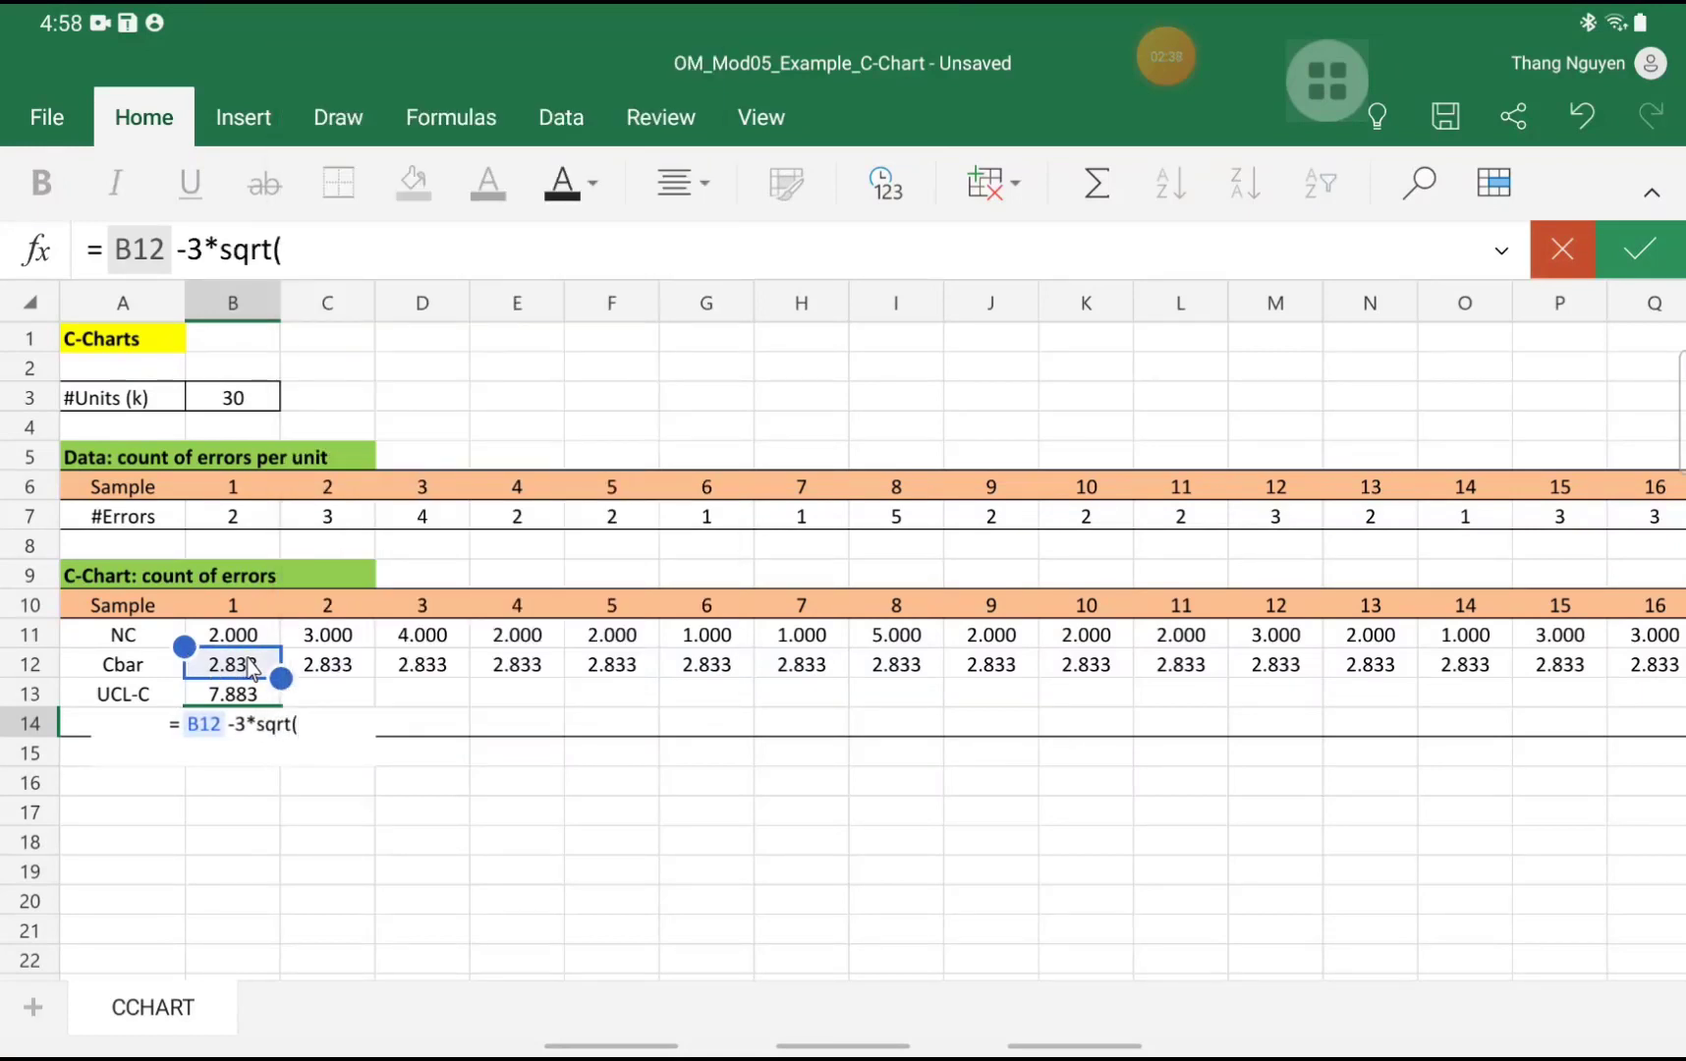
left_click(231, 663)
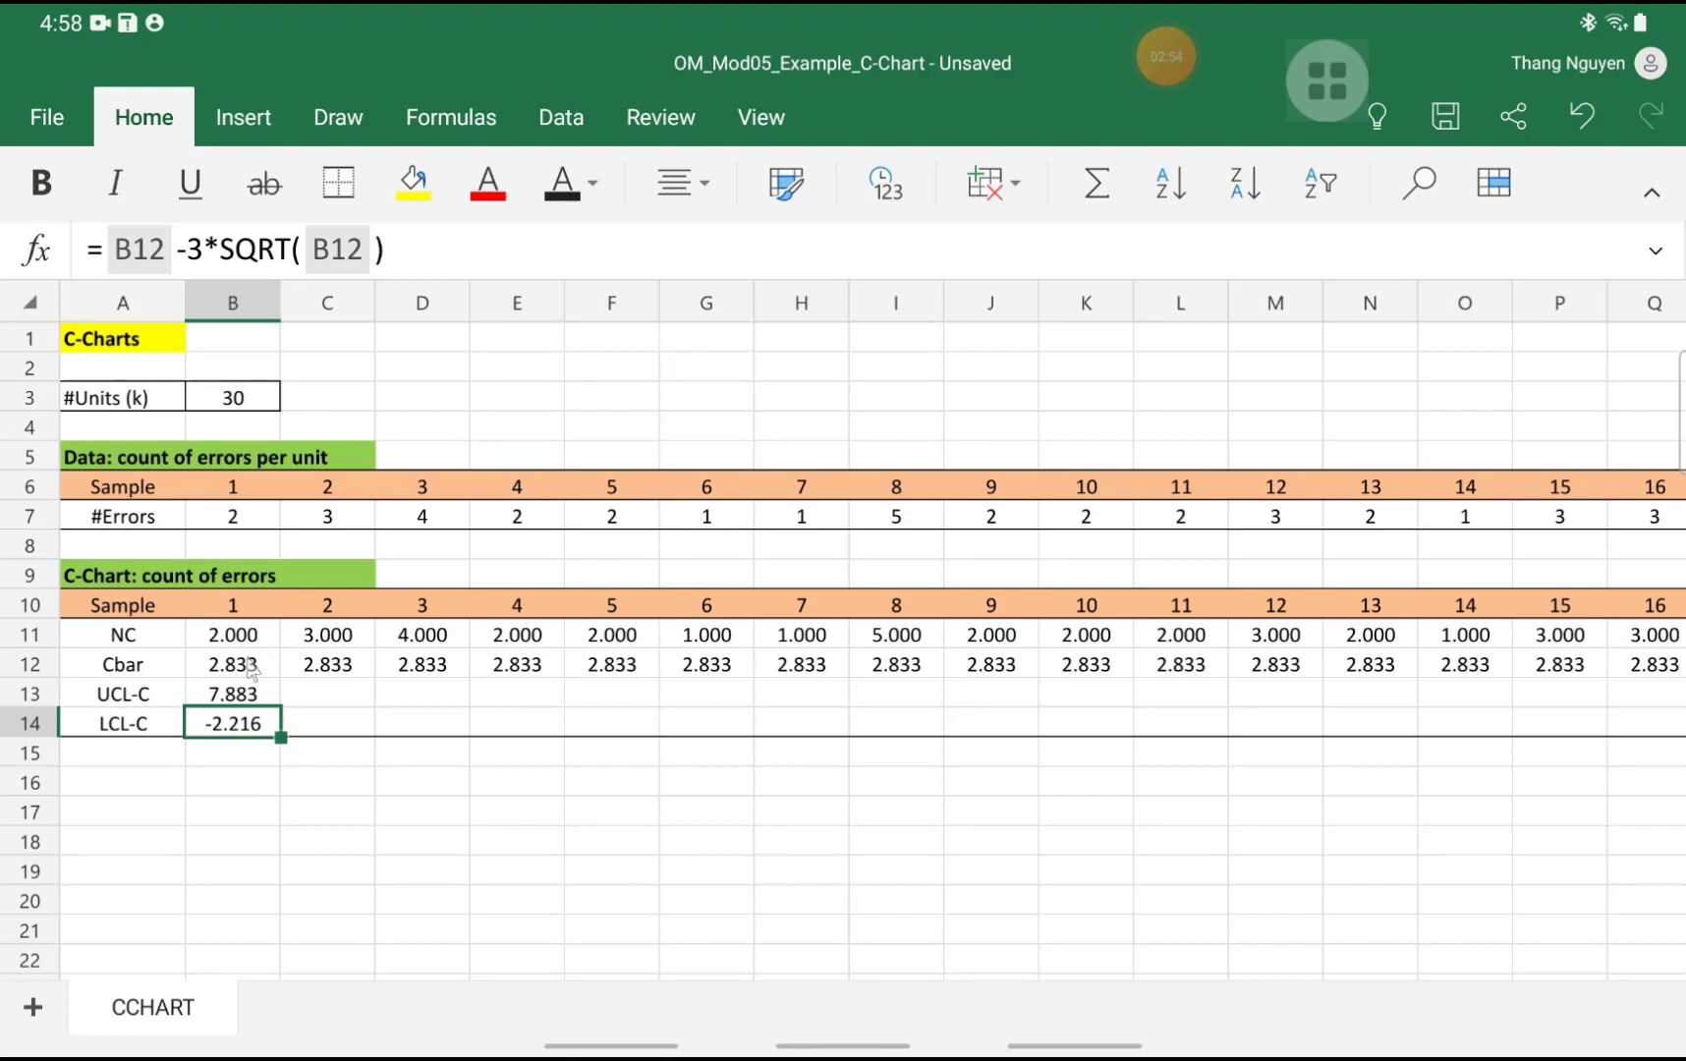
mouse_move(183, 537)
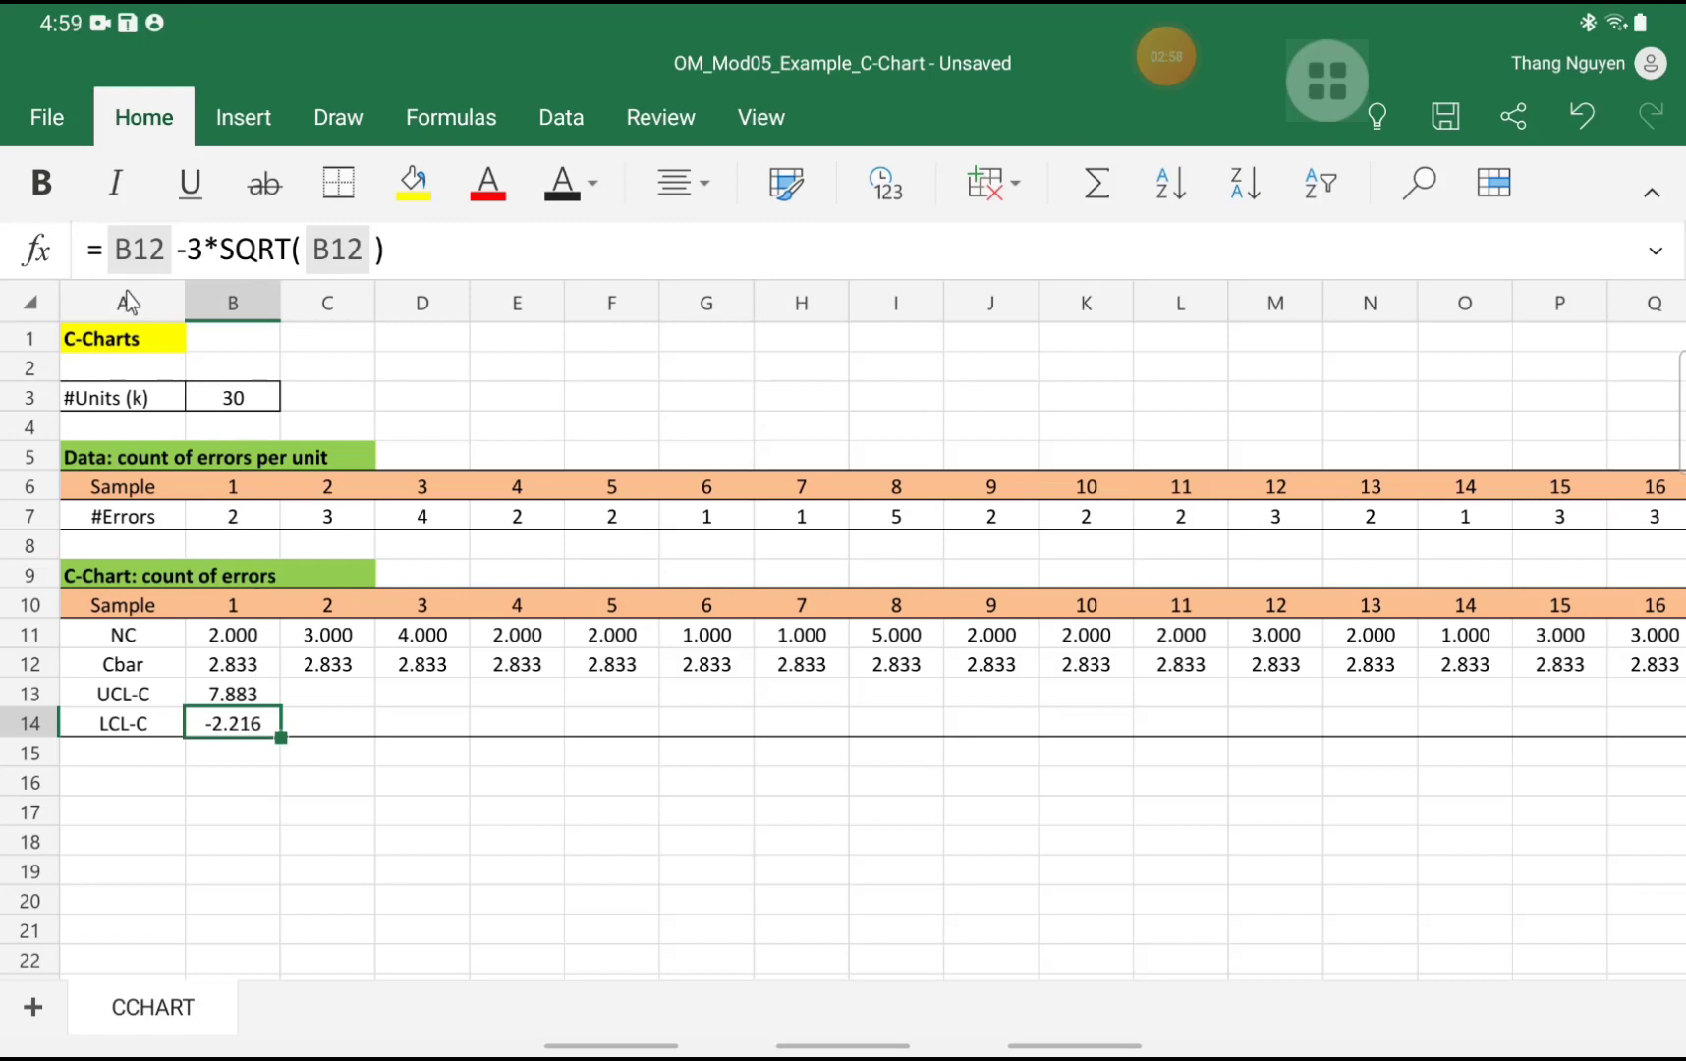
Wrap sample 1's LCL-C formula in MAX(…,0) so it shows 0.000
left_click(231, 722)
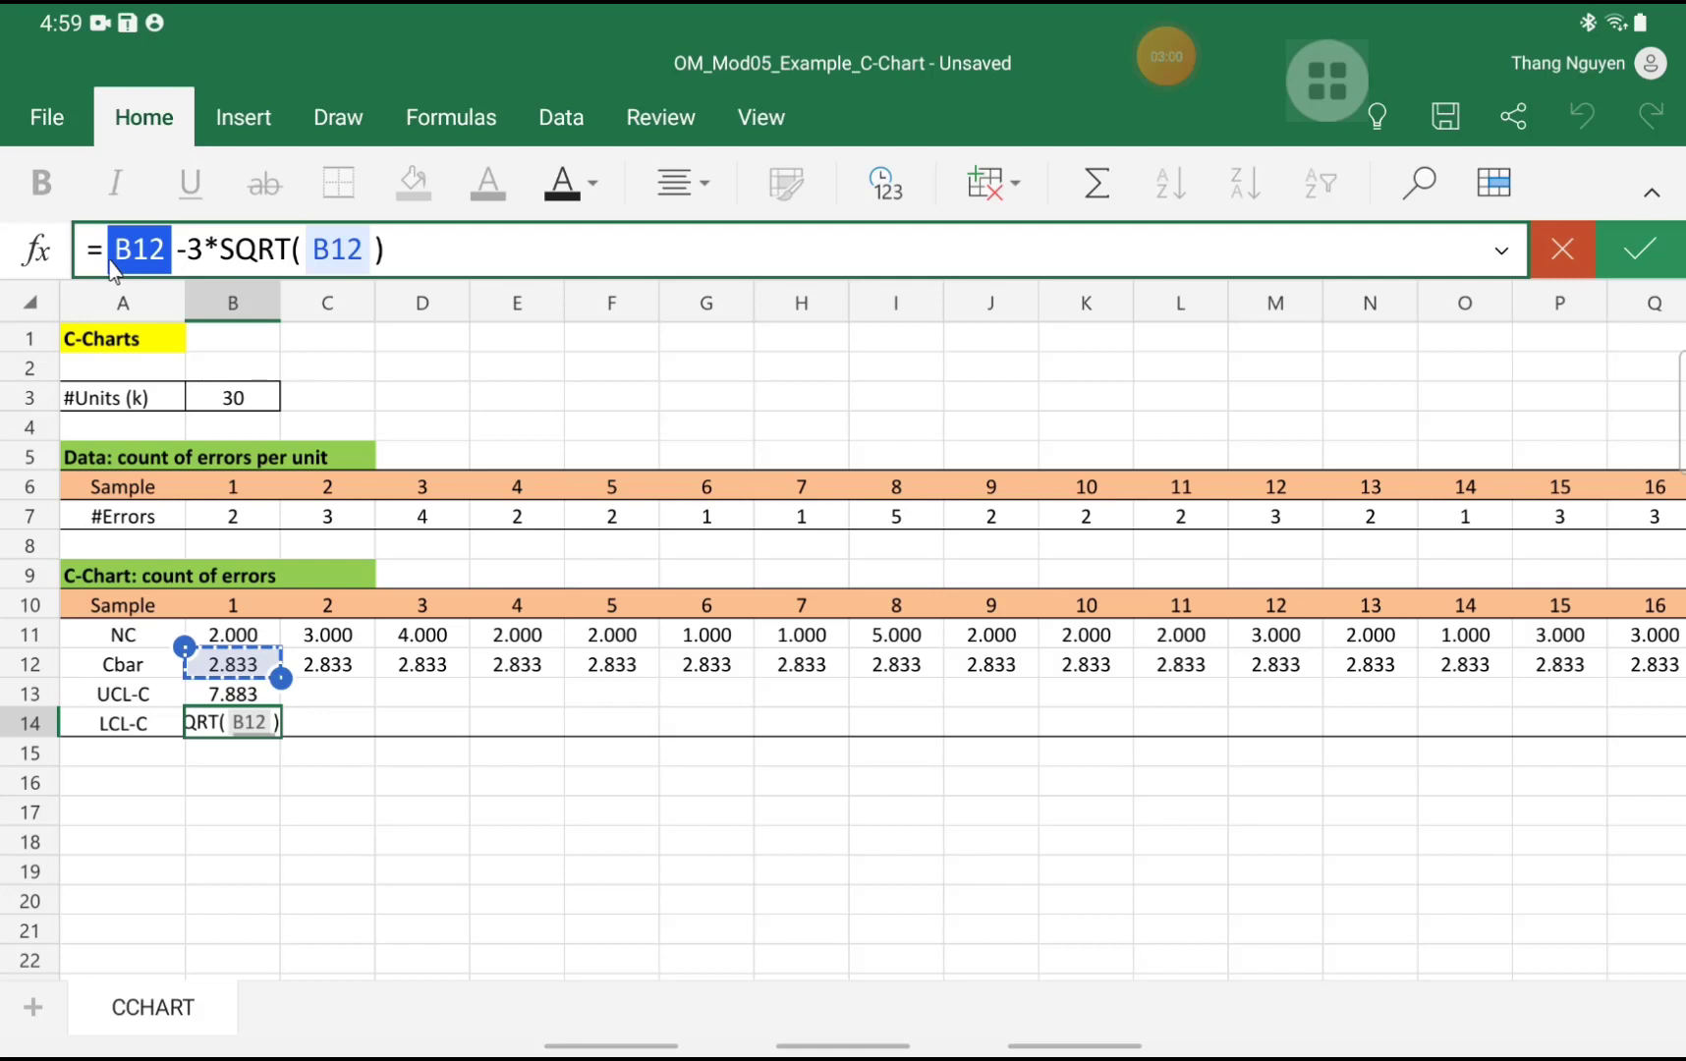
type("max(")
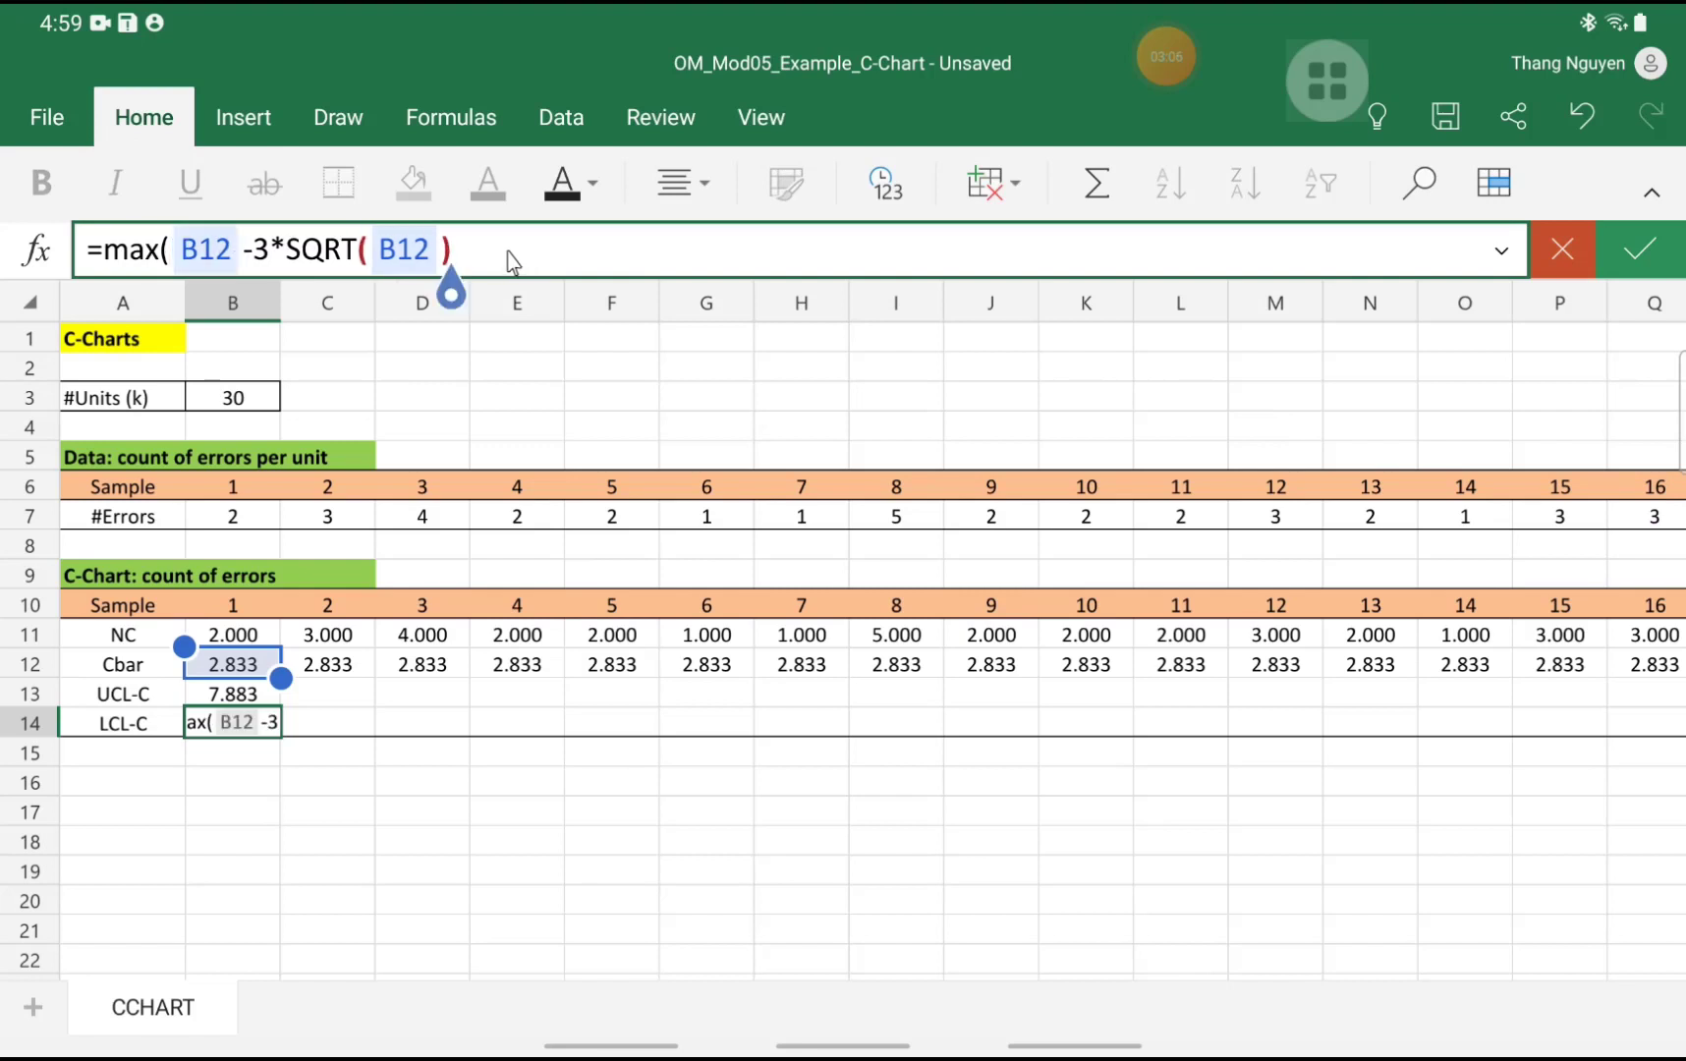
type(",0)")
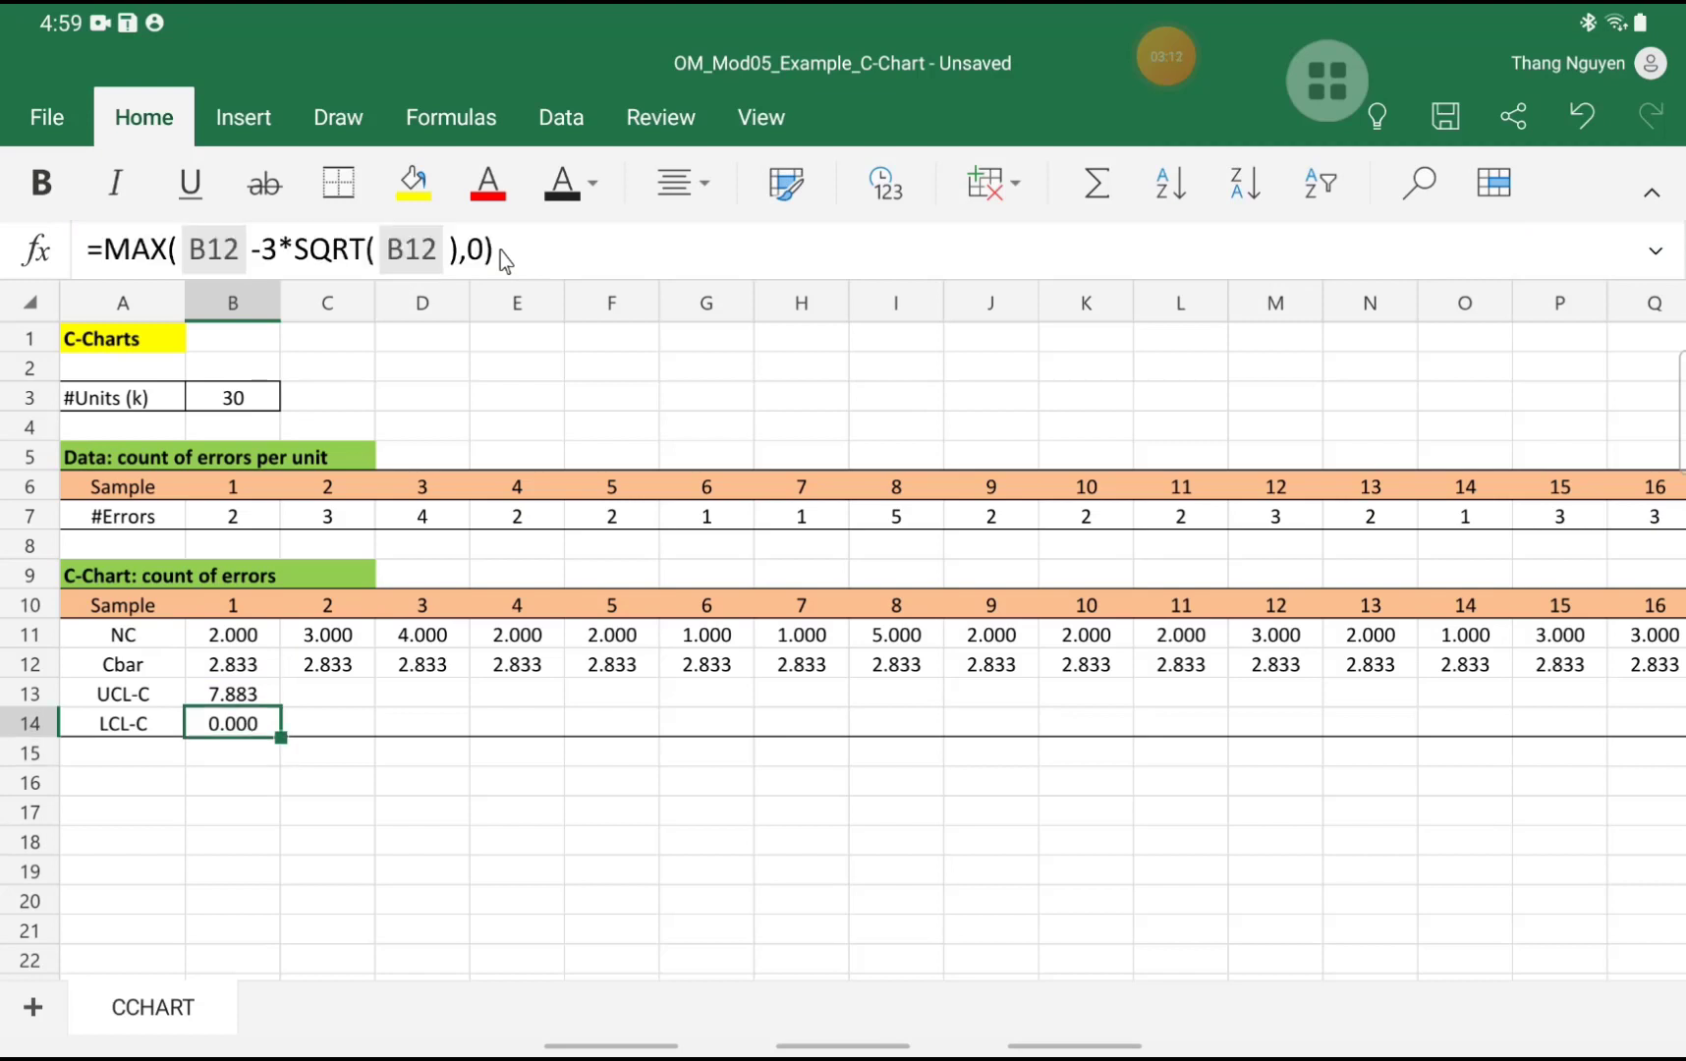
mouse_move(456, 310)
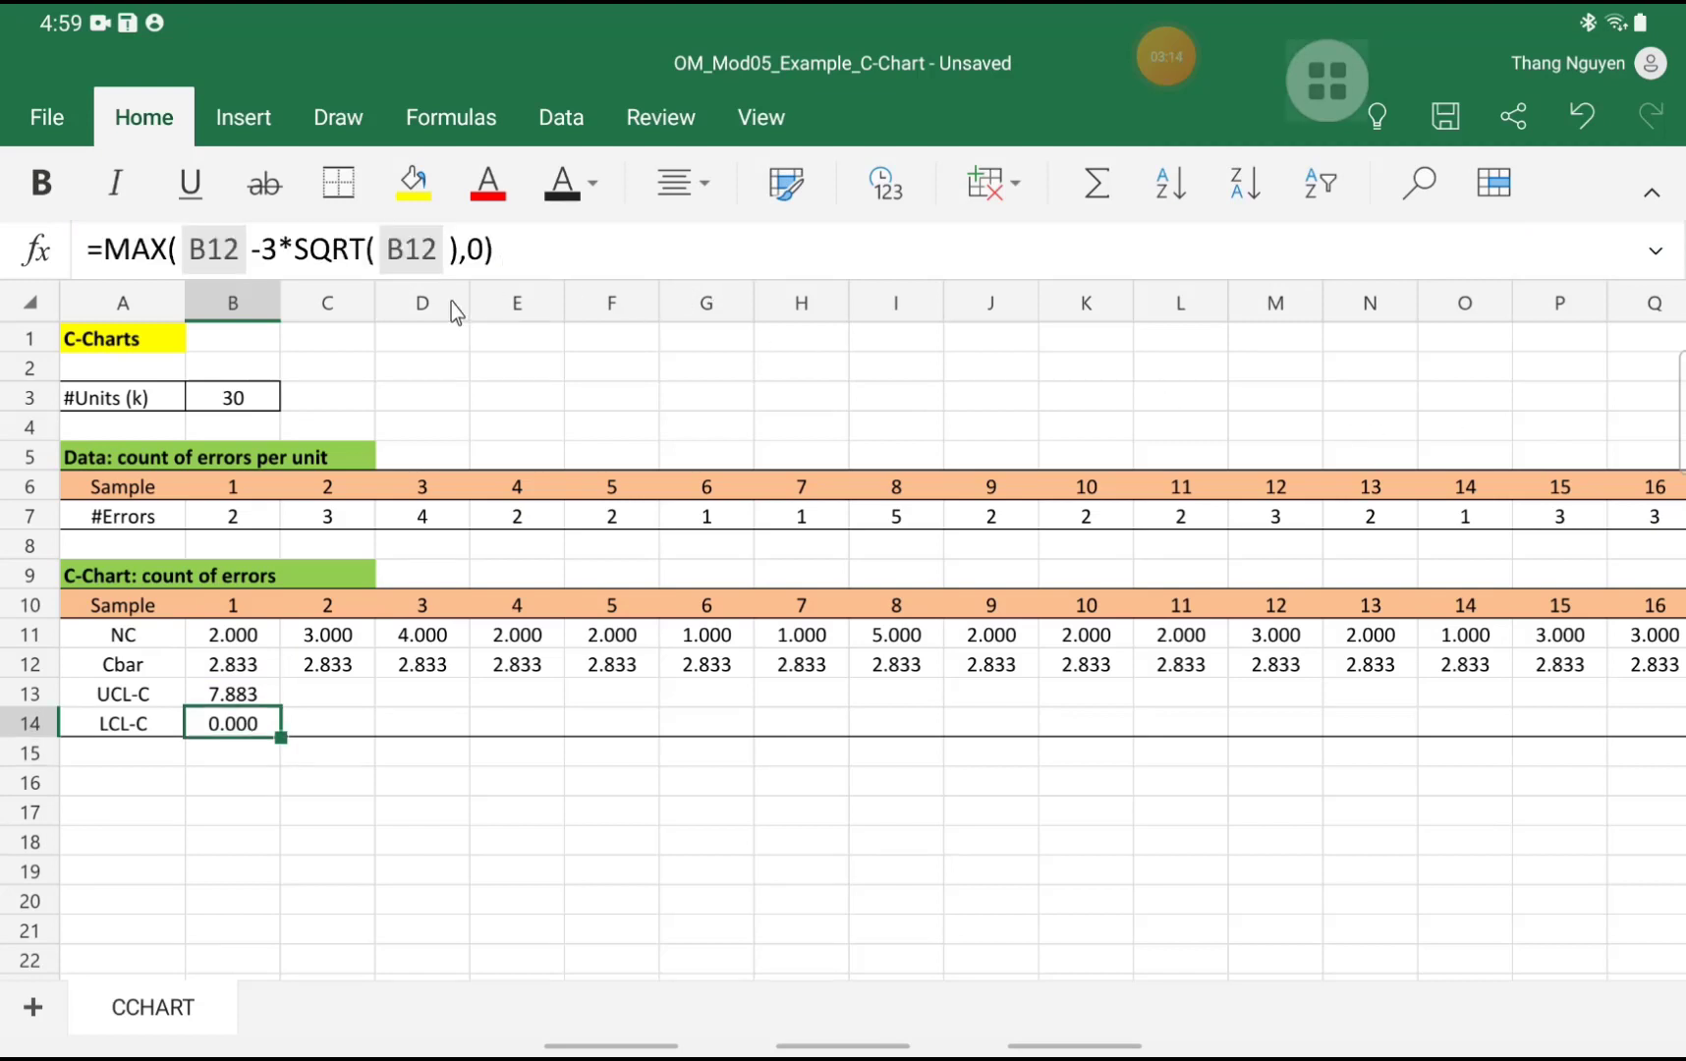
mouse_move(375, 363)
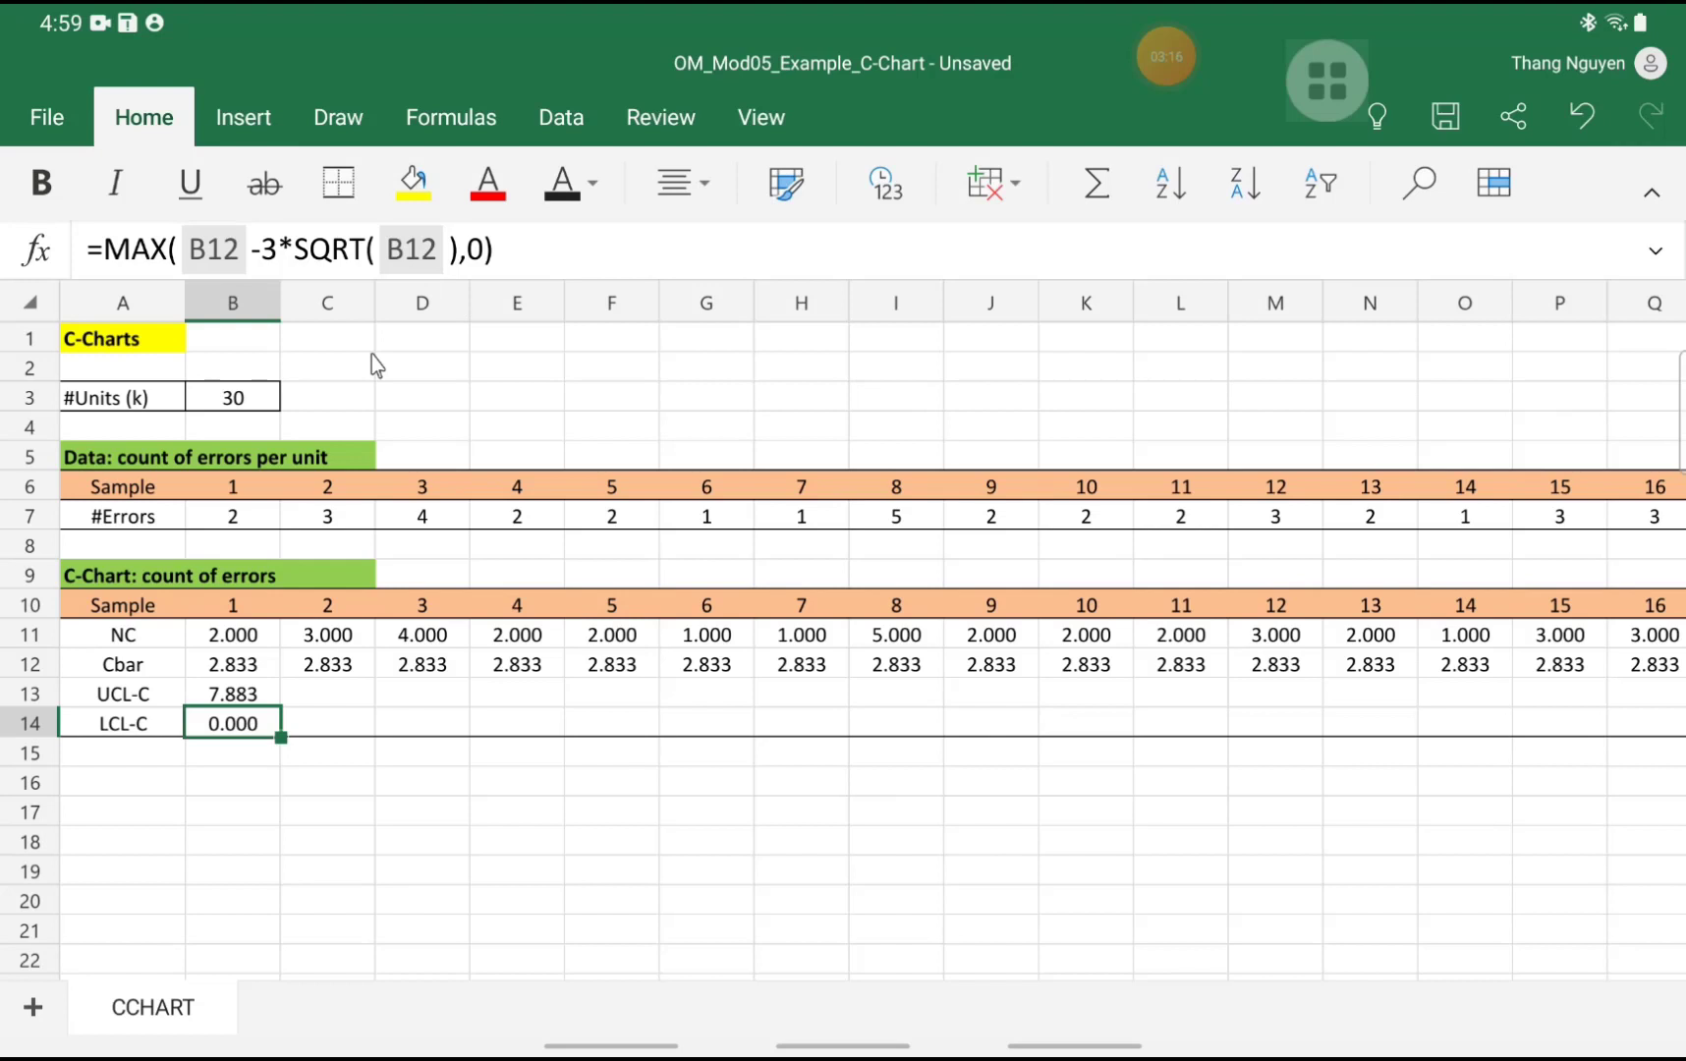
mouse_move(210, 790)
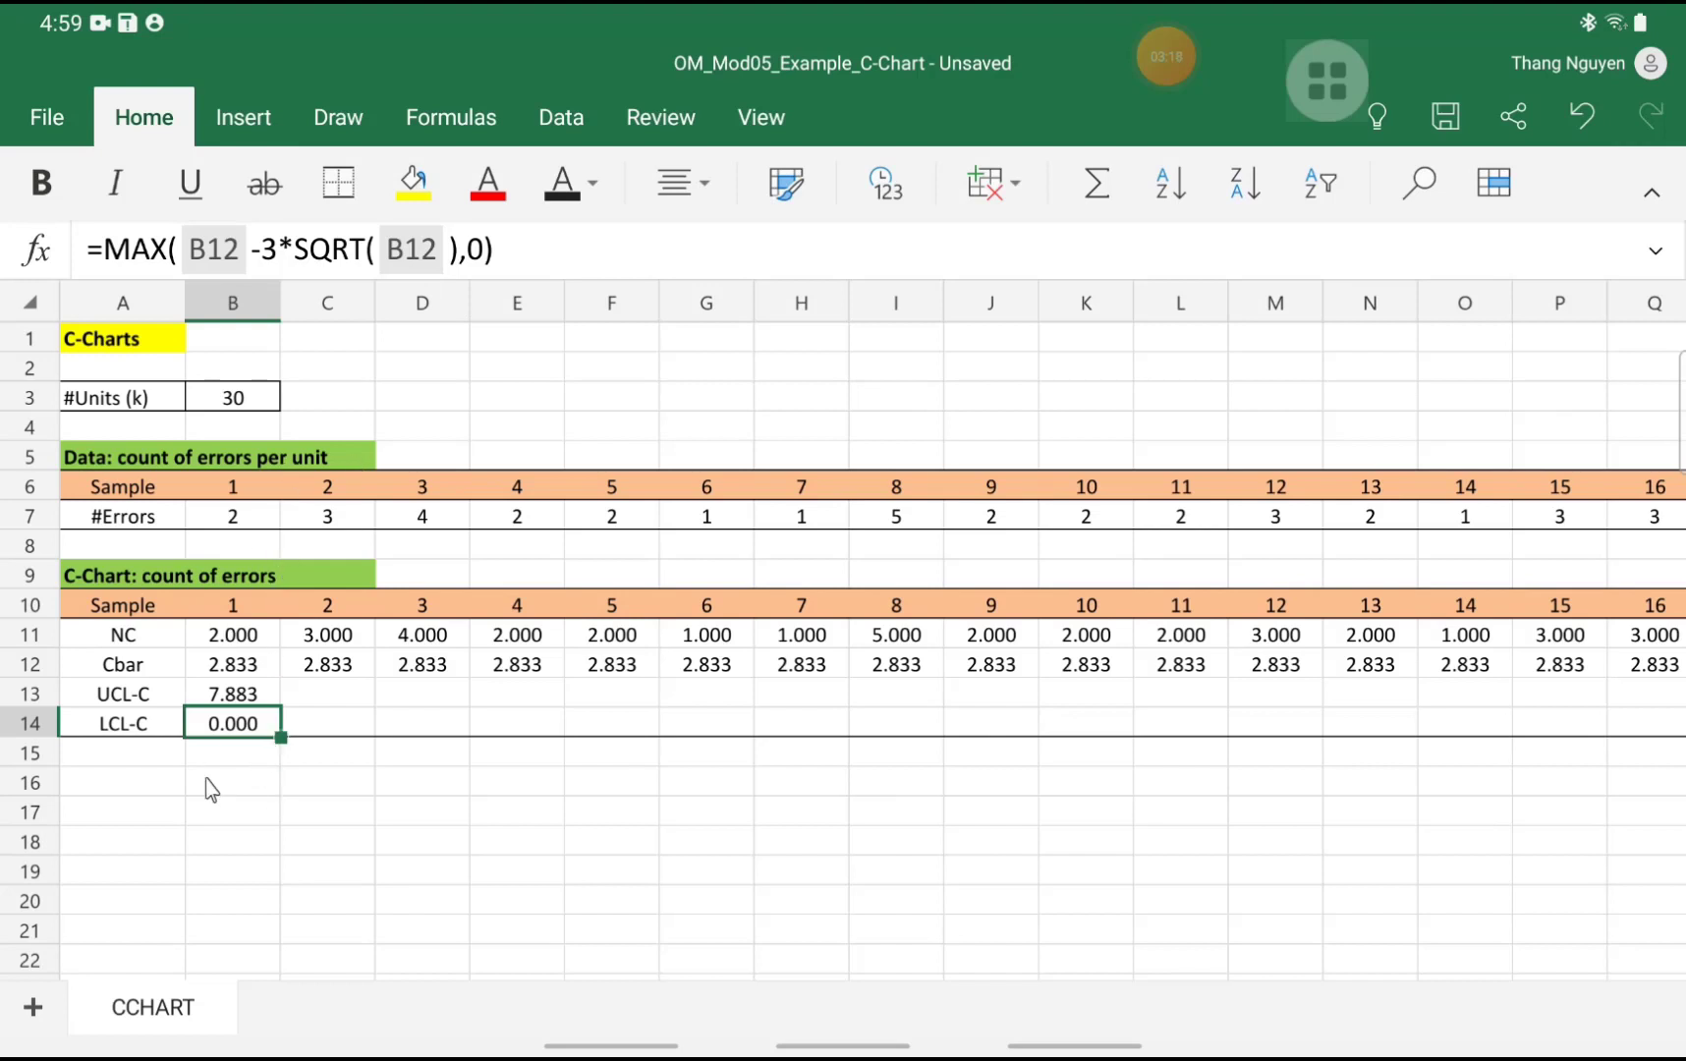
mouse_move(311, 361)
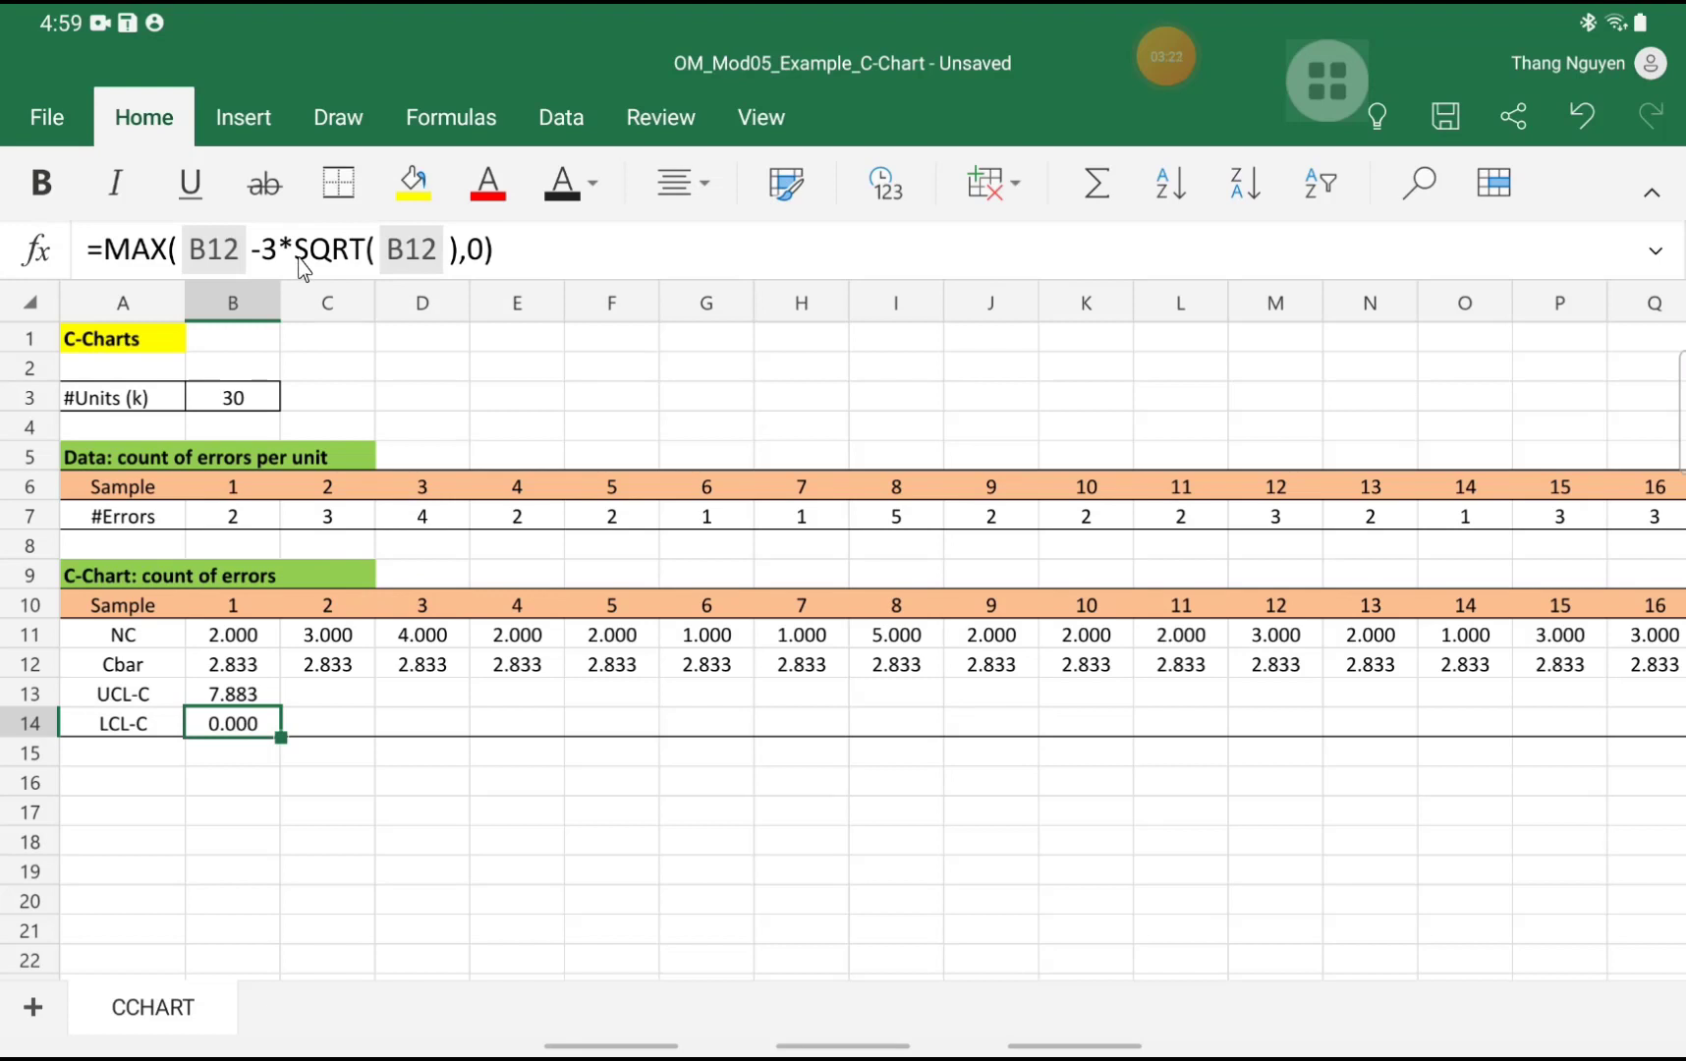
mouse_move(303, 304)
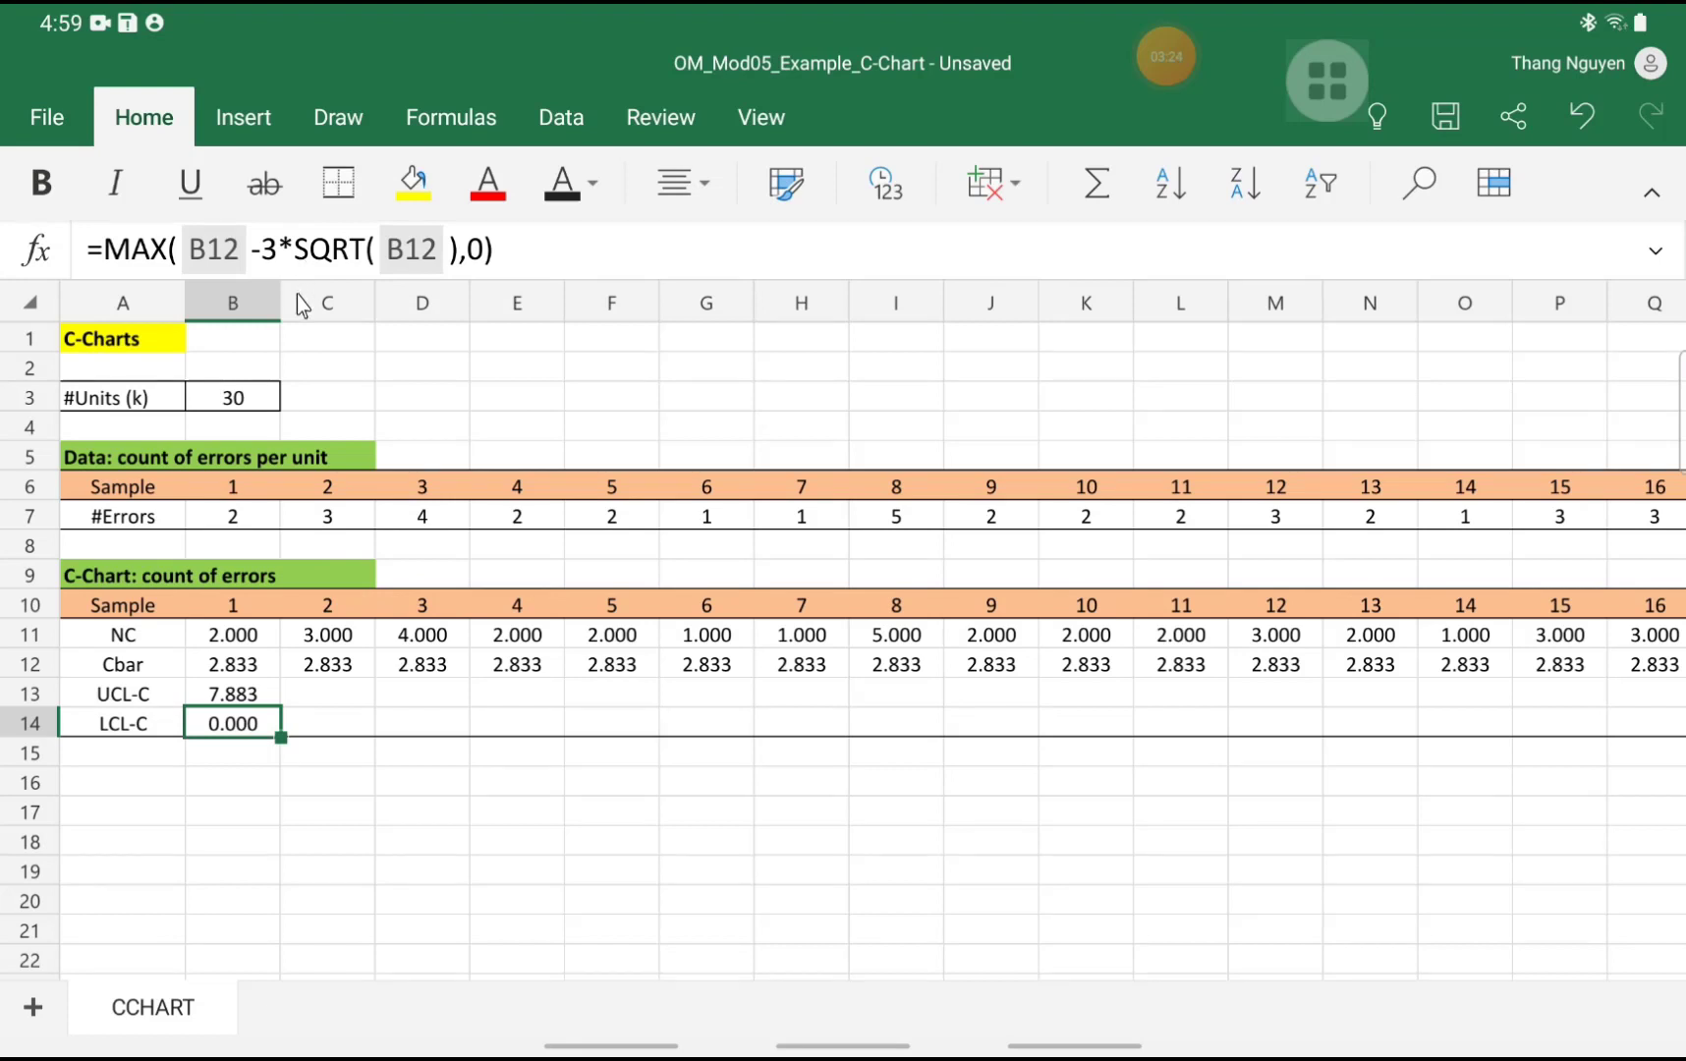
Link C13 to =B13 and copy the 7.883 and 0.000 limits across to column AE
left_click(327, 693)
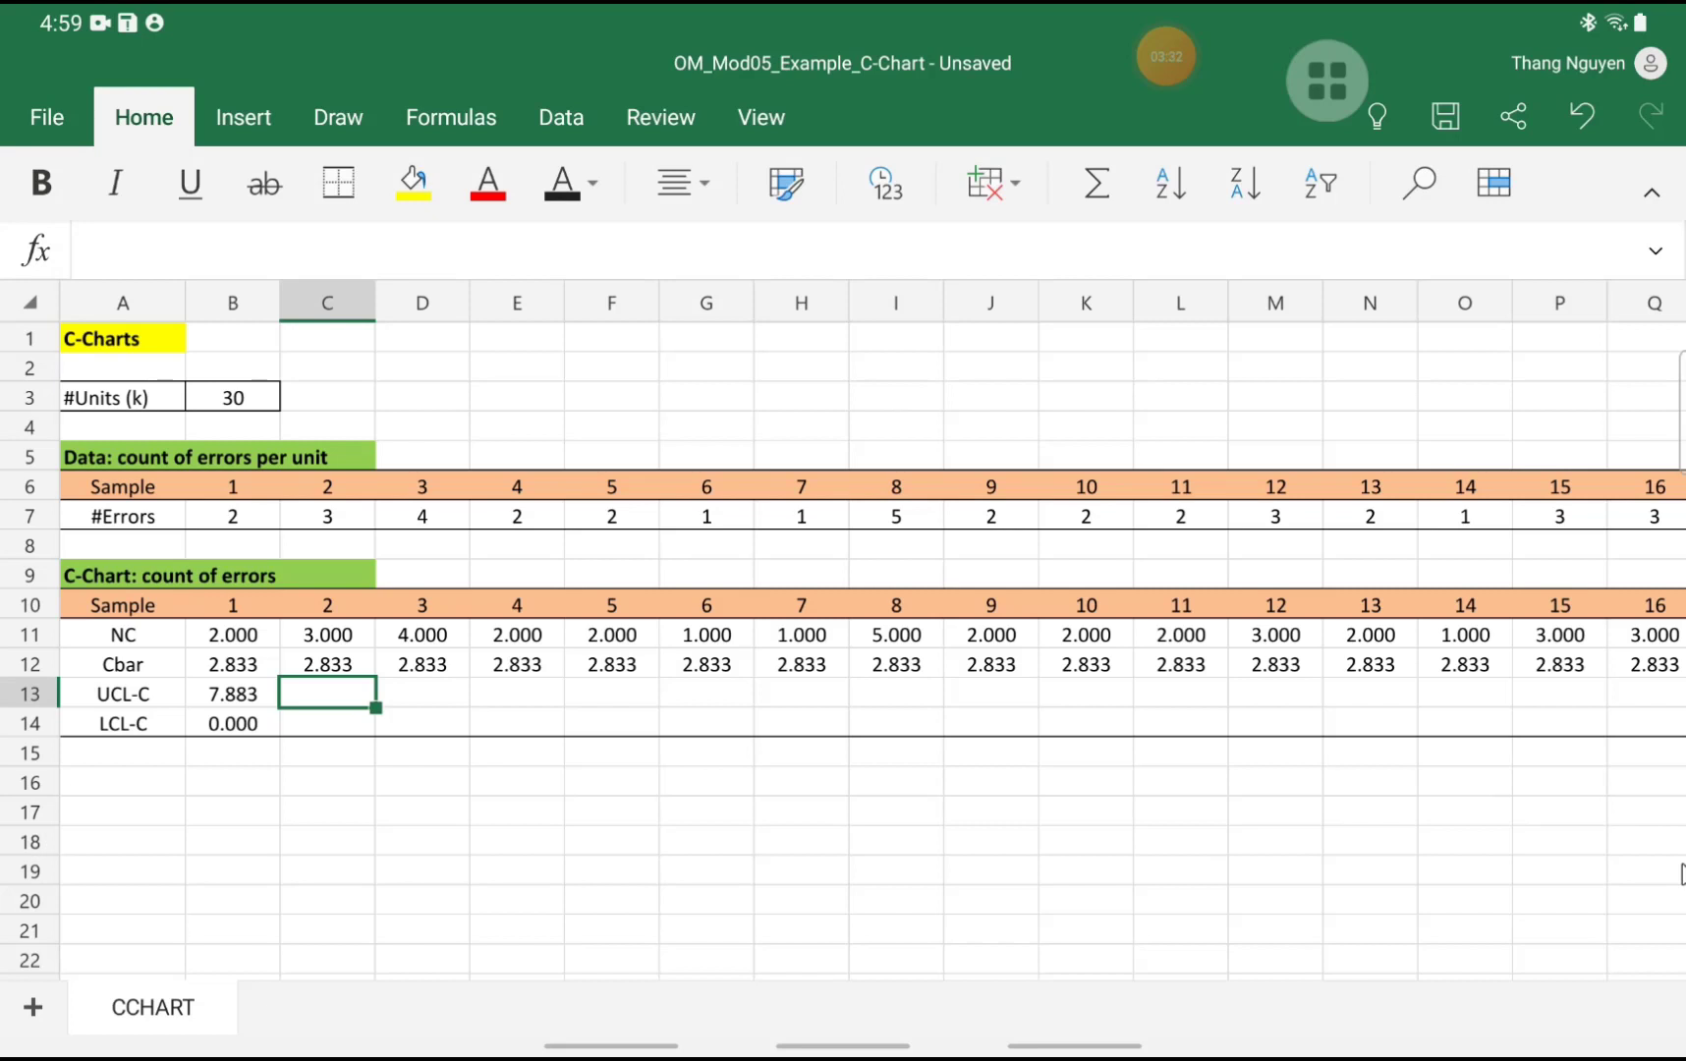
type("=")
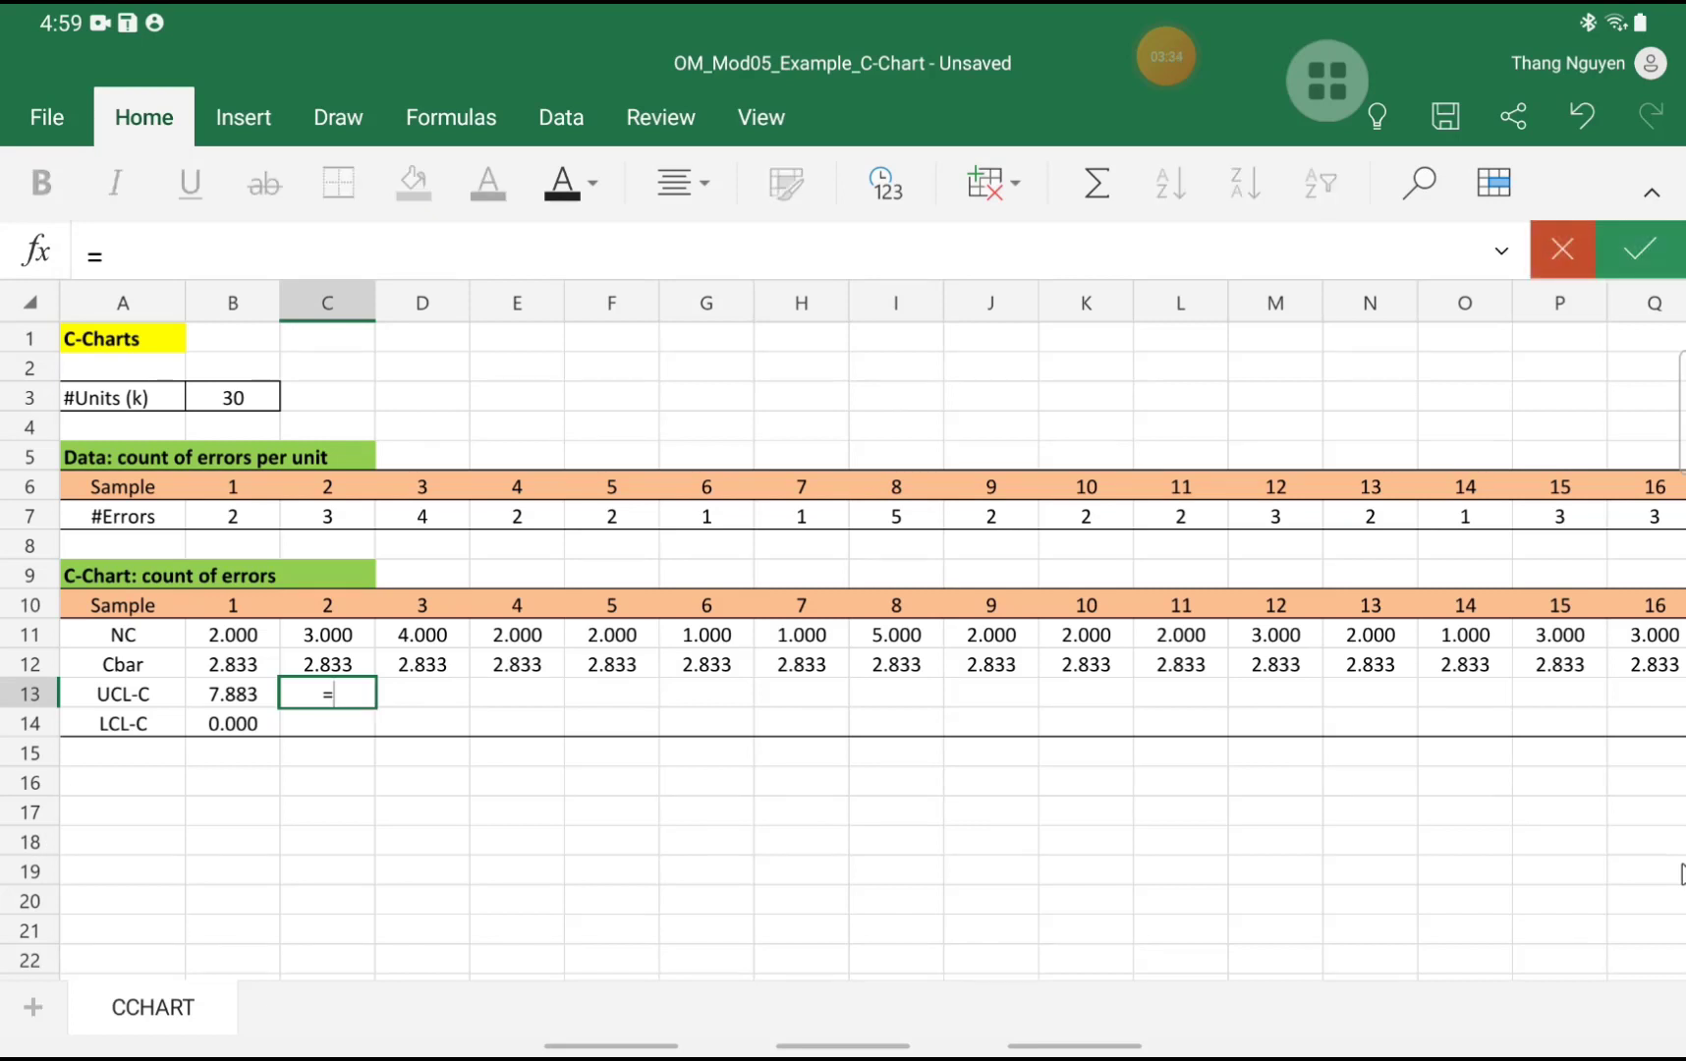
left_click(231, 694)
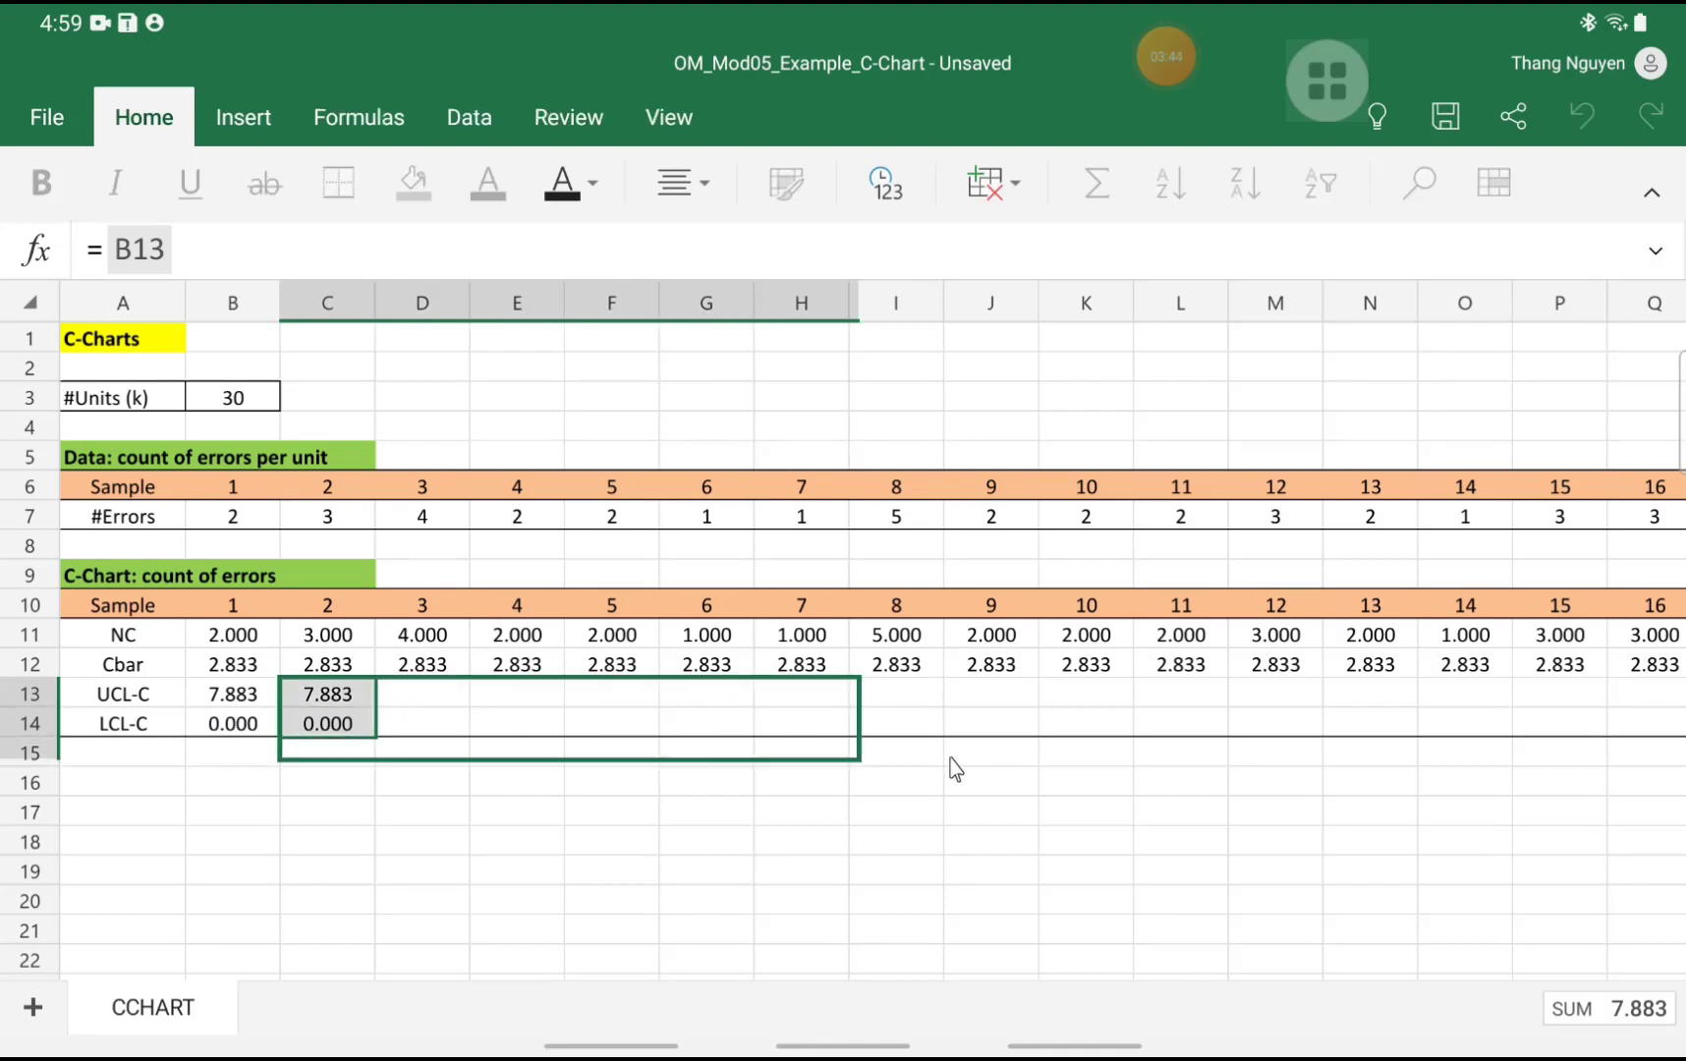
scroll("right", 3)
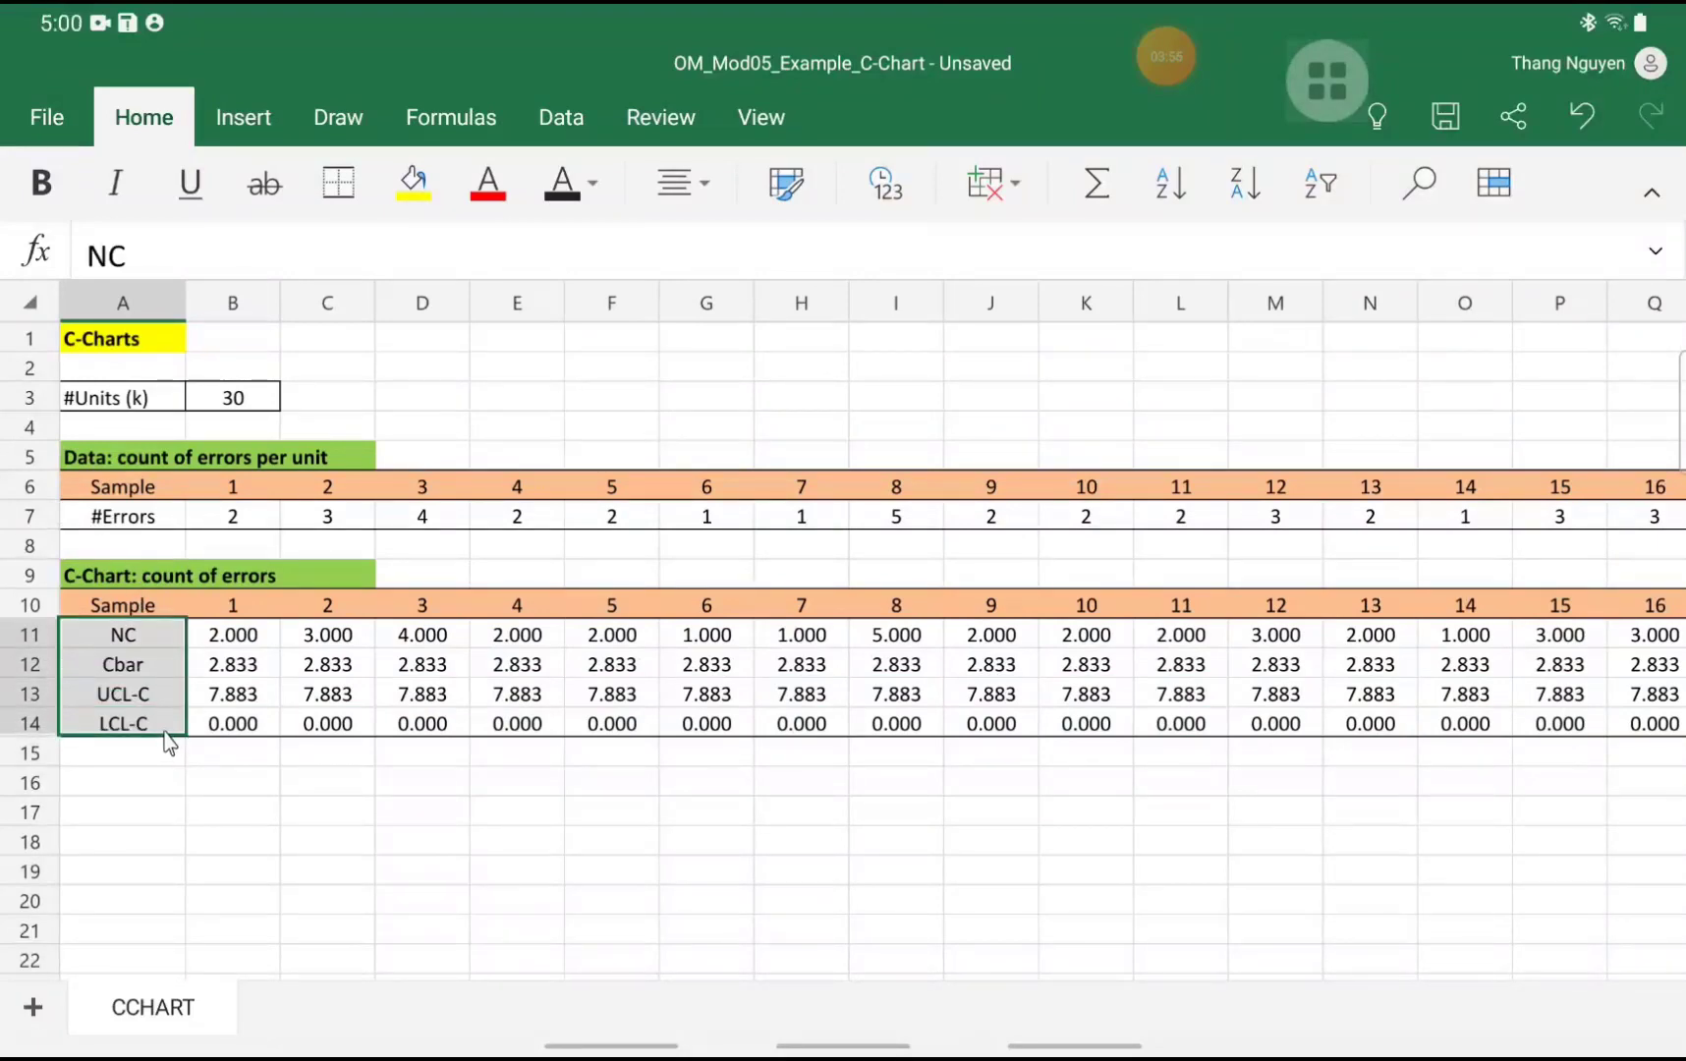
Select A11:AE14, with labels, through sample 30
scroll("right", 3)
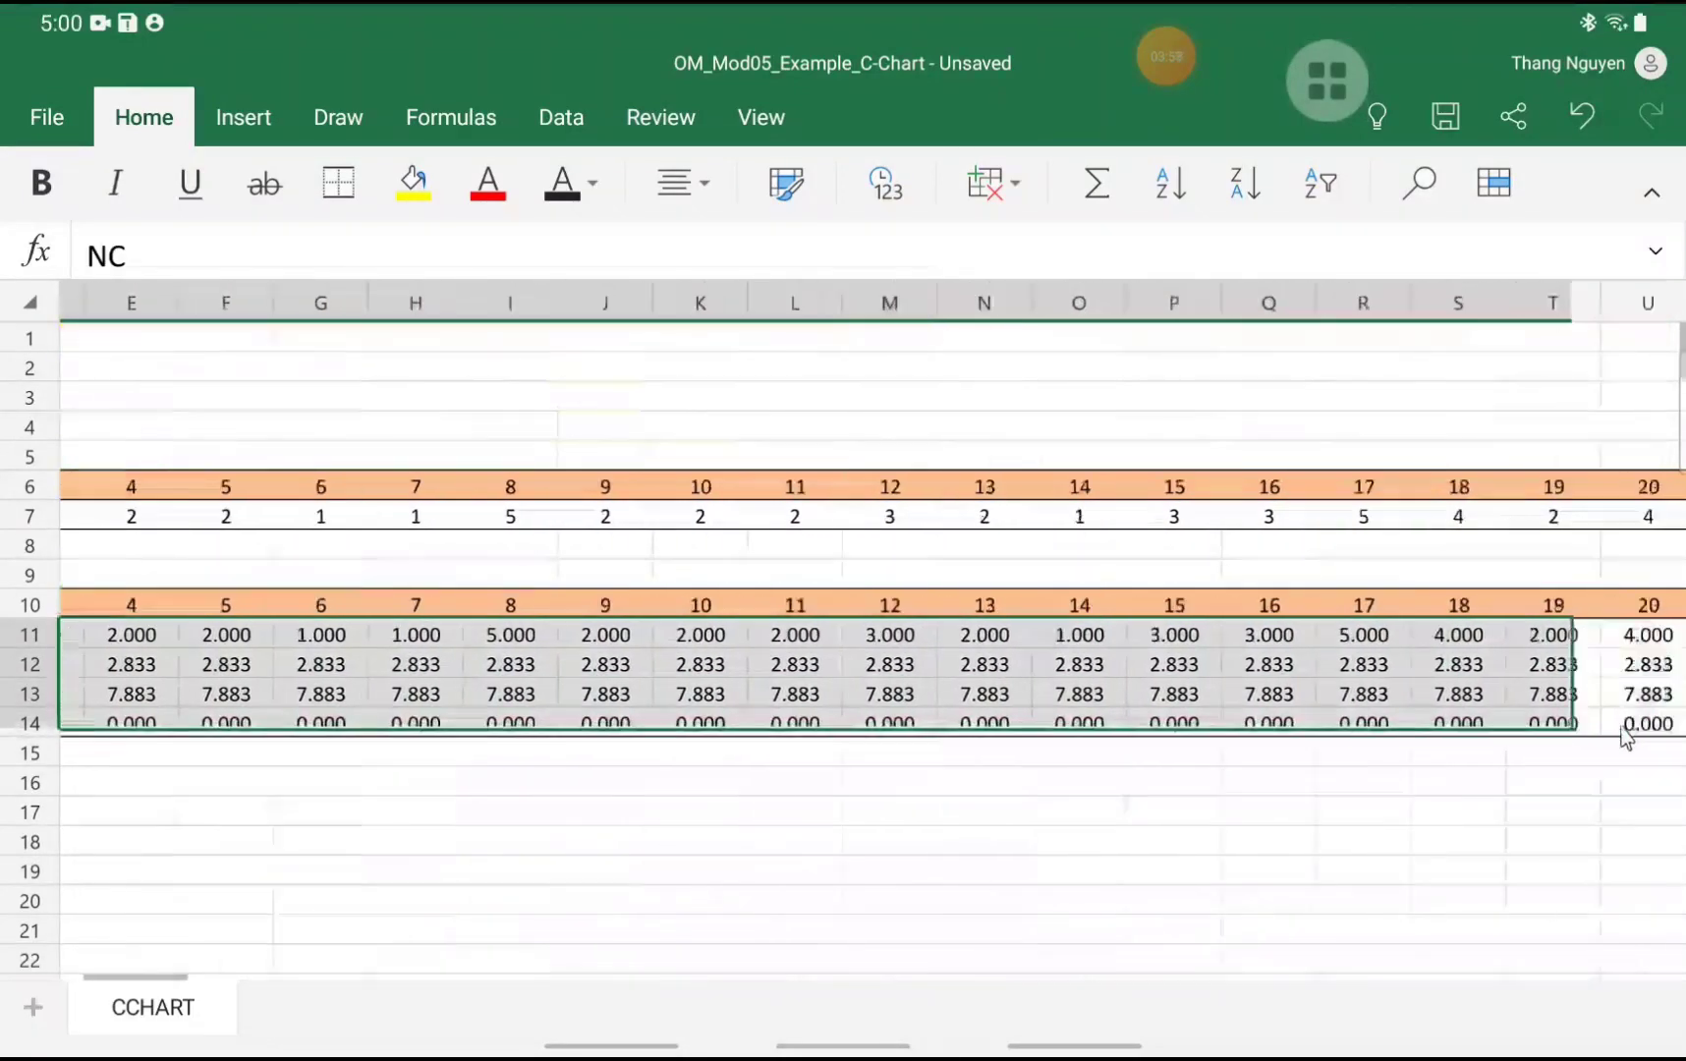
scroll("right", 3)
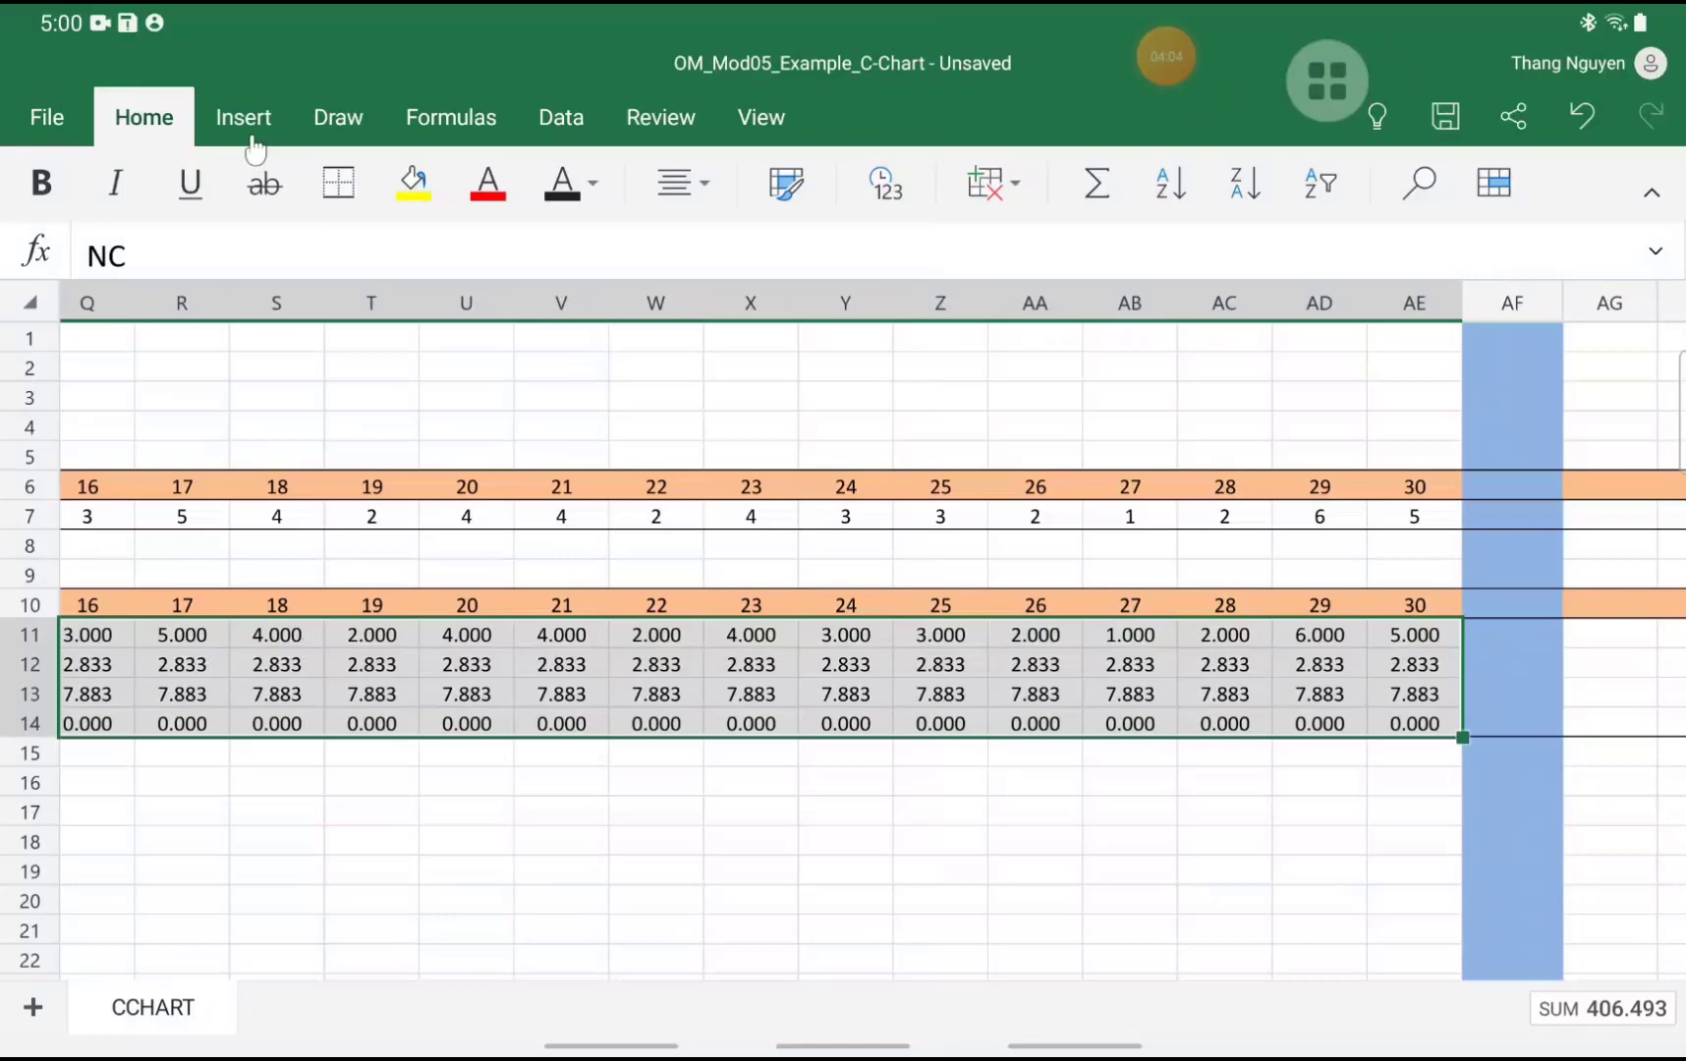
Show the Line chart variants for the selected C-chart data
left_click(1107, 183)
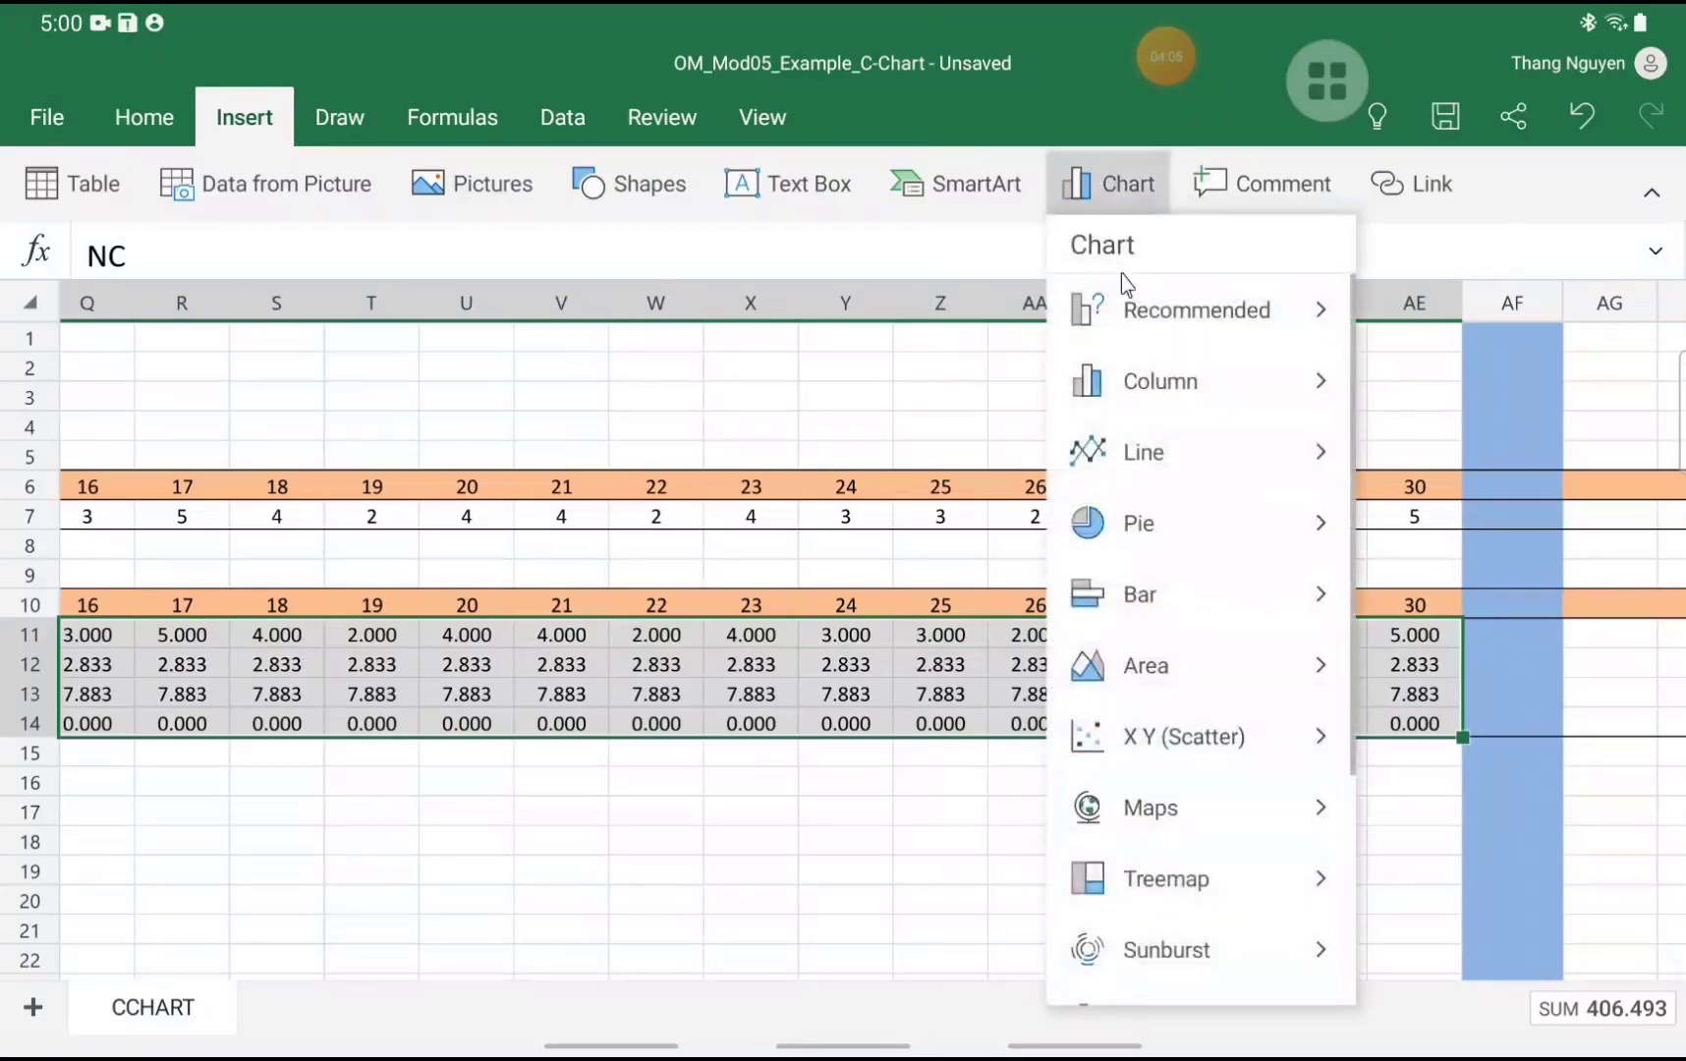
left_click(1143, 452)
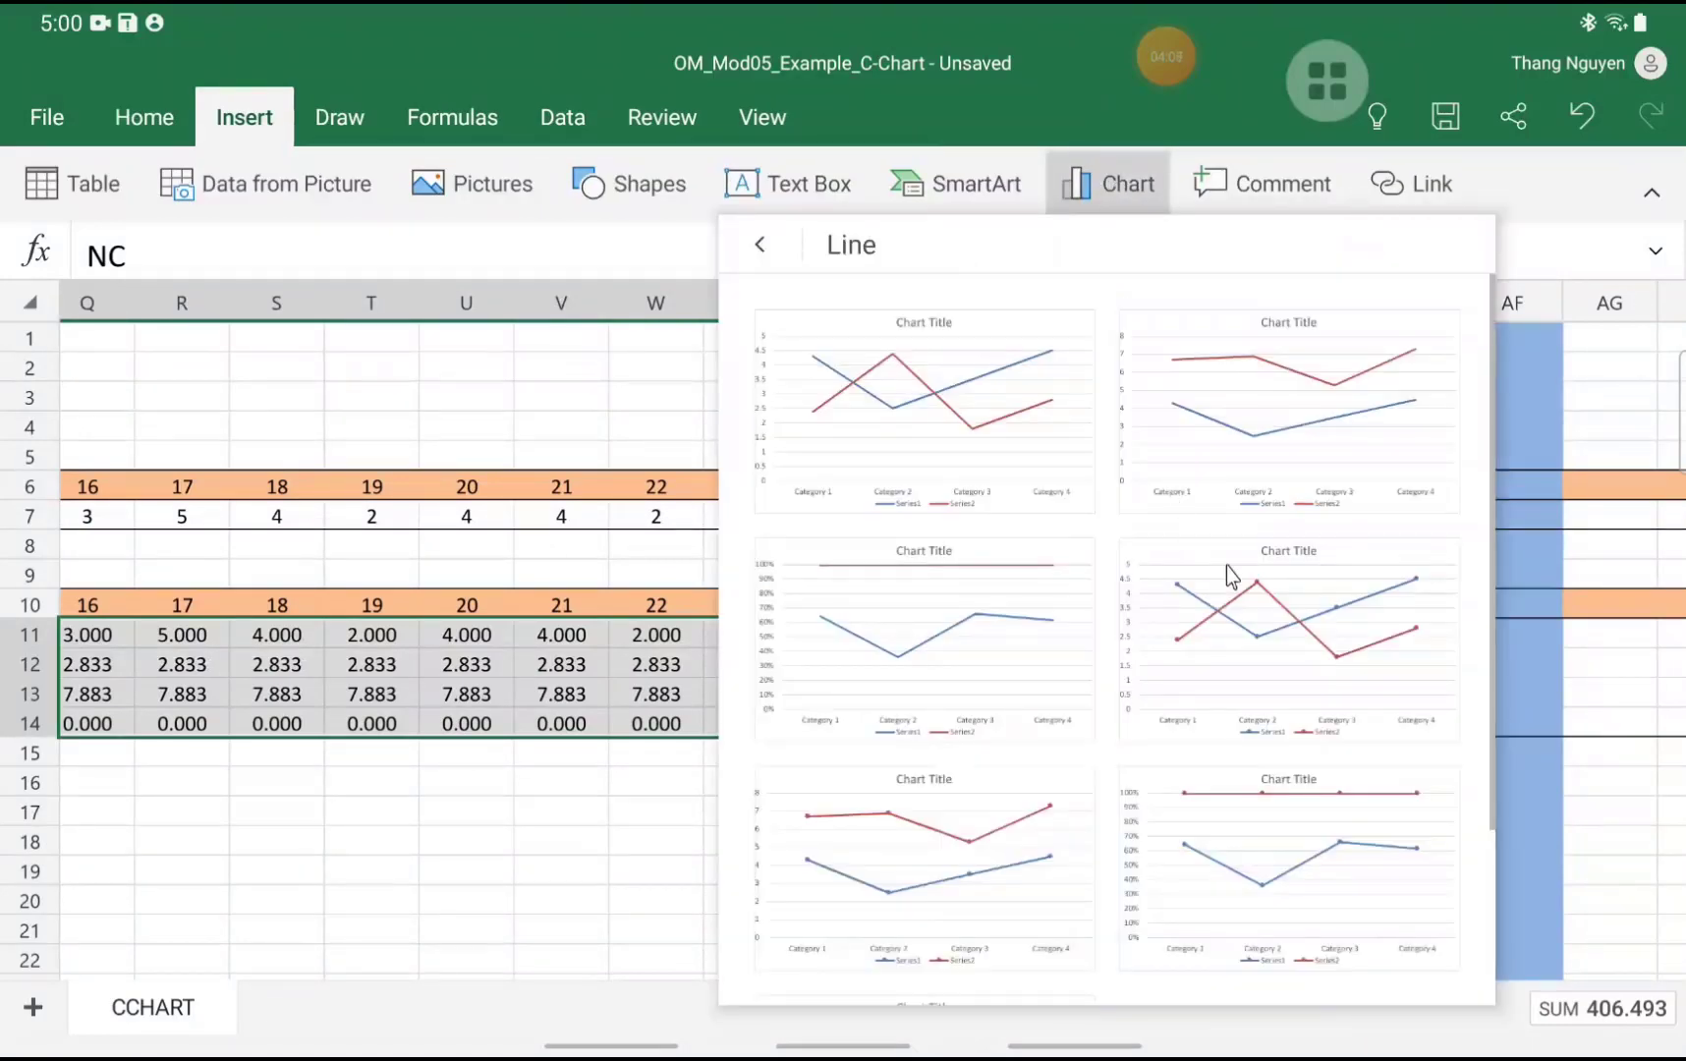
mouse_move(1246, 600)
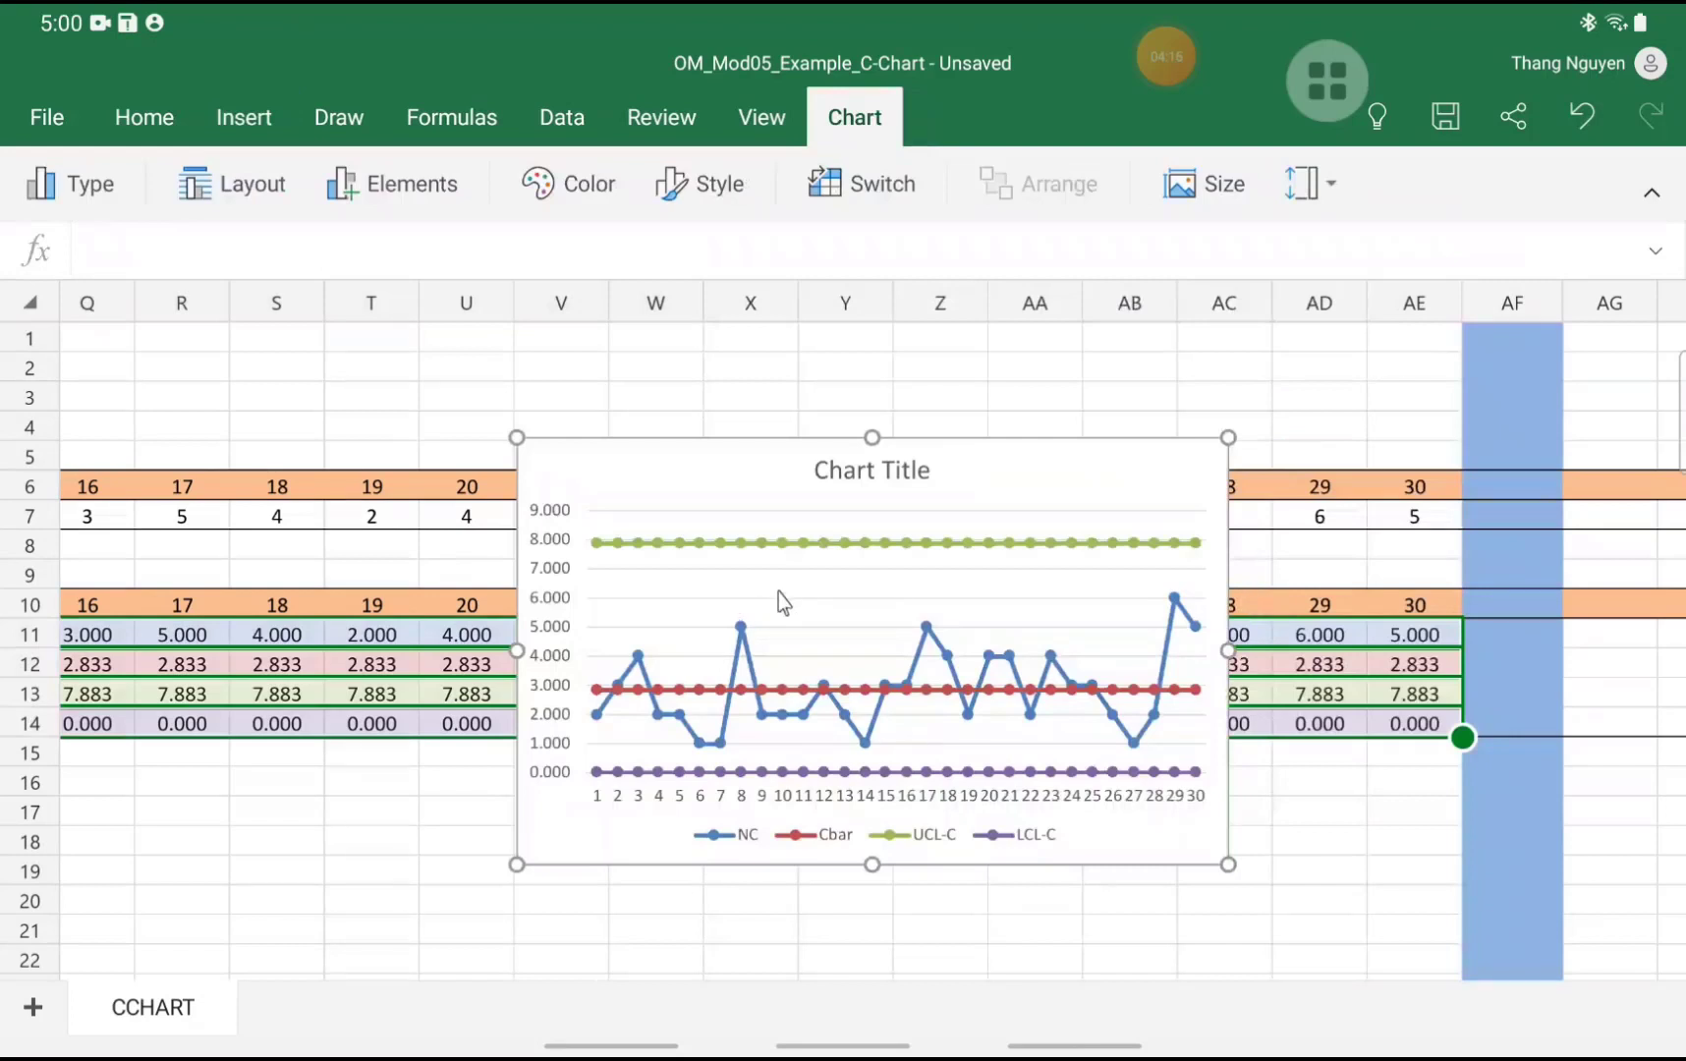
mouse_move(840, 596)
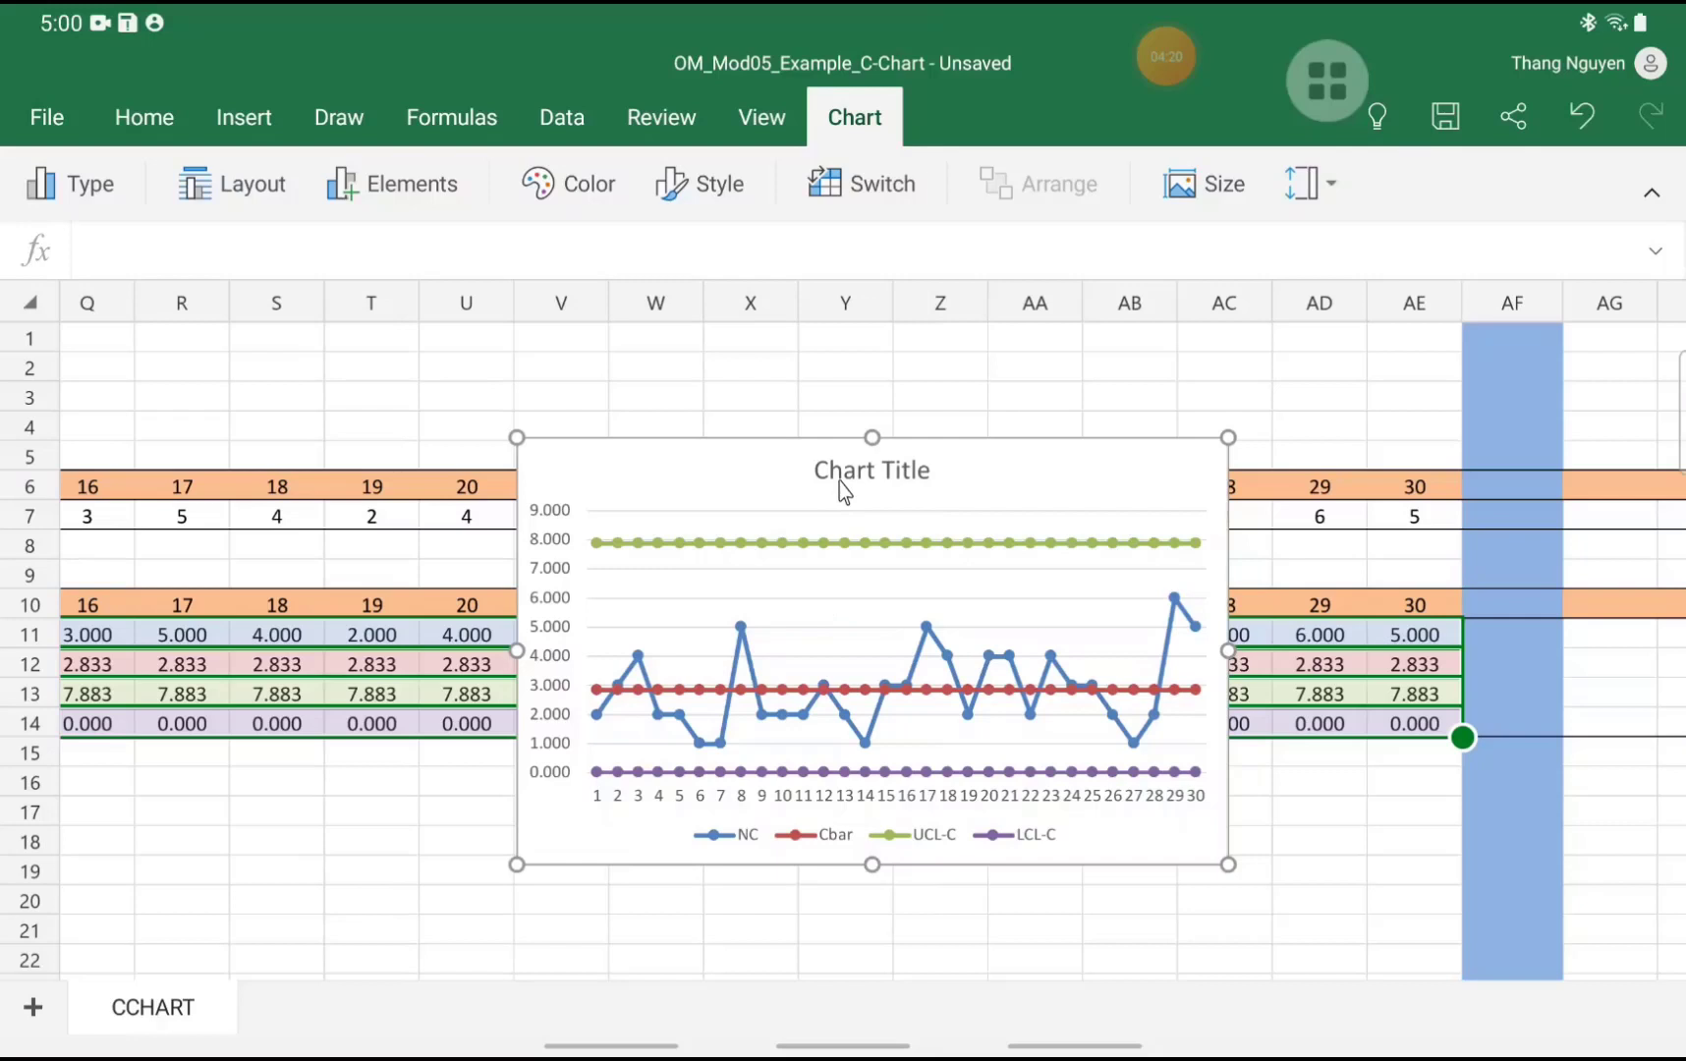
mouse_move(861, 765)
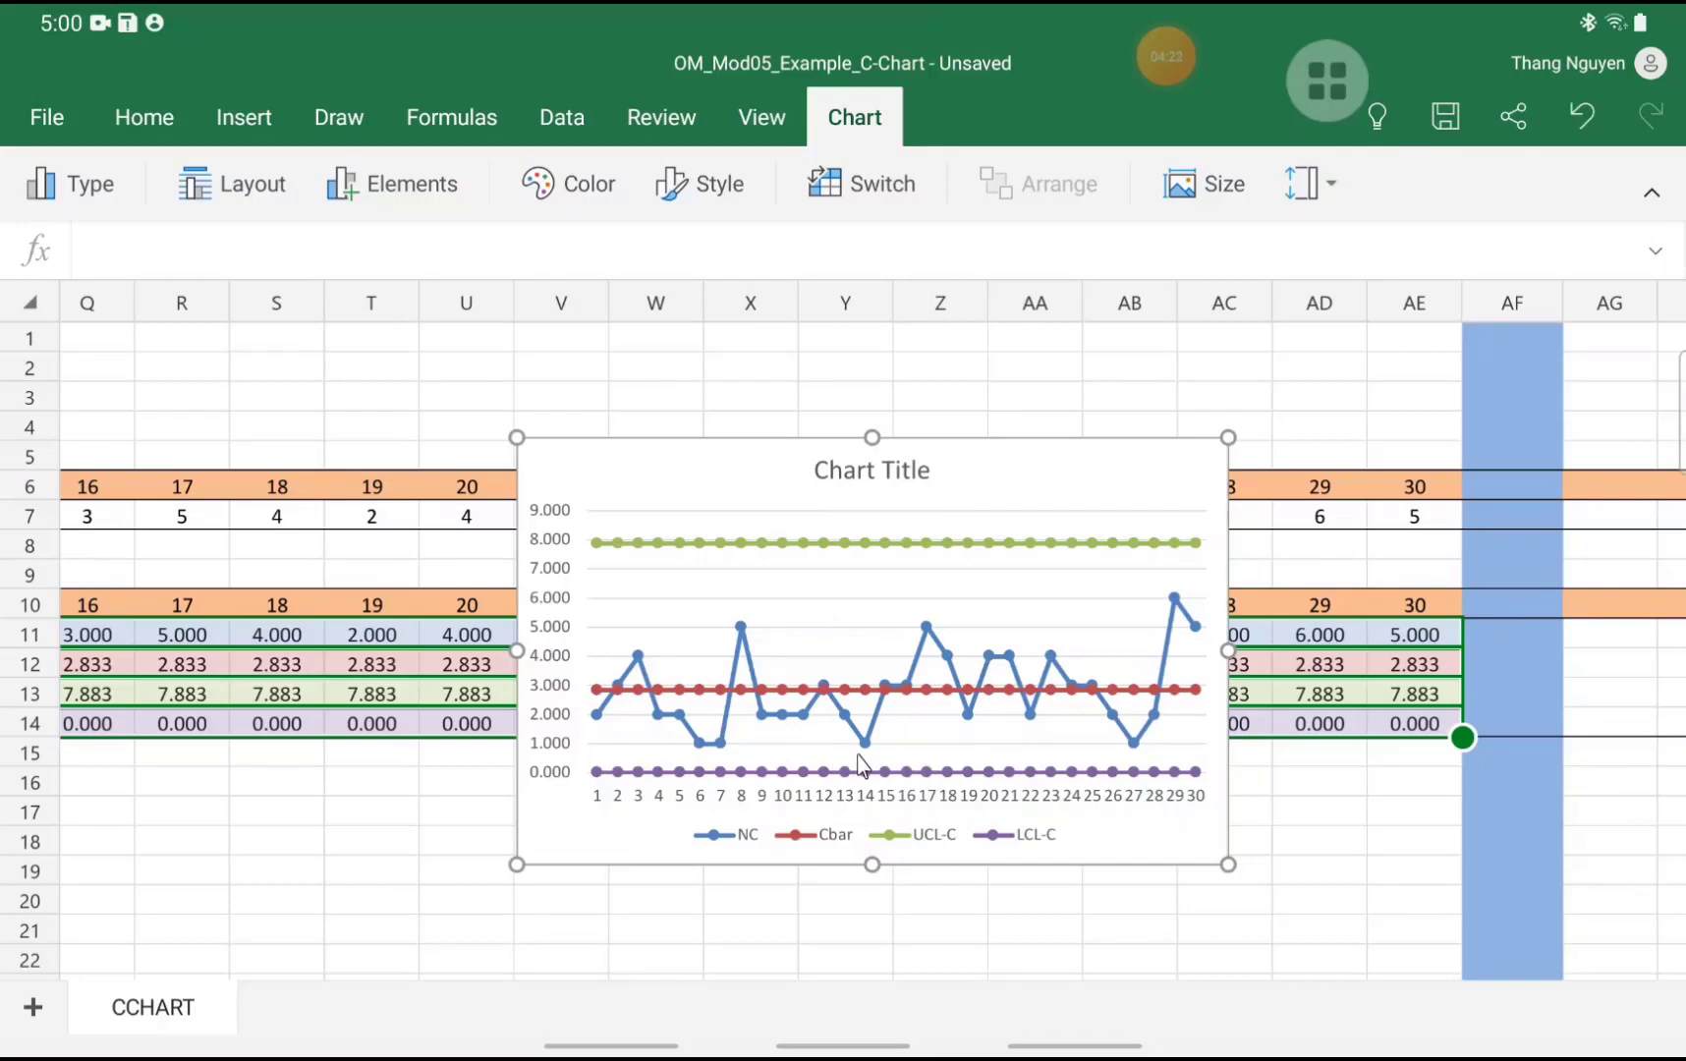
mouse_move(1186, 696)
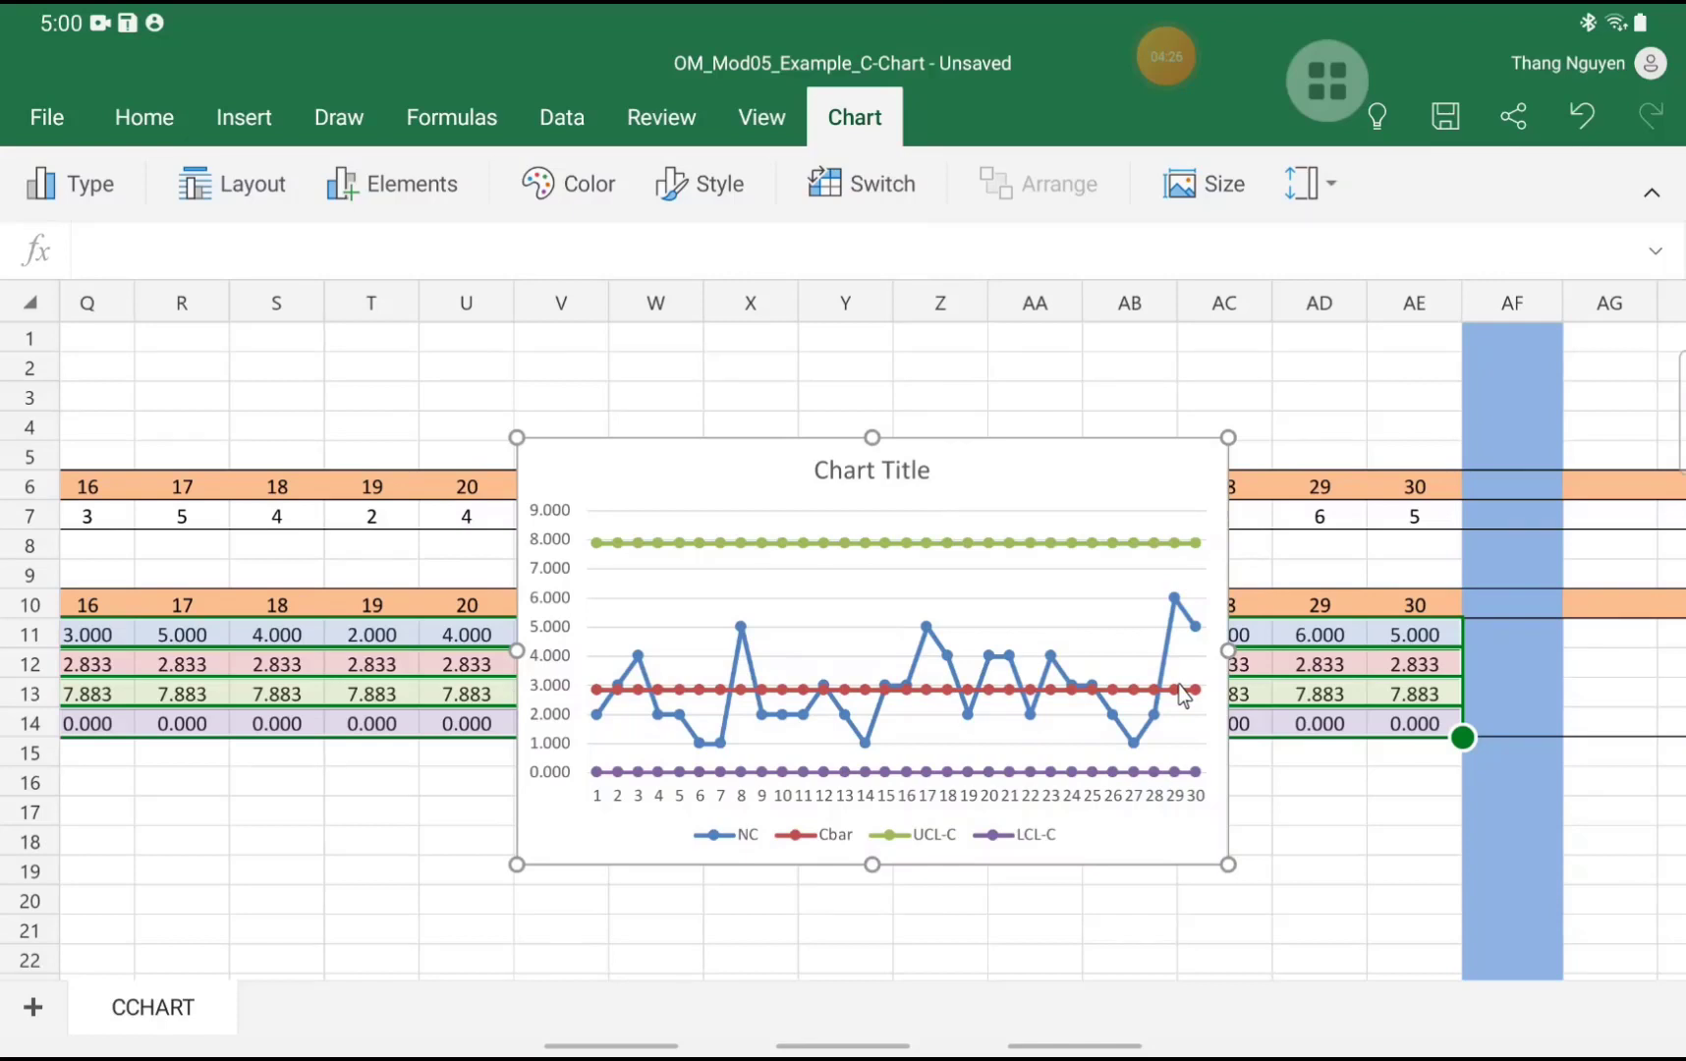
mouse_move(820, 739)
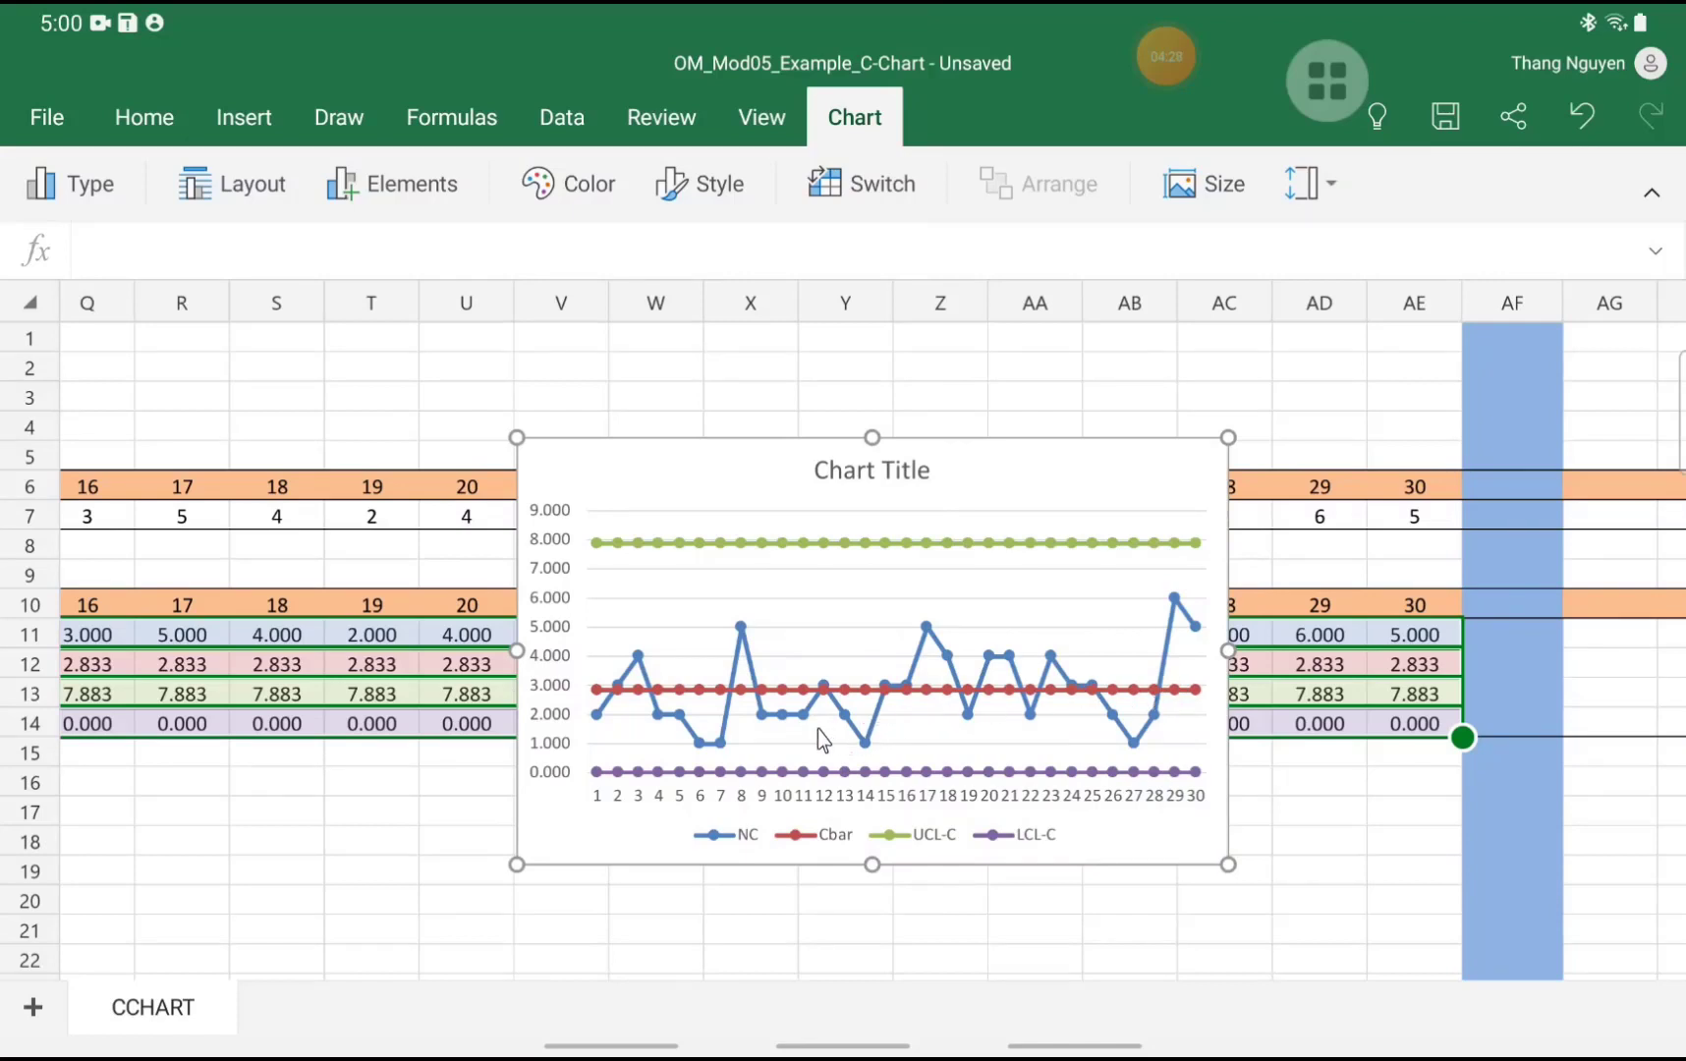
mouse_move(789, 738)
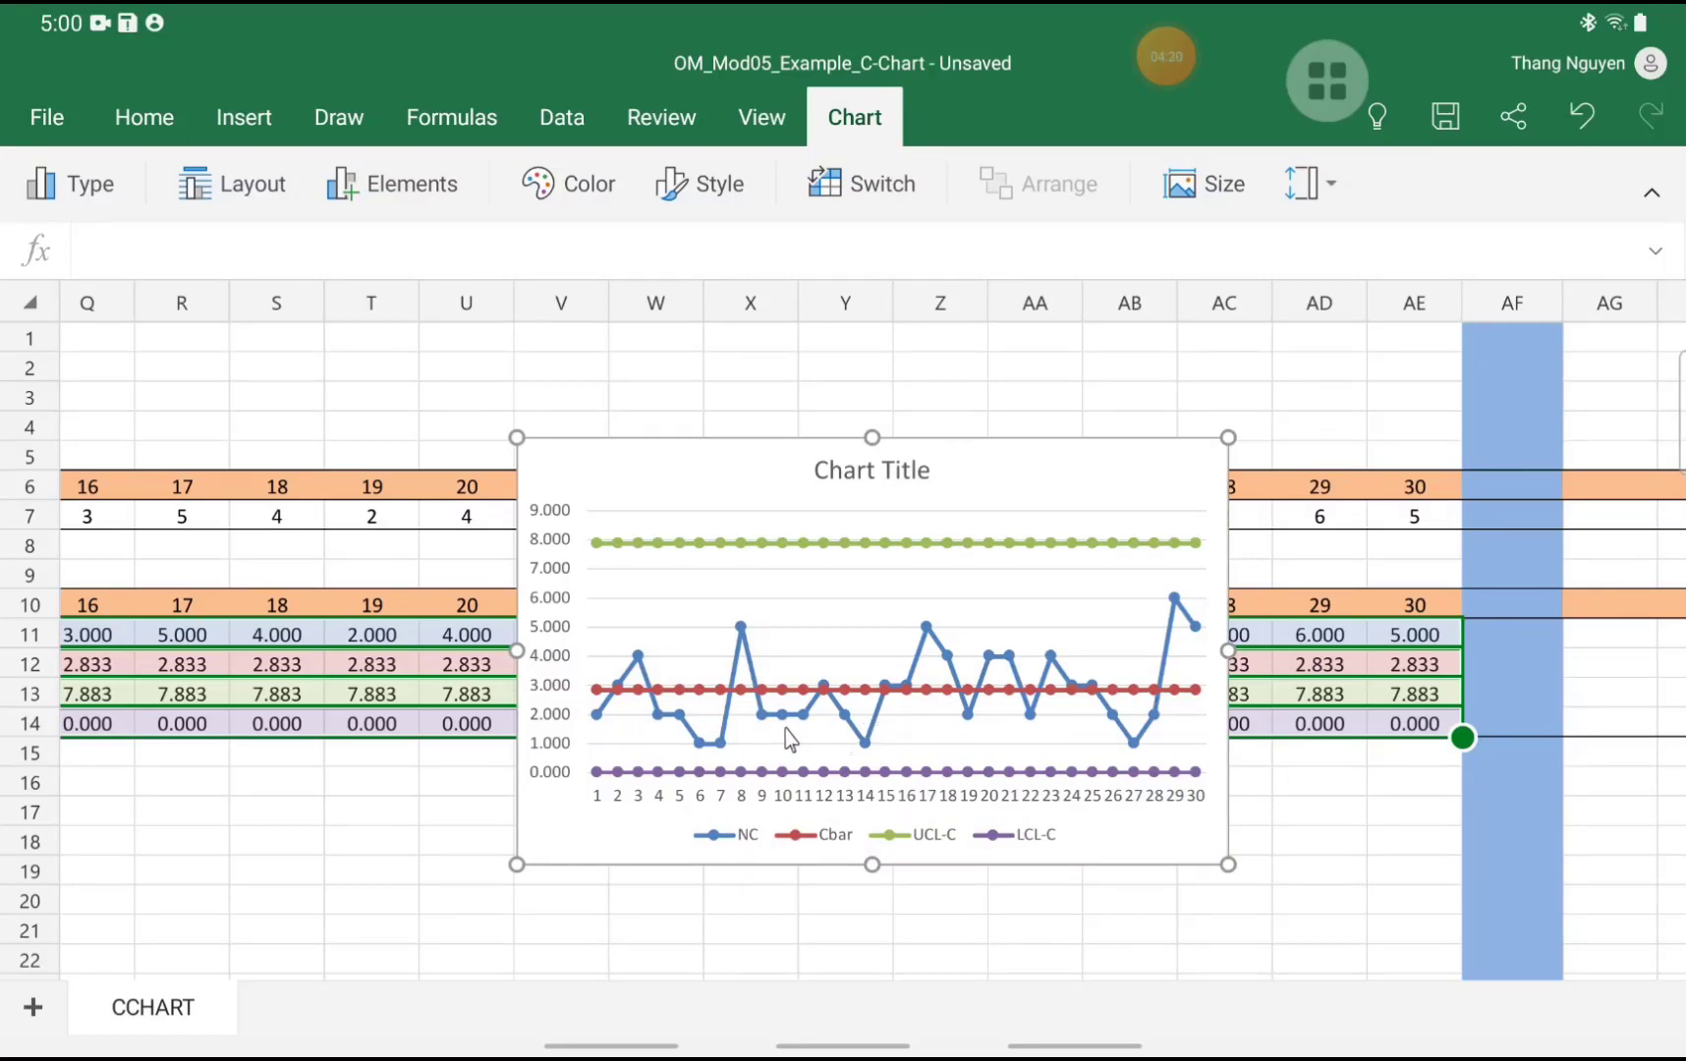